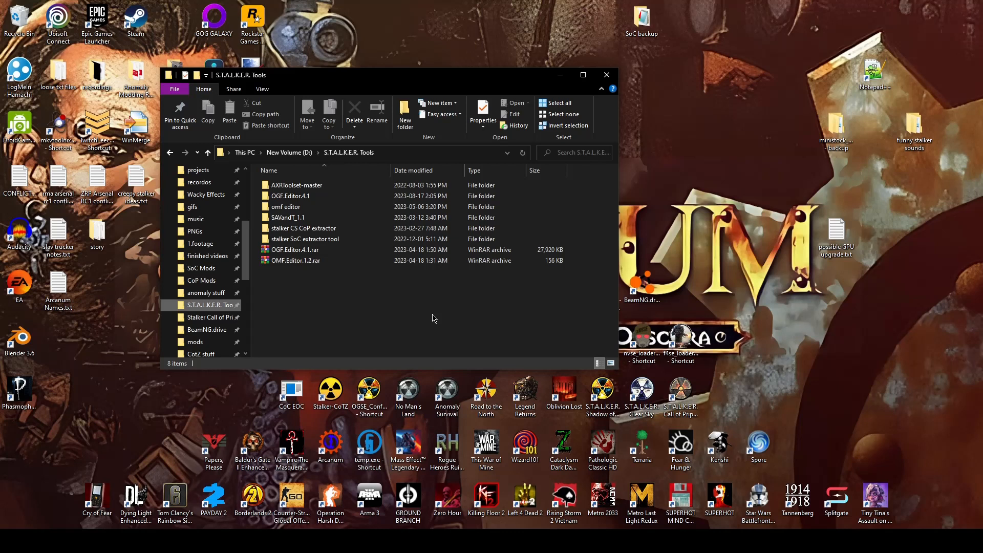
mouse_move(310, 312)
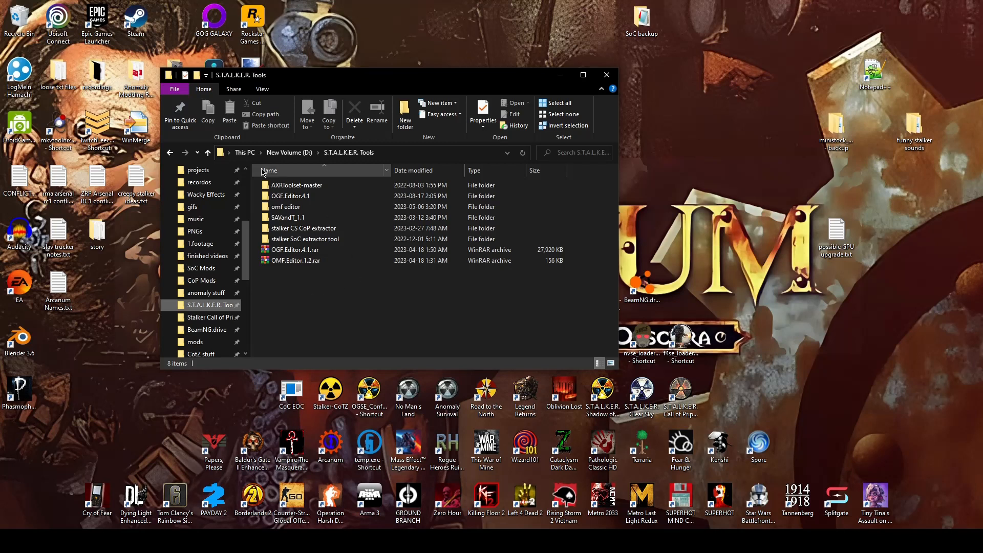
Step: Open the AXRToolset-master folder inside S.T.A.L.K.E.R. Tools
double_click(296, 184)
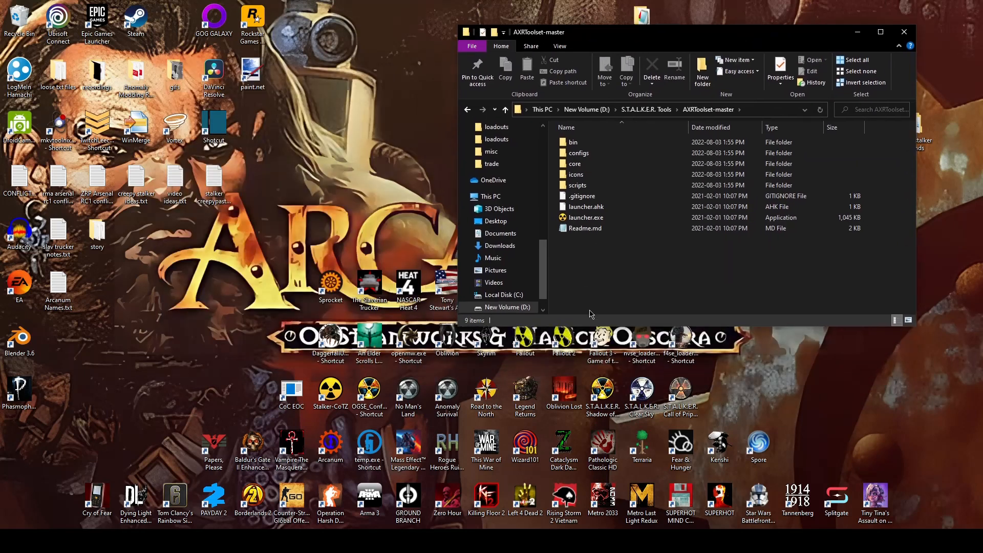
mouse_move(631, 291)
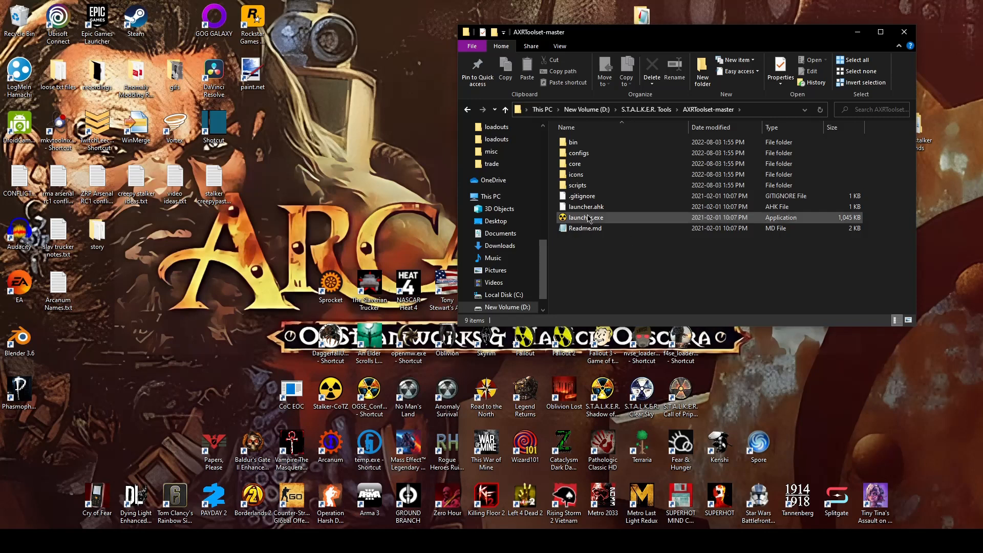
Step: Launch AXR Toolset from launcher.exe and move its window onto the screen
click(585, 217)
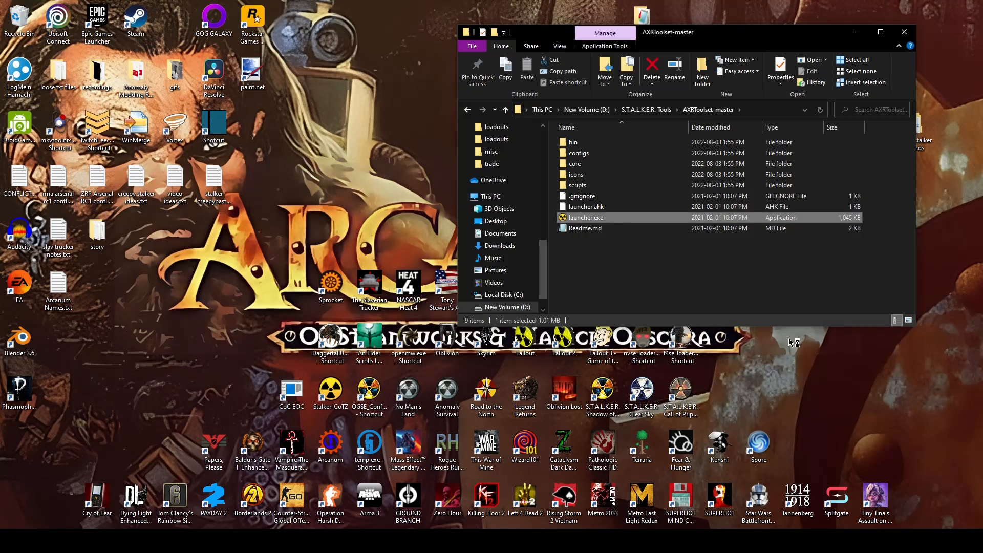
double_click(585, 217)
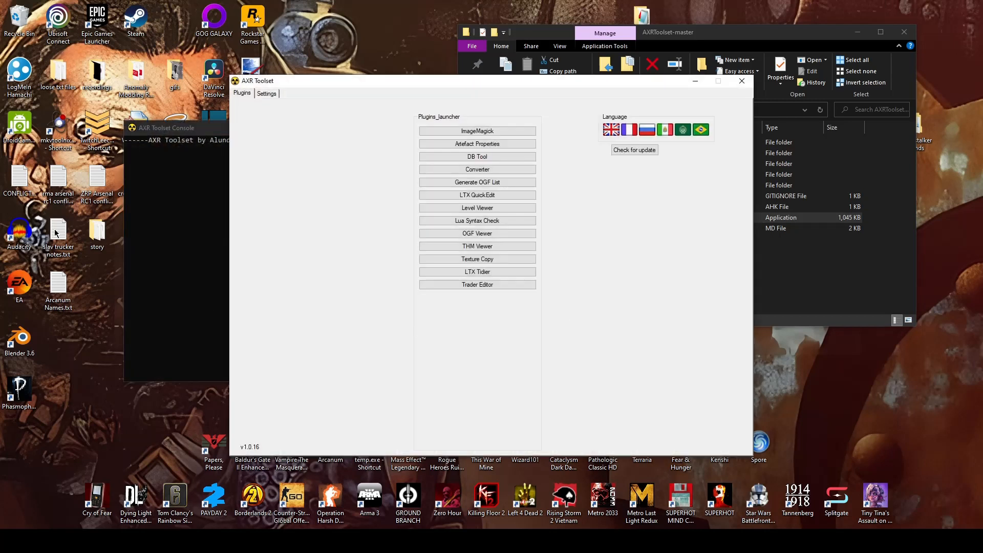
drag(257, 80, 317, 73)
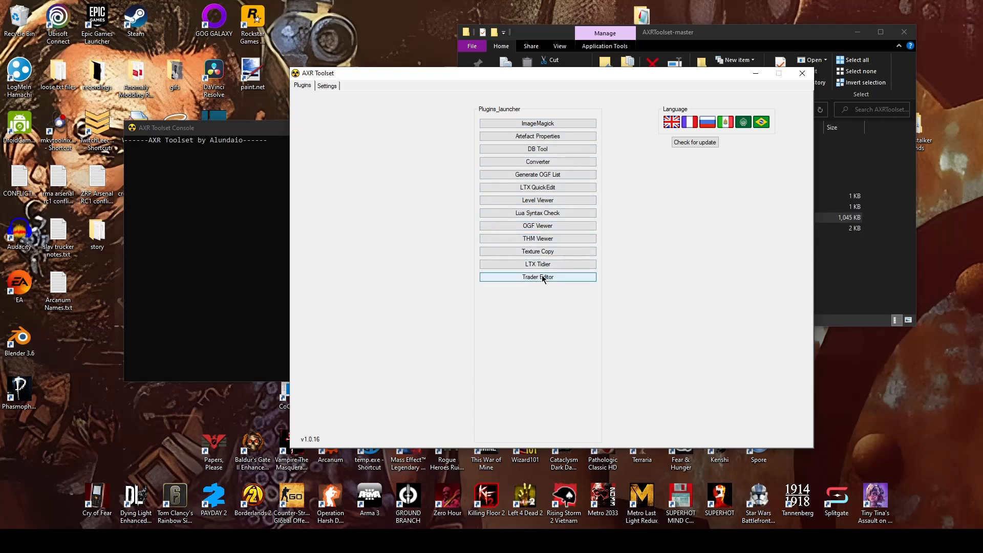
mouse_move(563, 201)
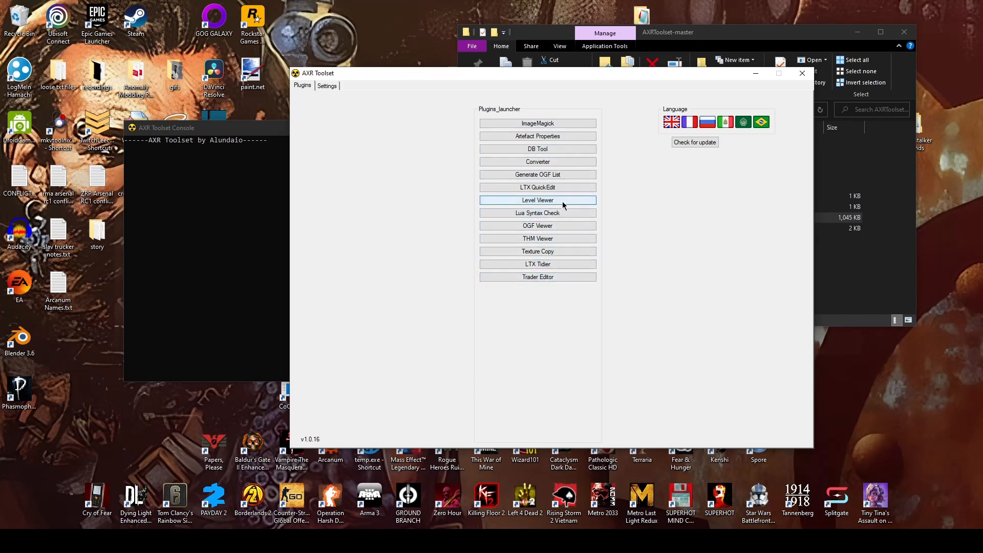
mouse_move(539, 151)
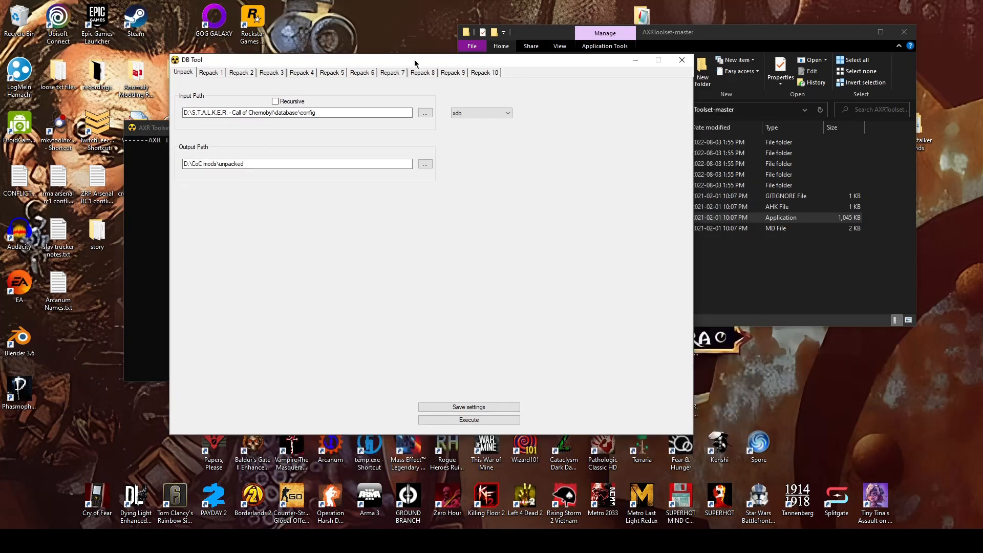
Step: Browse to the game's database\config folder and copy its path for the DB Tool input
click(469, 420)
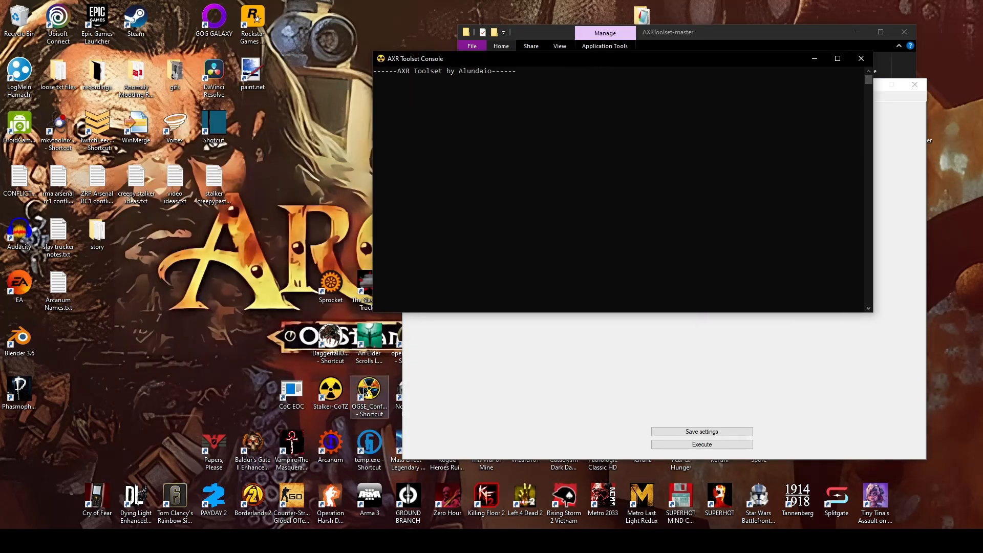
right_click(291, 389)
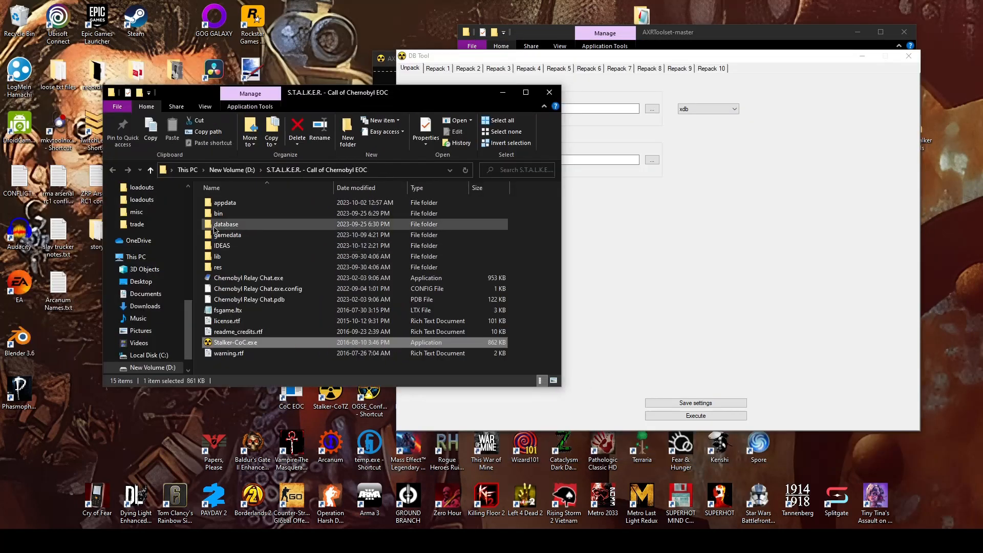
double_click(225, 223)
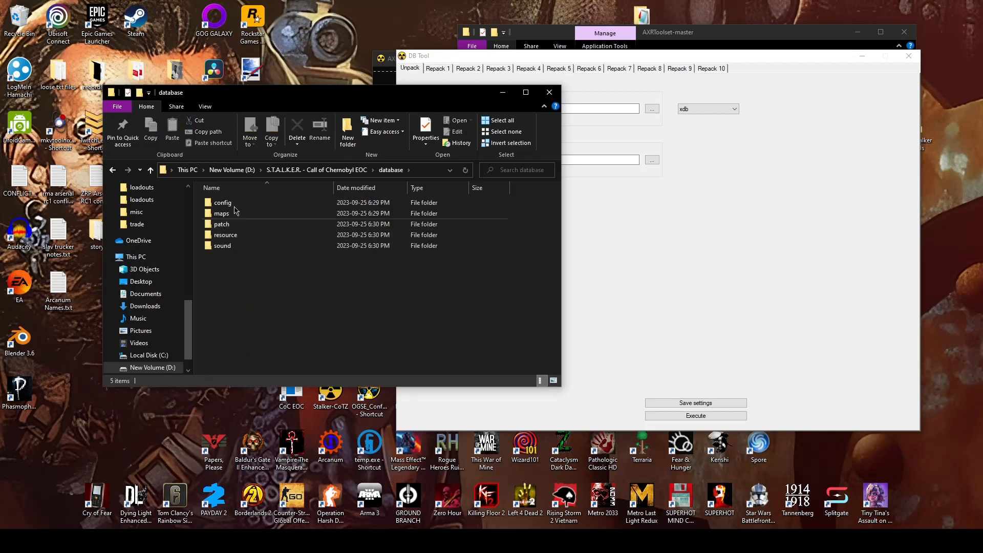
click(223, 202)
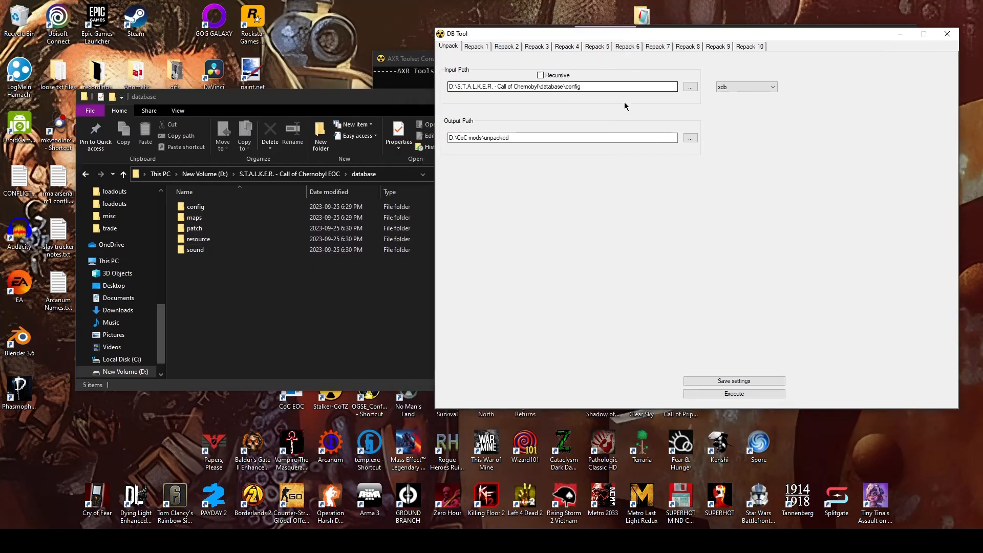
double_click(195, 207)
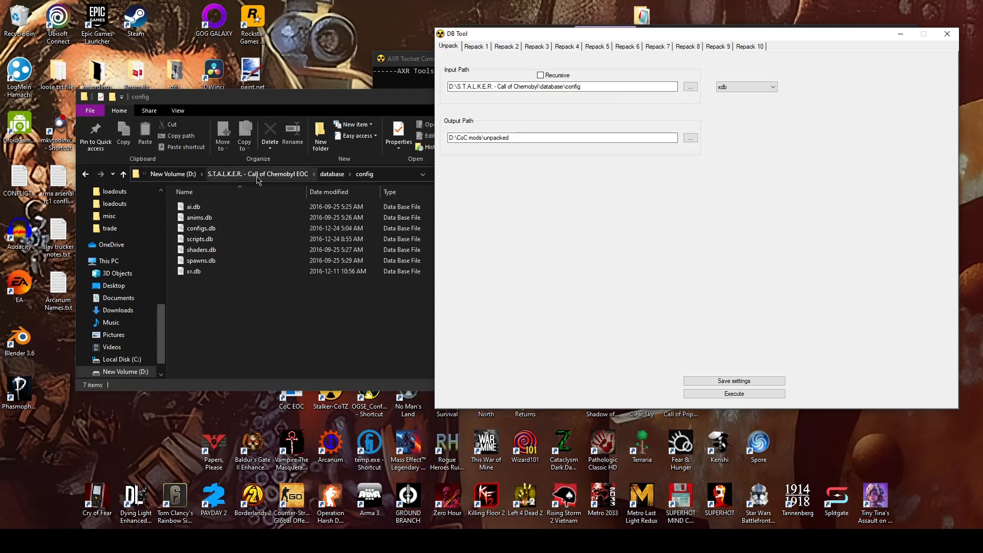
click(537, 86)
text( EOC)
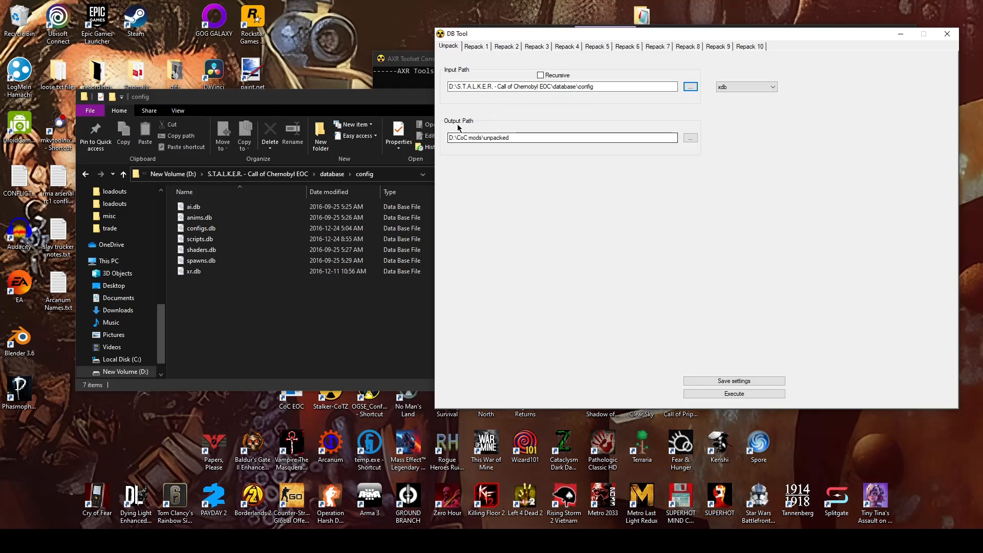
Step: Set the output to D:\CoC mods\test\New folder and unpack the config databases into it
click(526, 138)
text(test\New folder)
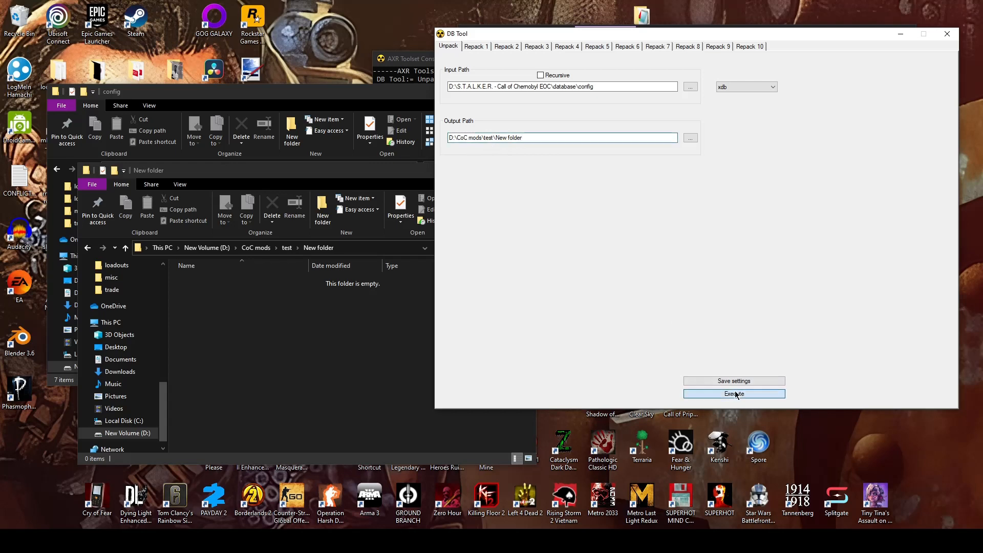
click(734, 393)
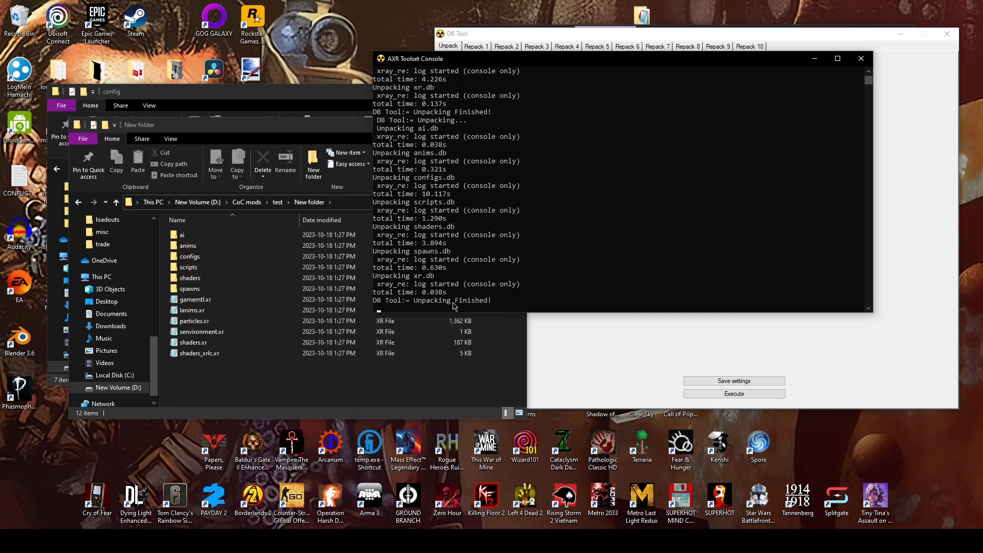
click(192, 309)
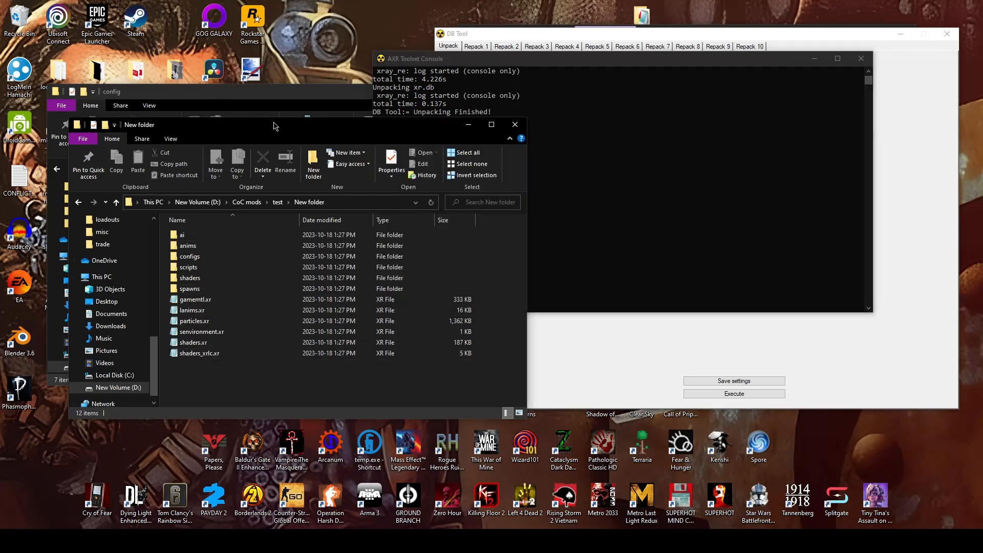
Step: Go up to the database folder and open its sound folder holding sounds.db
drag(273, 124, 298, 98)
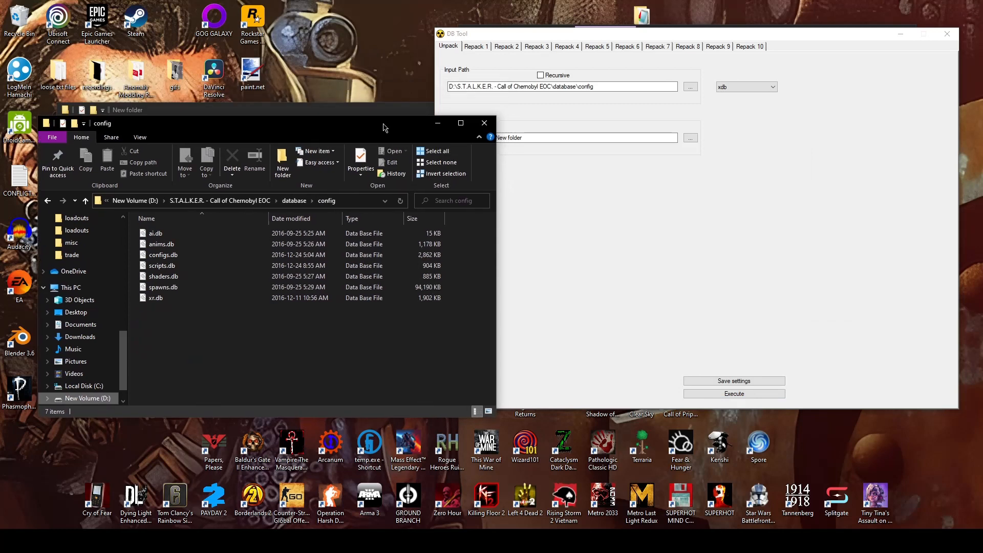
mouse_move(395, 215)
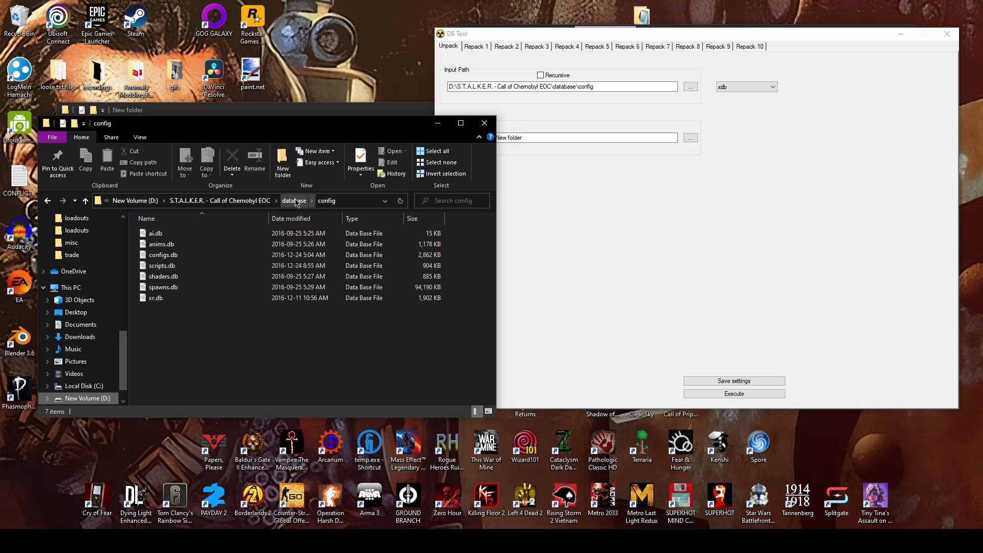
click(294, 201)
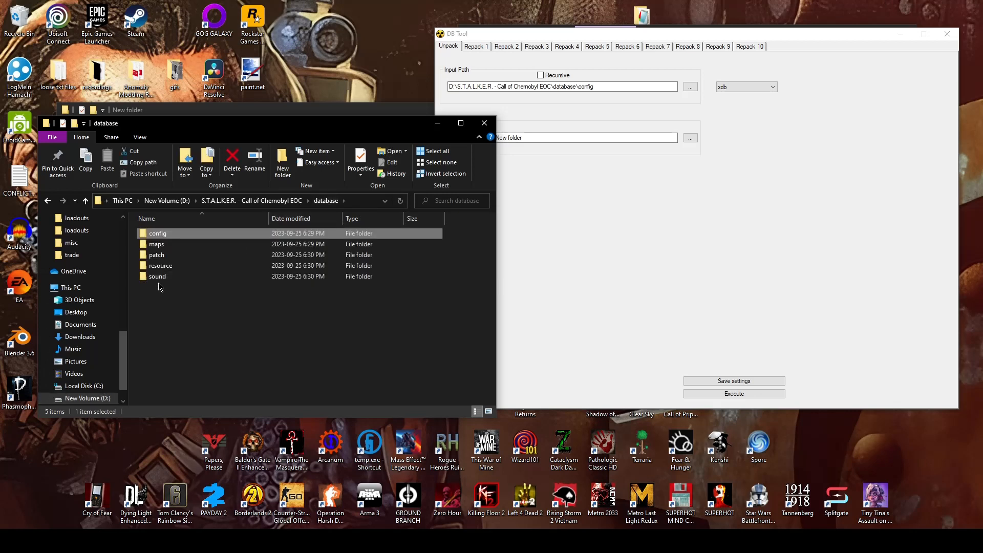
click(158, 277)
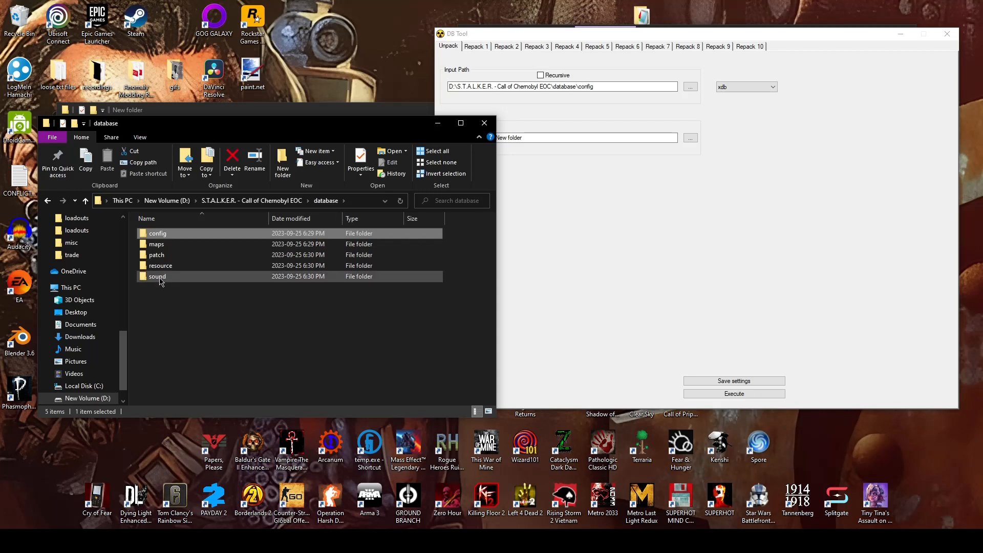
click(158, 277)
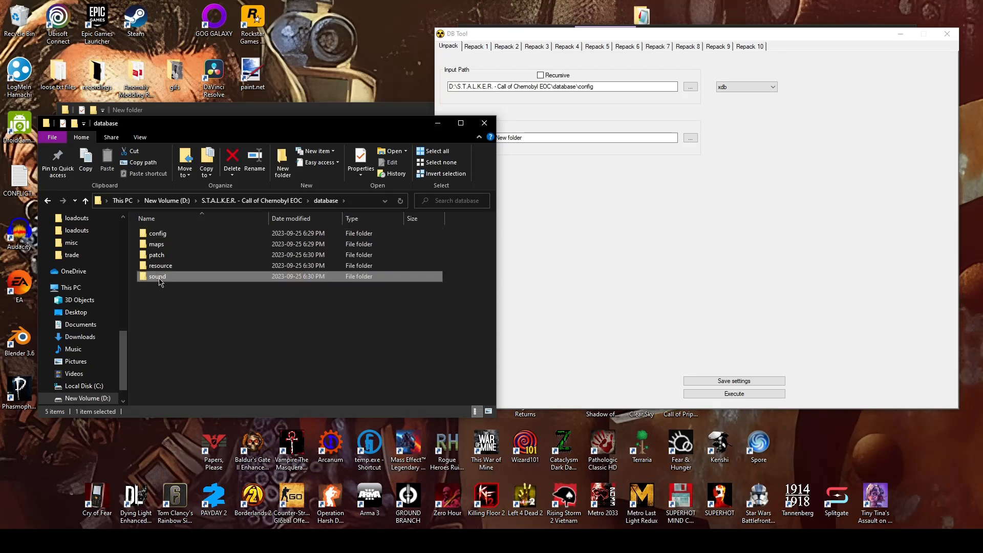
double_click(157, 277)
text(sound)
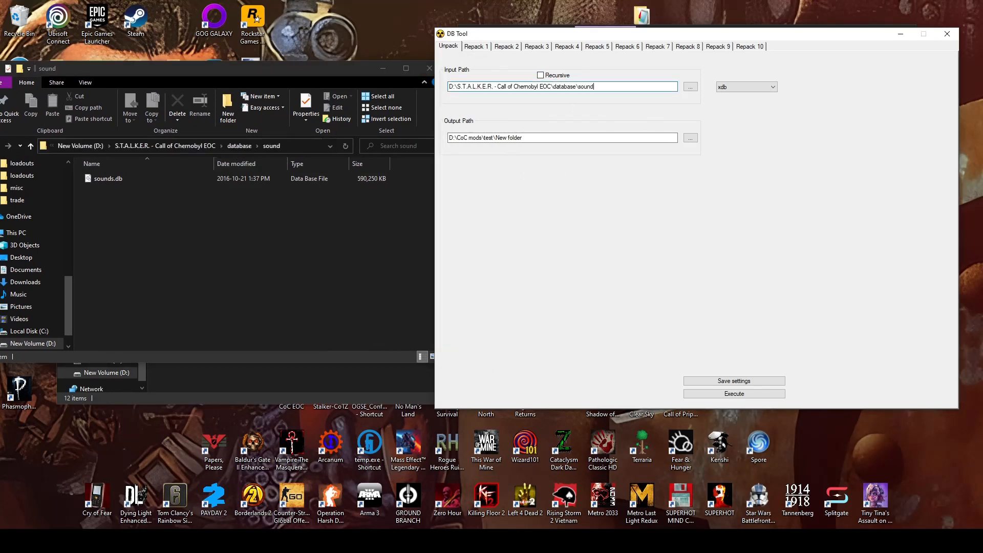
Step: Unpack sounds.db and open the resulting sounds folder in New folder
click(733, 393)
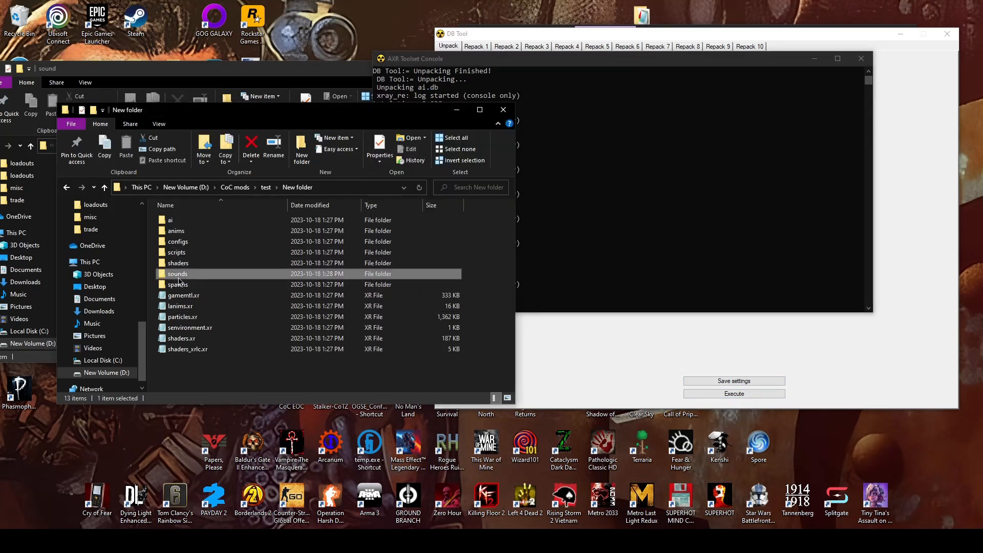
double_click(178, 273)
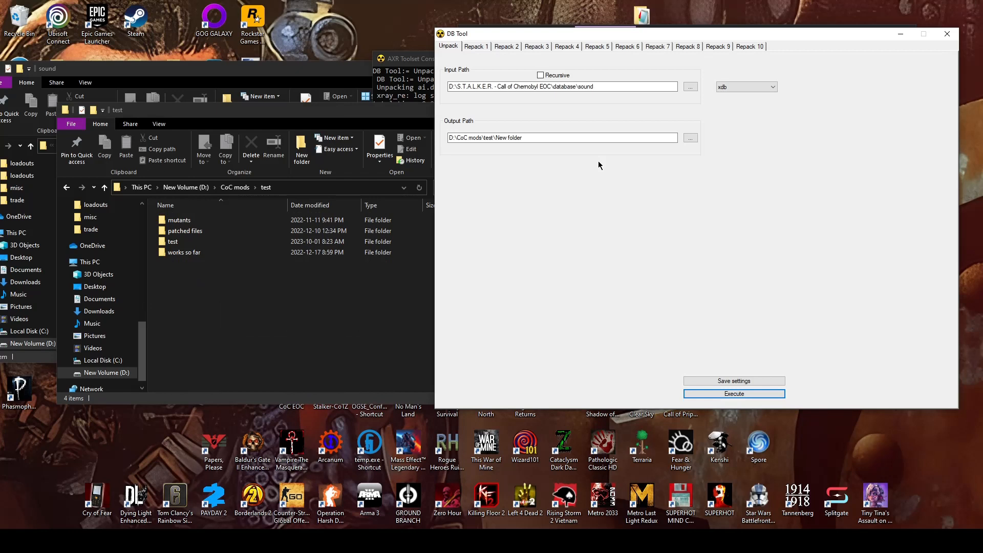
mouse_move(690, 257)
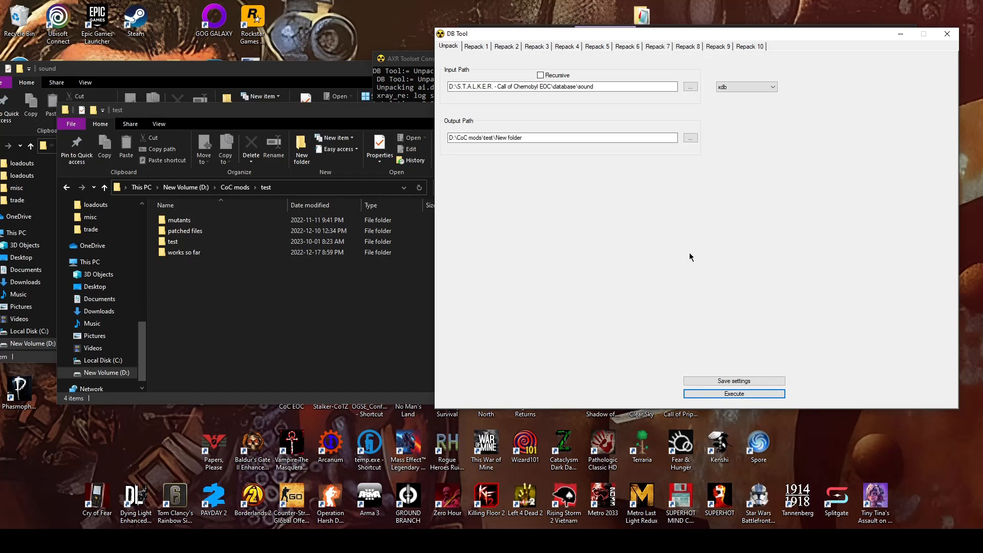
mouse_move(639, 248)
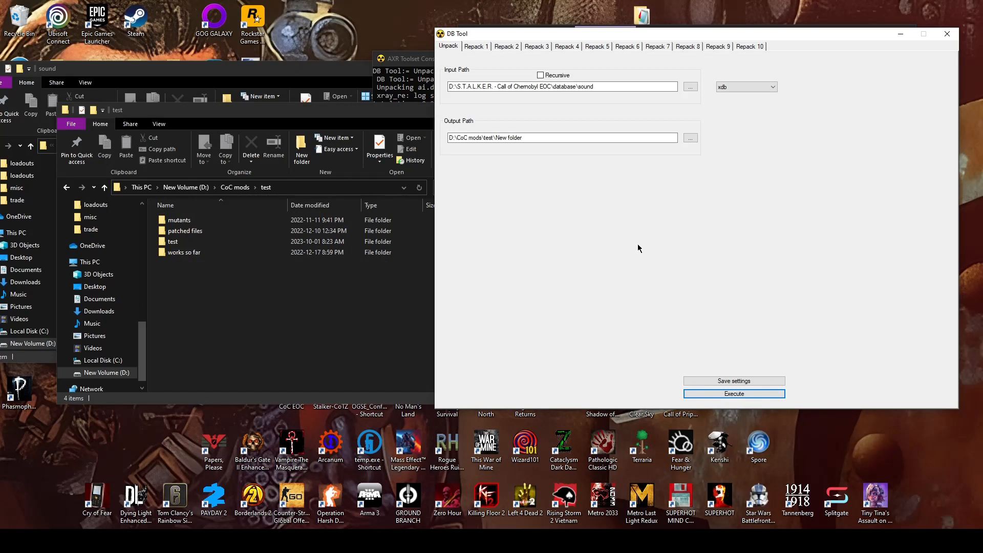
mouse_move(631, 263)
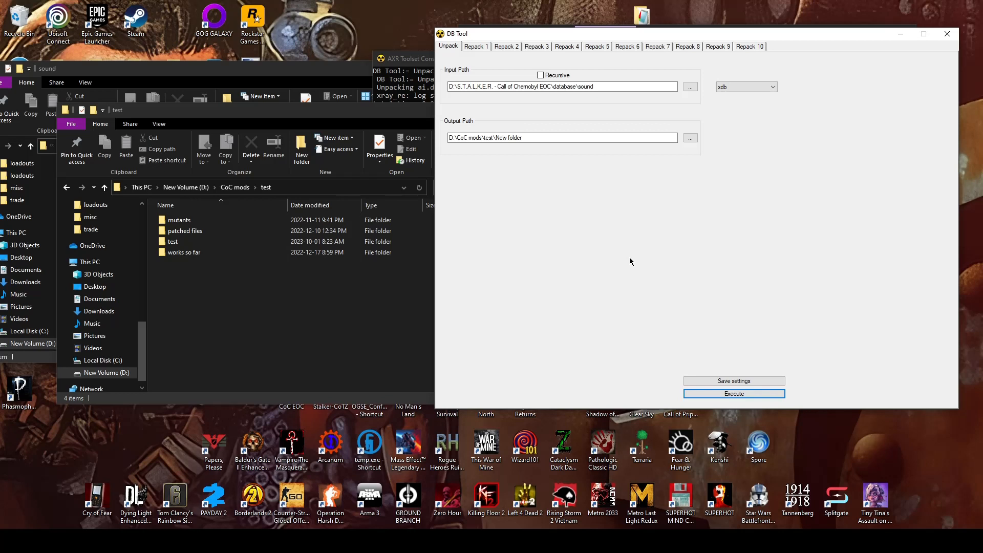
mouse_move(541, 258)
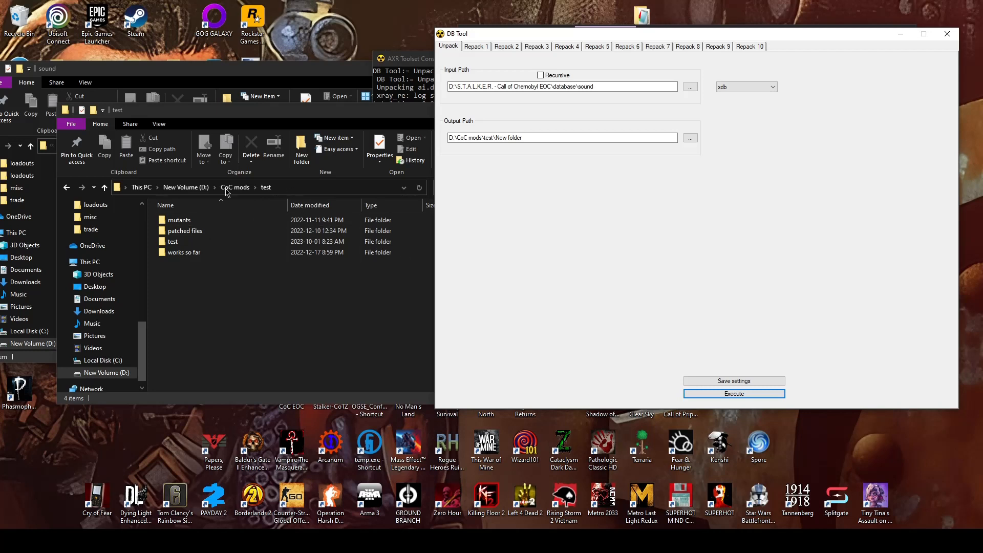
mouse_move(622, 227)
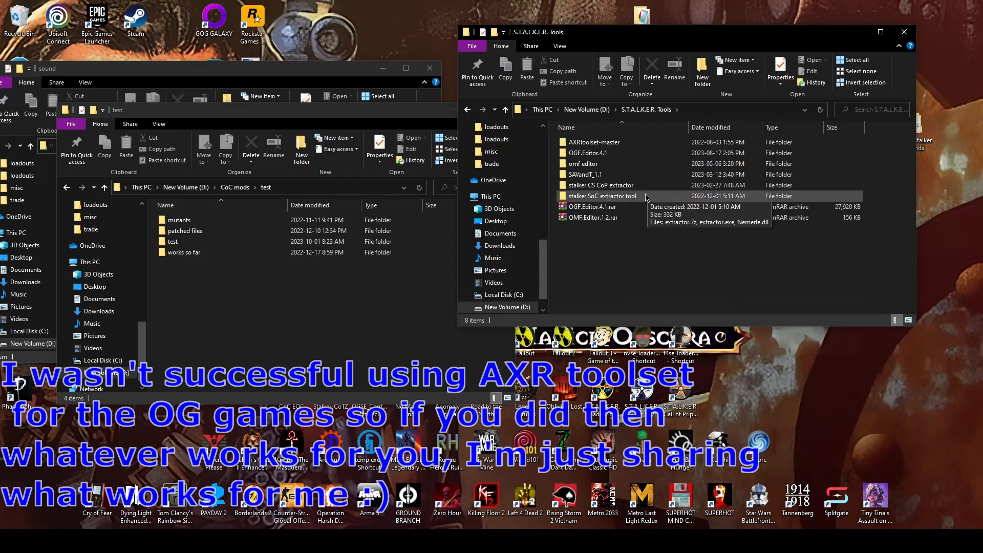
mouse_move(600, 196)
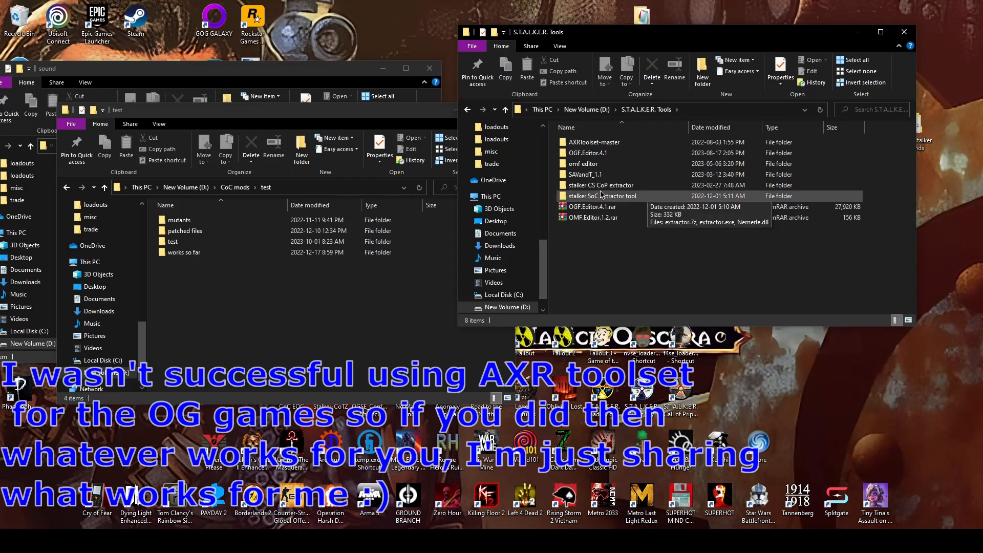
mouse_move(601, 185)
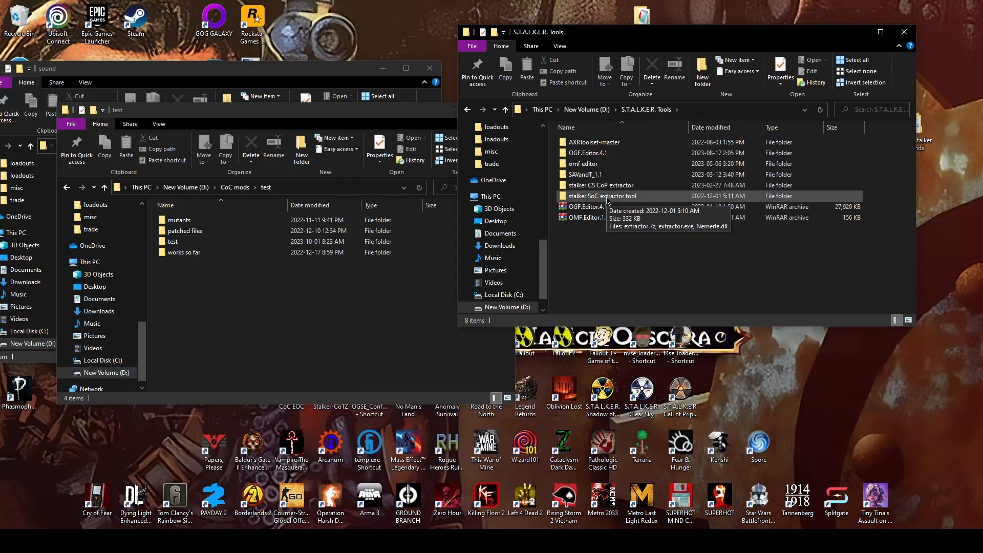
Step: Launch extractor.exe from the stalker SoC extractor tool folder and move its window aside
double_click(603, 195)
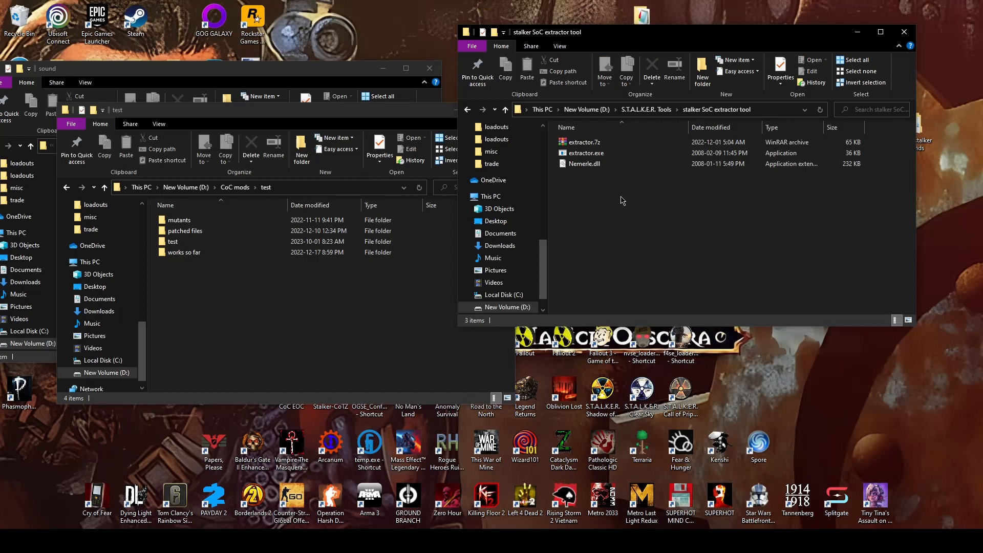
click(586, 153)
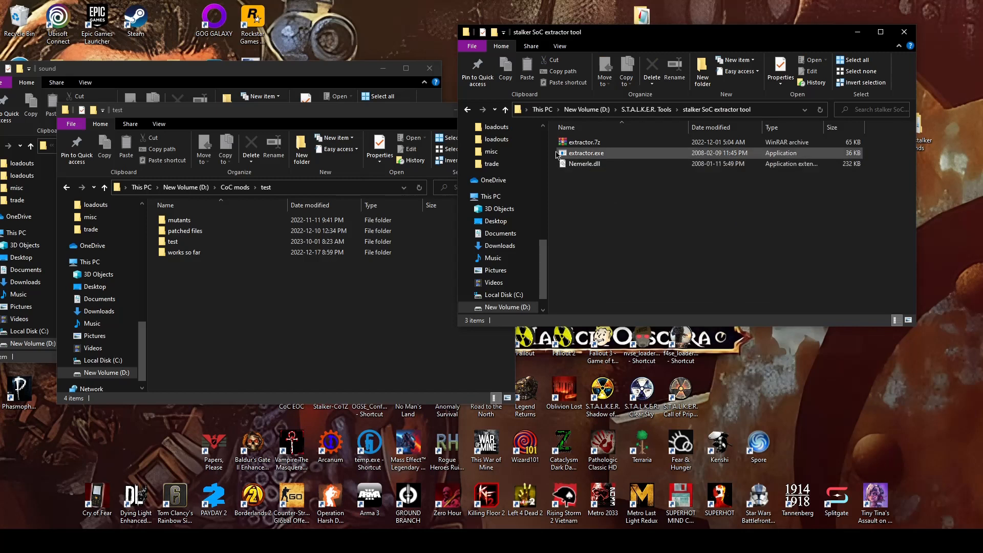
click(586, 153)
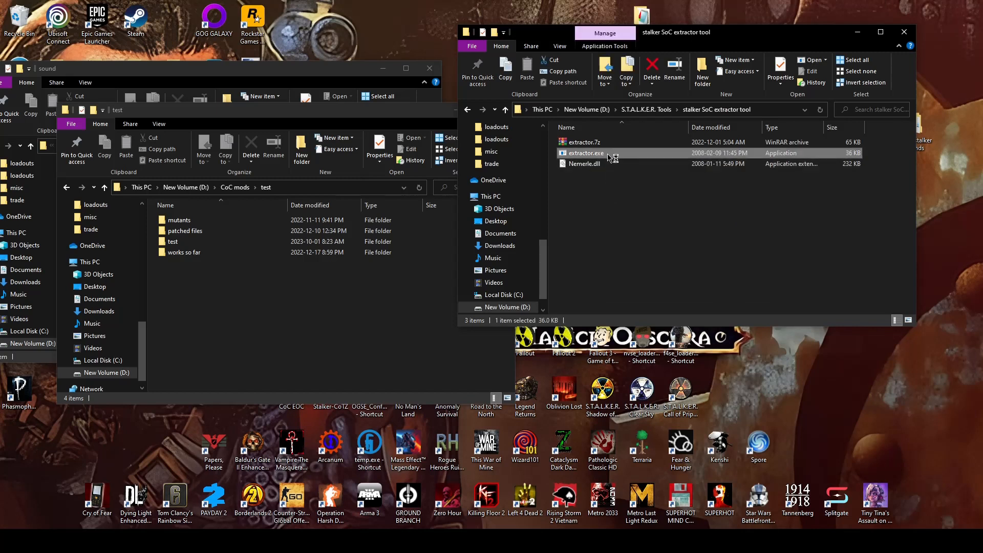
double_click(585, 153)
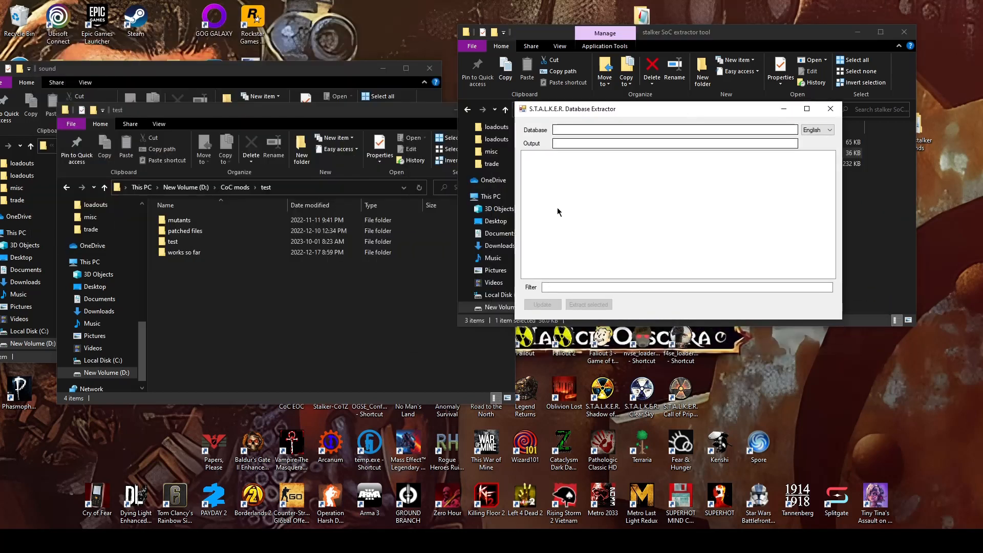
mouse_move(657, 227)
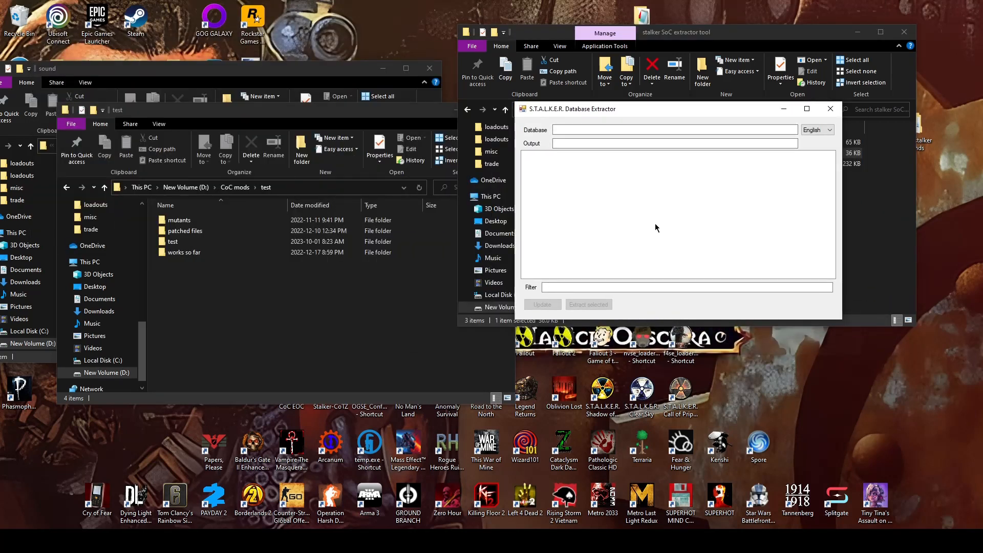
click(674, 130)
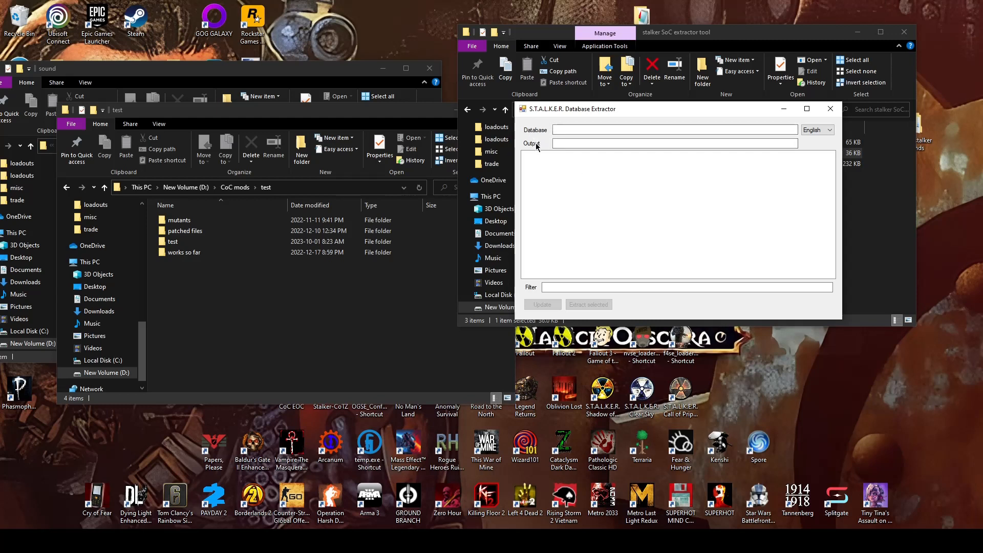
drag(570, 109, 485, 59)
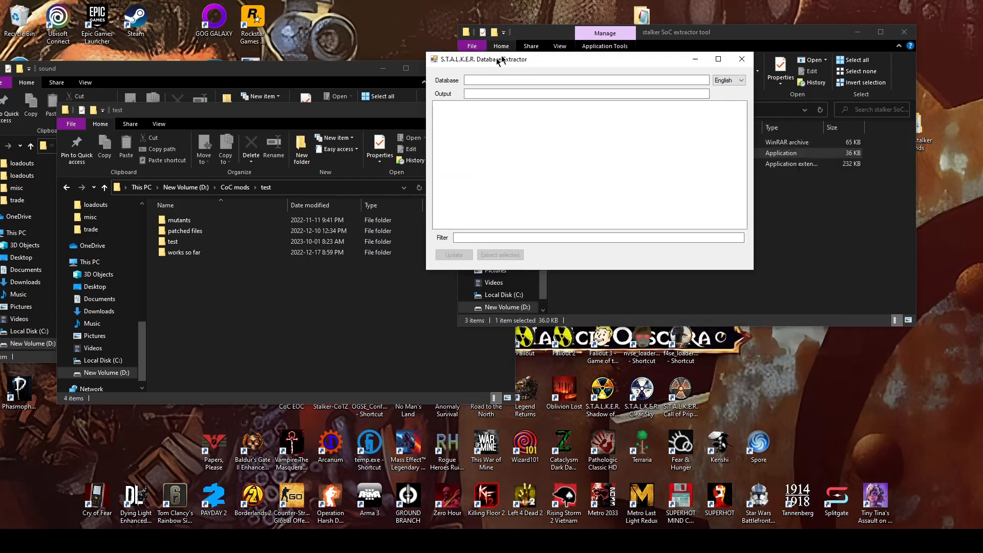
drag(482, 60, 452, 104)
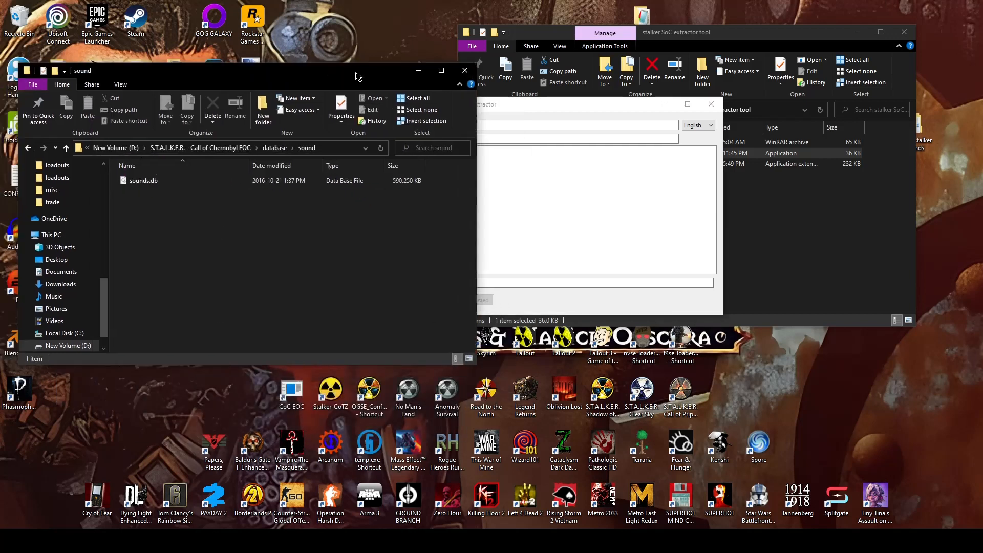
Step: Bring up the STALKER Shadow of Chernobyl install folder and copy its full path
click(465, 70)
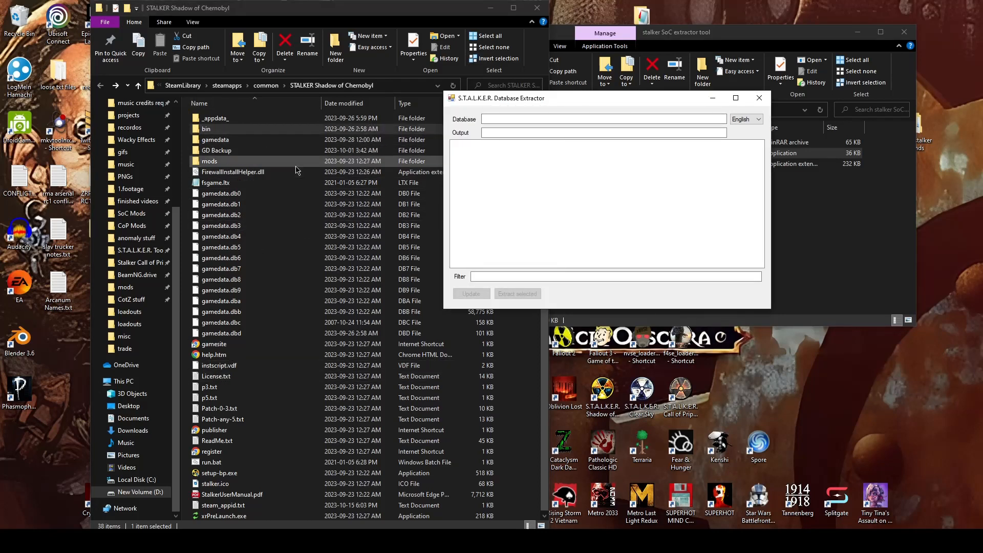
click(222, 193)
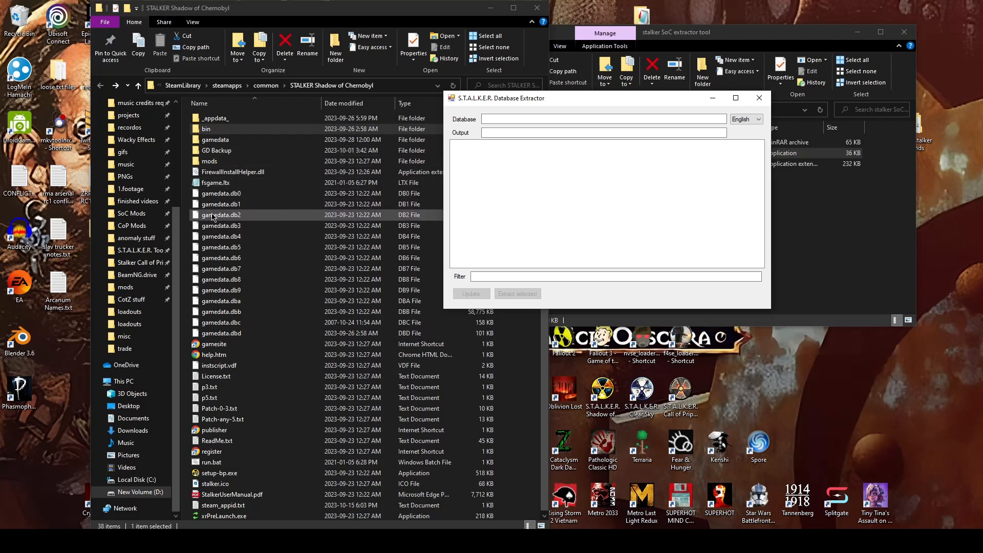
click(206, 129)
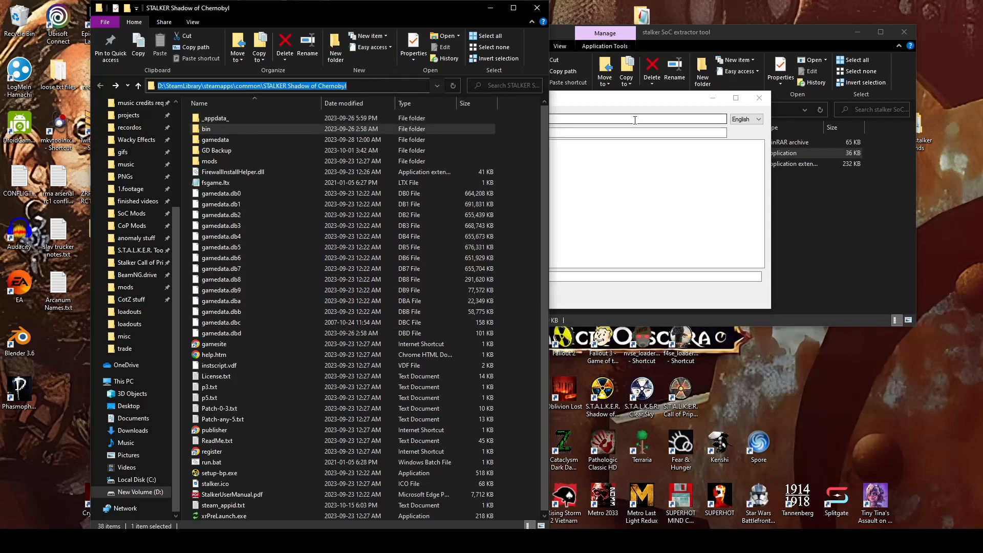
text(D:\SteamLibrary\steamapps\common\STALKER Shadow of Chernobyl)
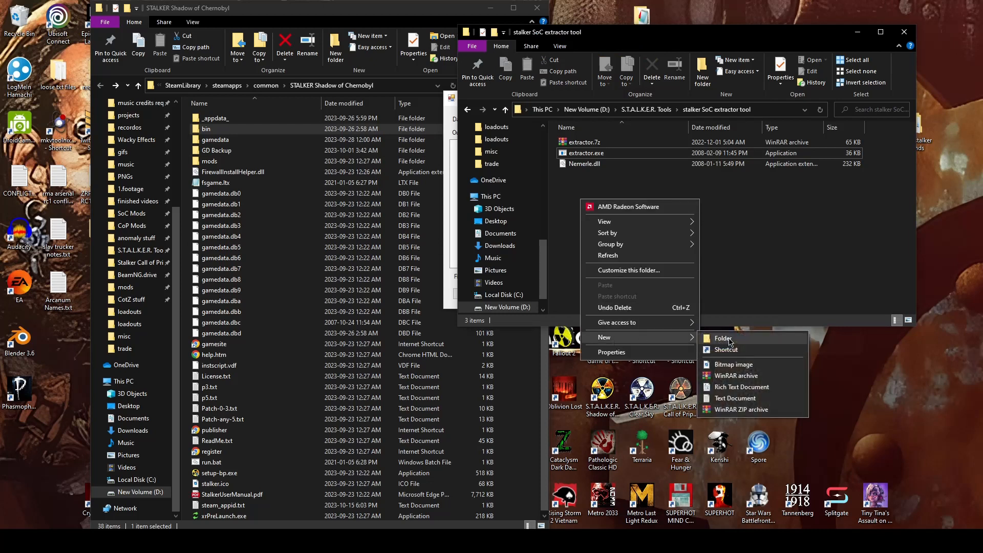
Step: Create a New folder as output, point Database at the game path and load the archive file list
click(723, 338)
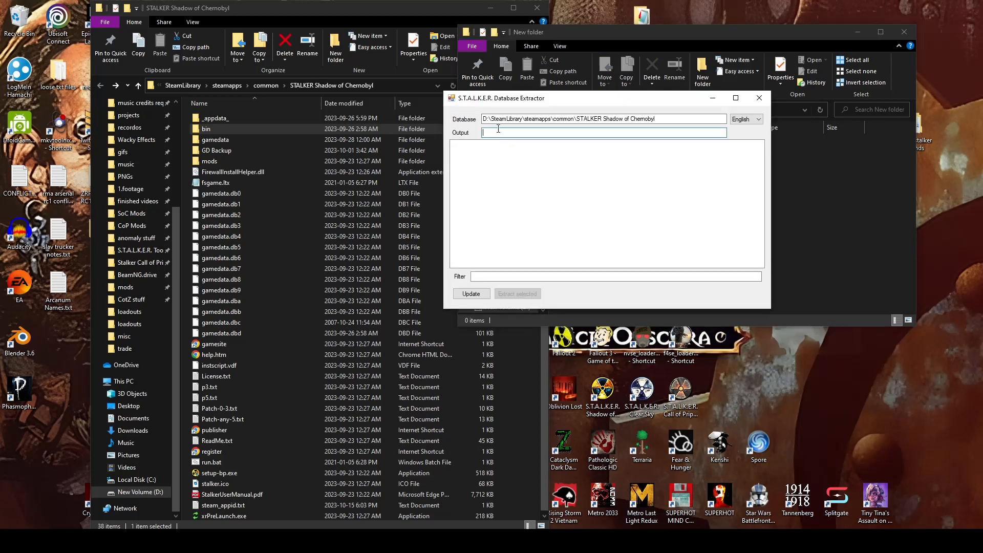
text(D:\S.T.A.L.K.E.R. Tools\stalker SoC extractor tool\New folder)
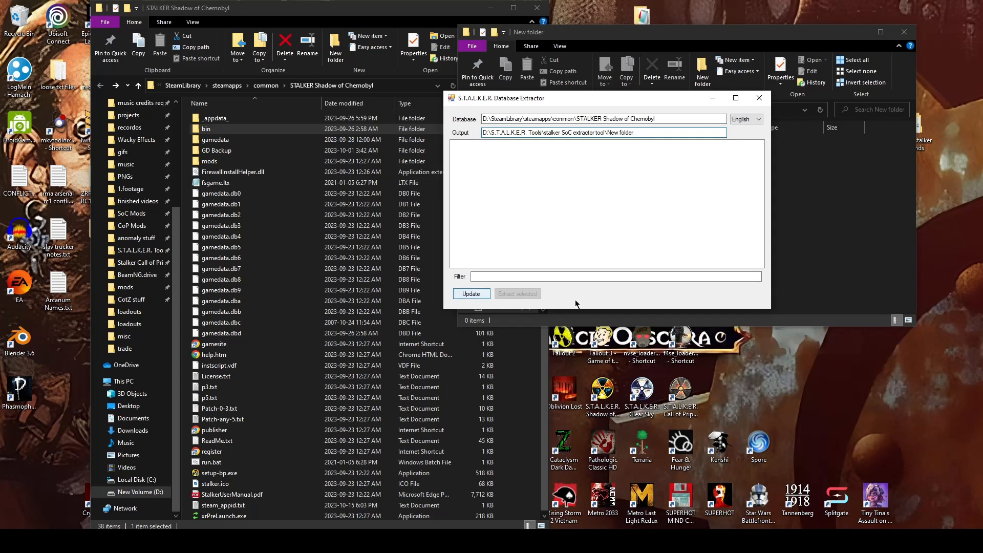
click(471, 293)
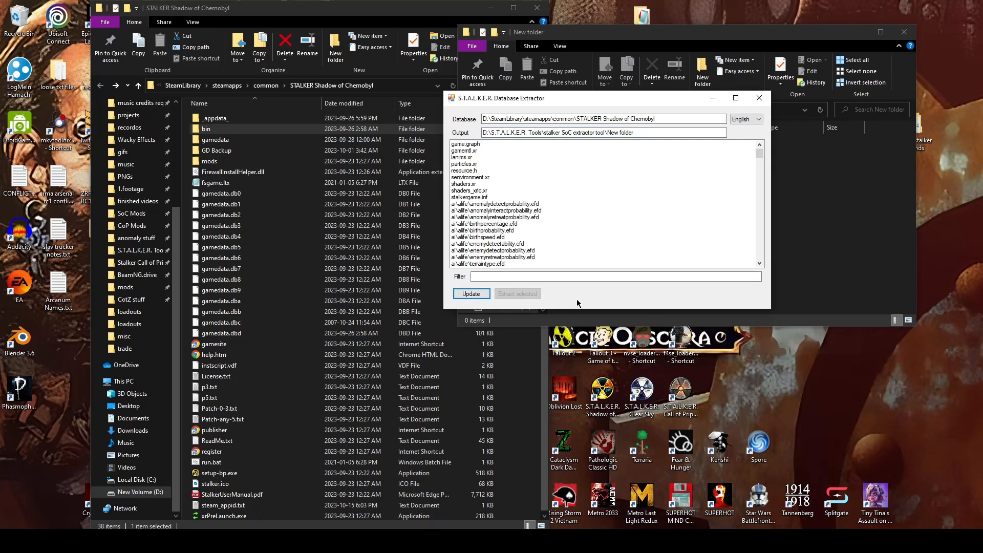
scroll(down, 3)
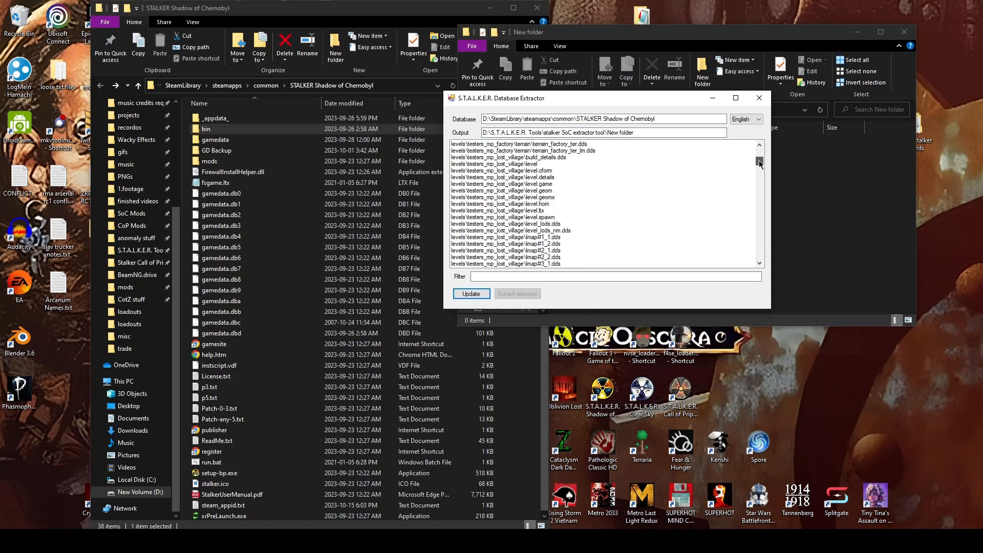
scroll(down, 3)
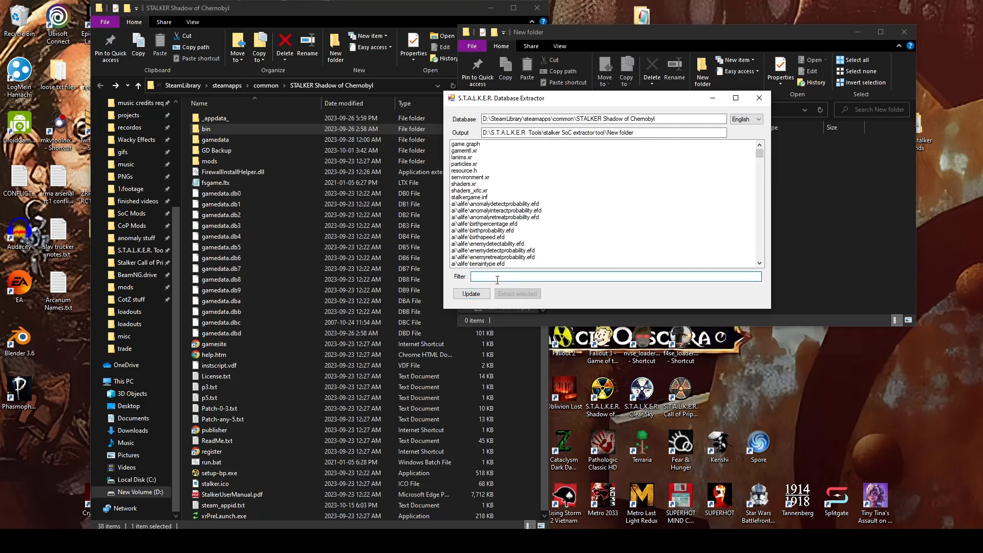
Step: Filter the list by 'sound', extract sounds\ambient\vain.ogg and check the output folder
text(soung)
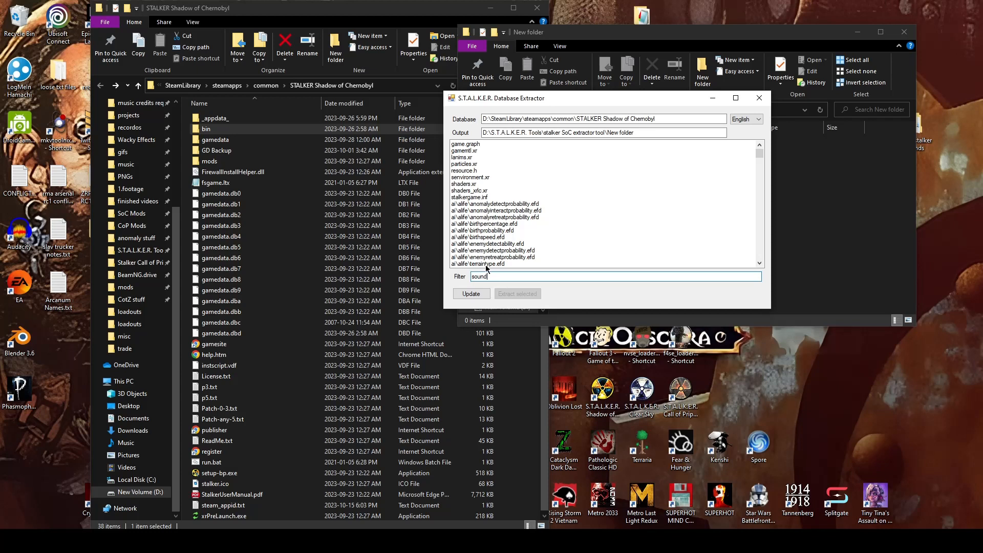
click(471, 292)
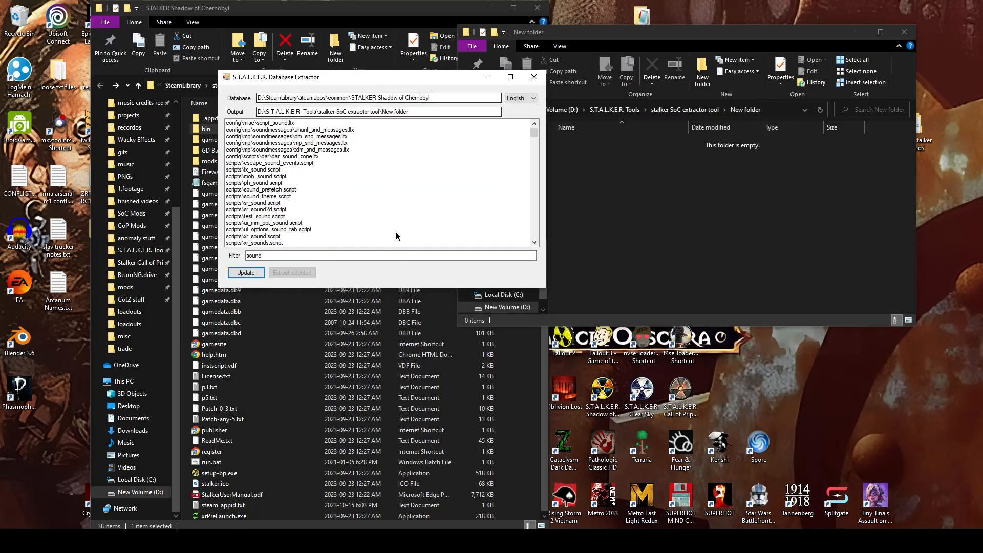
scroll(down, 3)
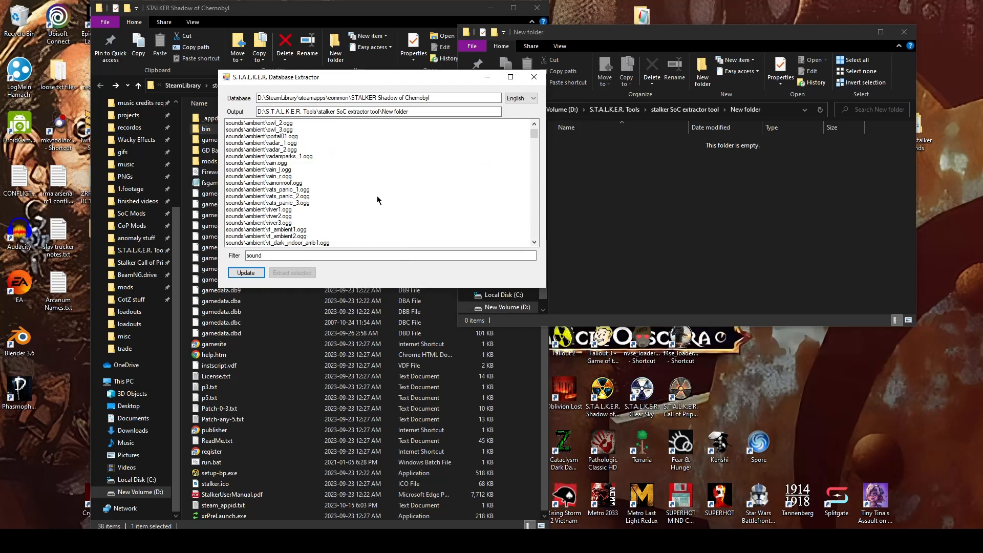
click(256, 162)
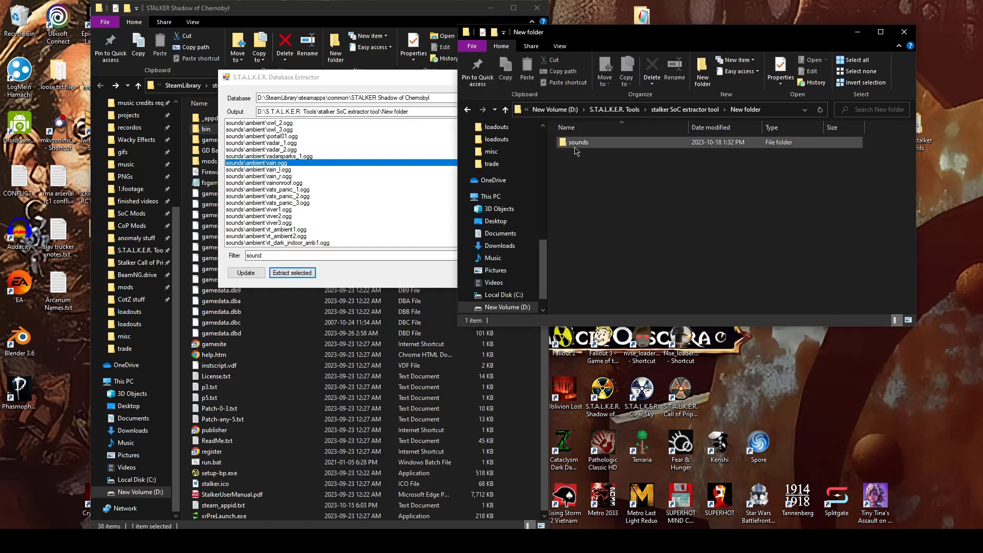
double_click(578, 141)
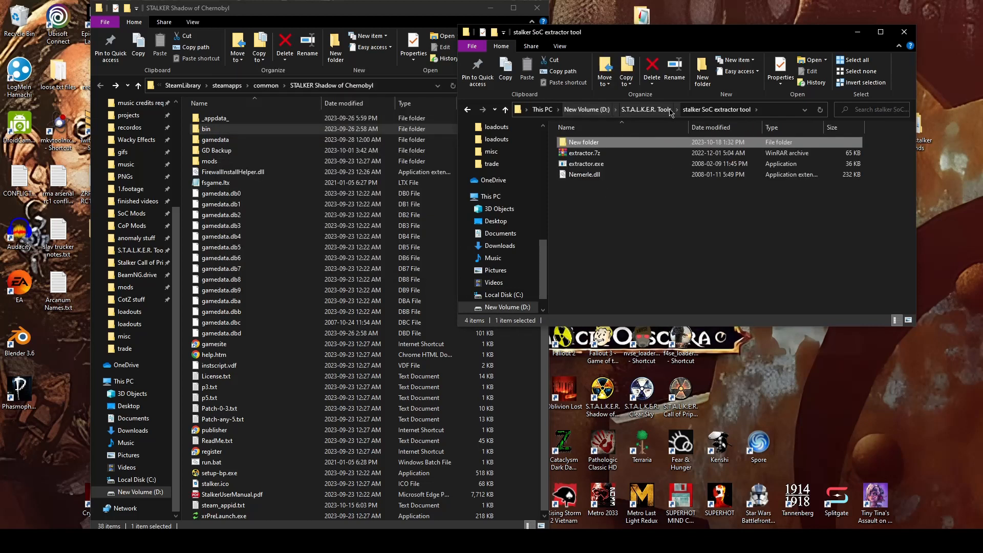
Step: Launch stk_unpacker.exe from the stalker CS CoP extractor folder
click(646, 108)
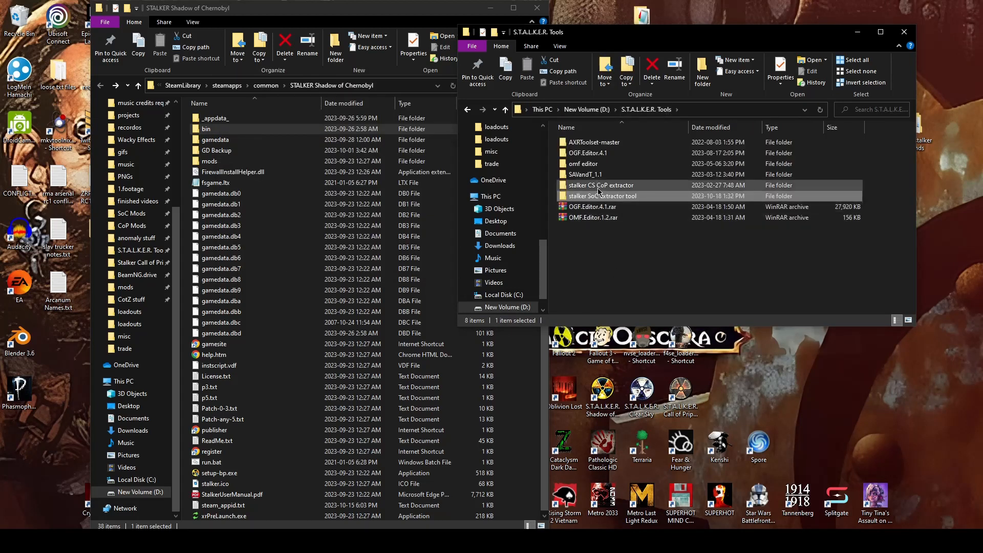
double_click(600, 185)
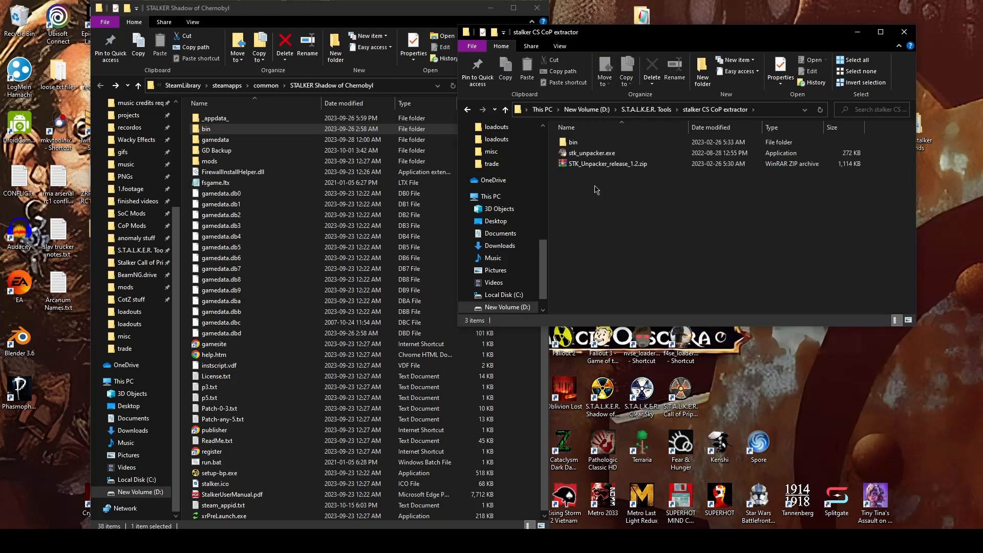
click(592, 154)
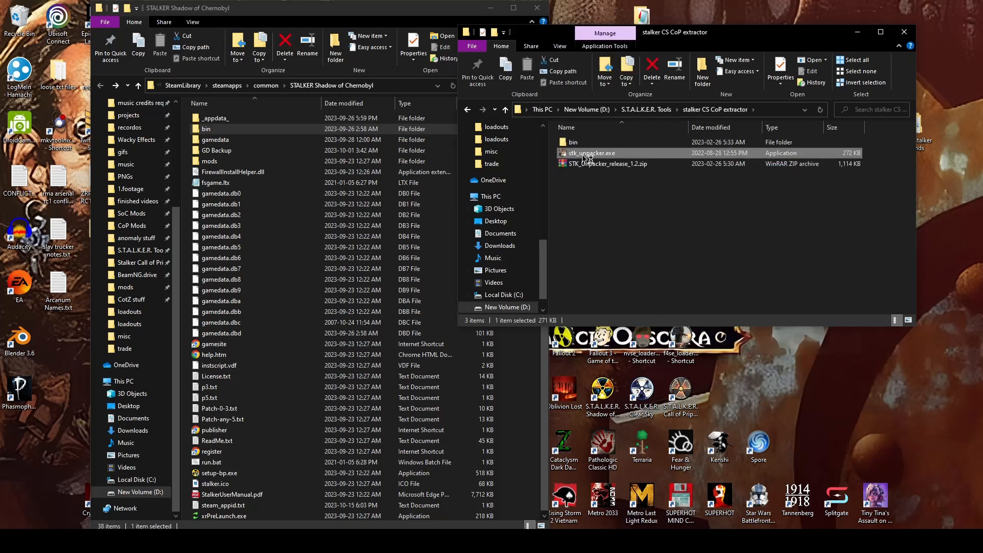
double_click(592, 154)
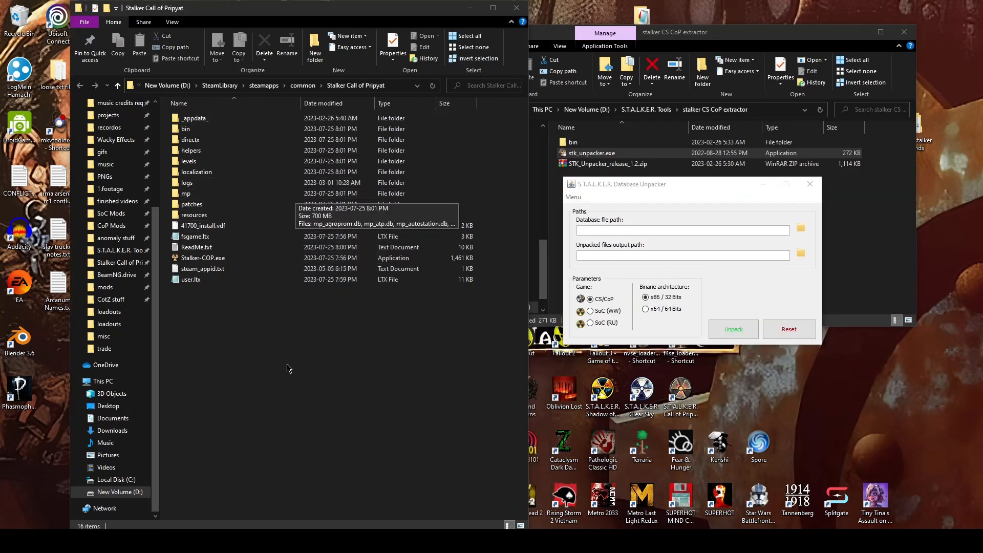
mouse_move(207, 326)
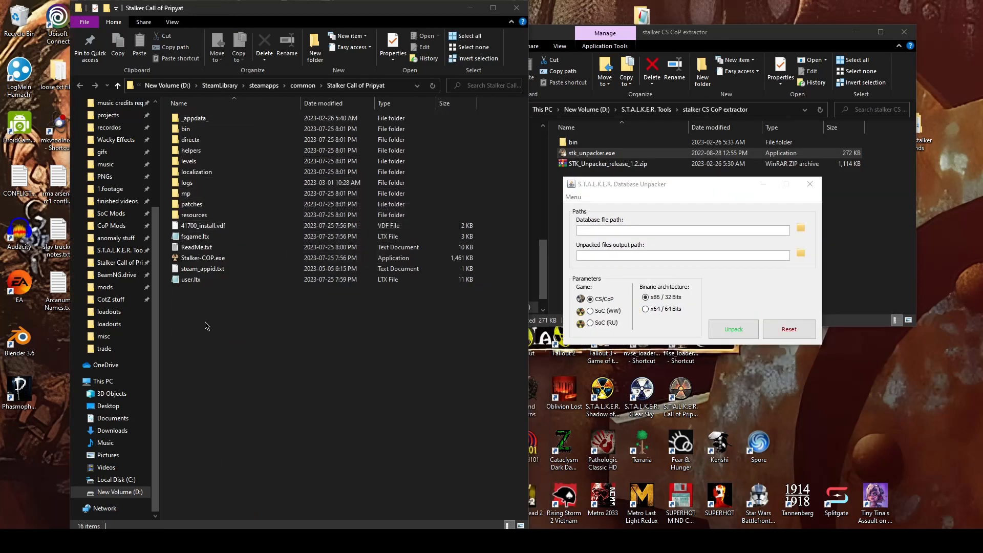
mouse_move(674, 210)
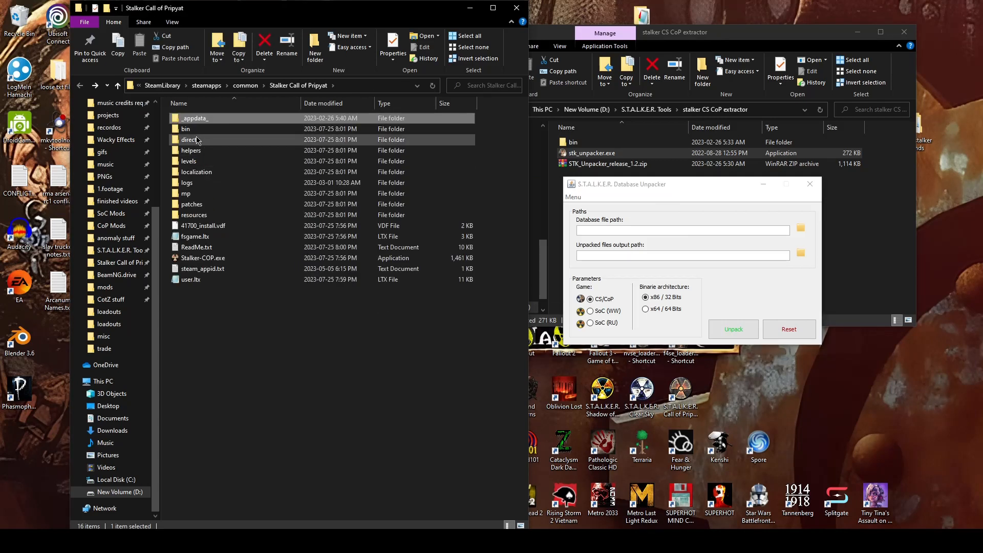
Step: Browse the Call of Pripyat install and open its resources folder
double_click(186, 129)
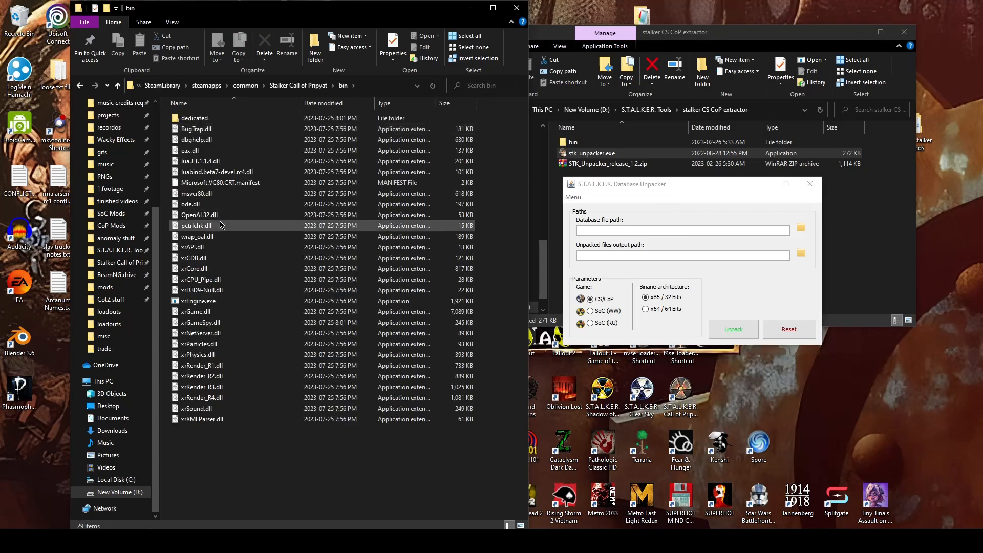
click(108, 85)
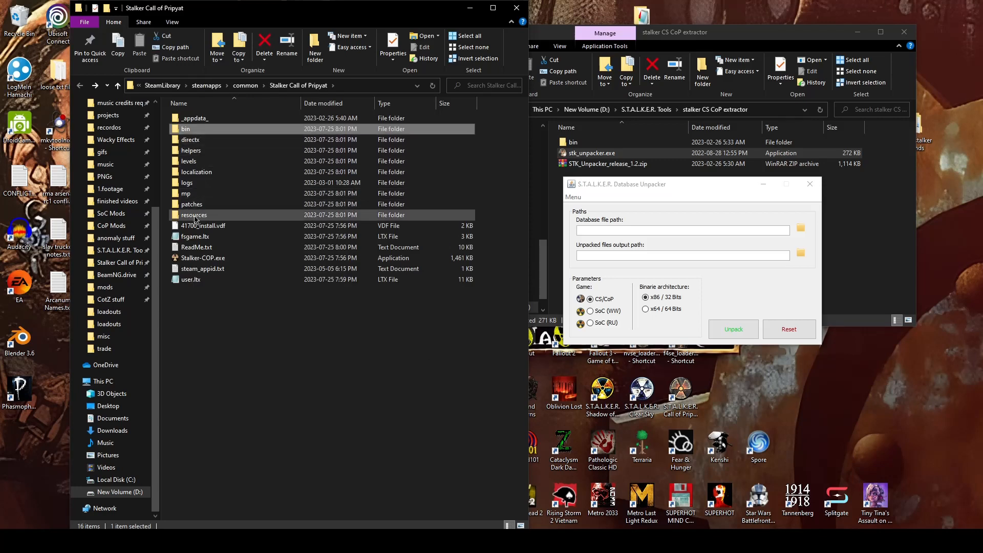
double_click(194, 215)
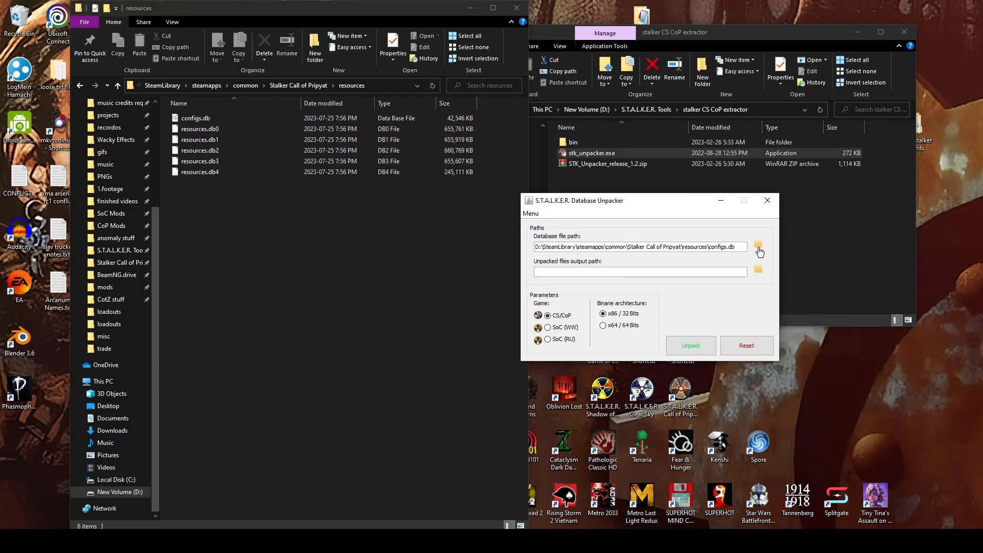
Step: Choose resources\configs.db as the database file to unpack
click(758, 246)
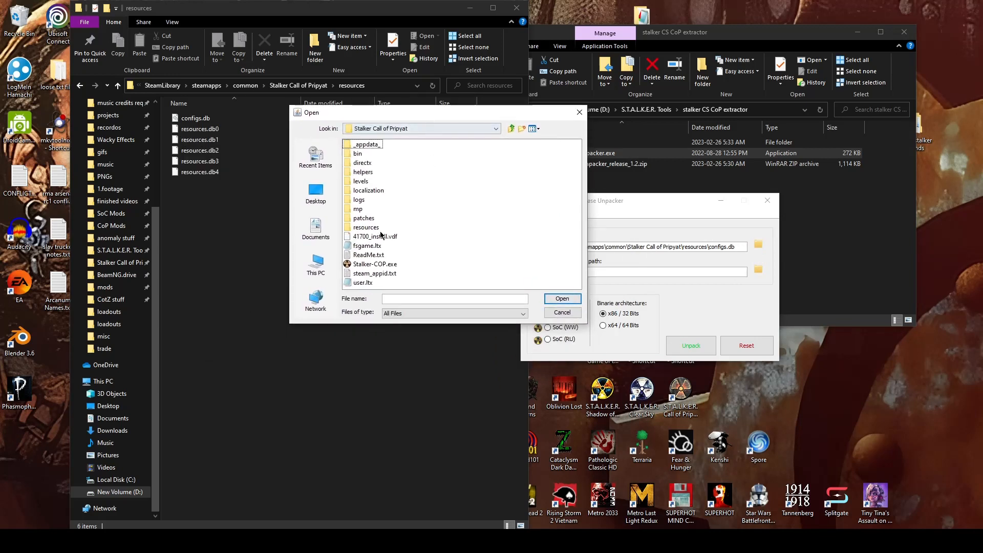
double_click(378, 227)
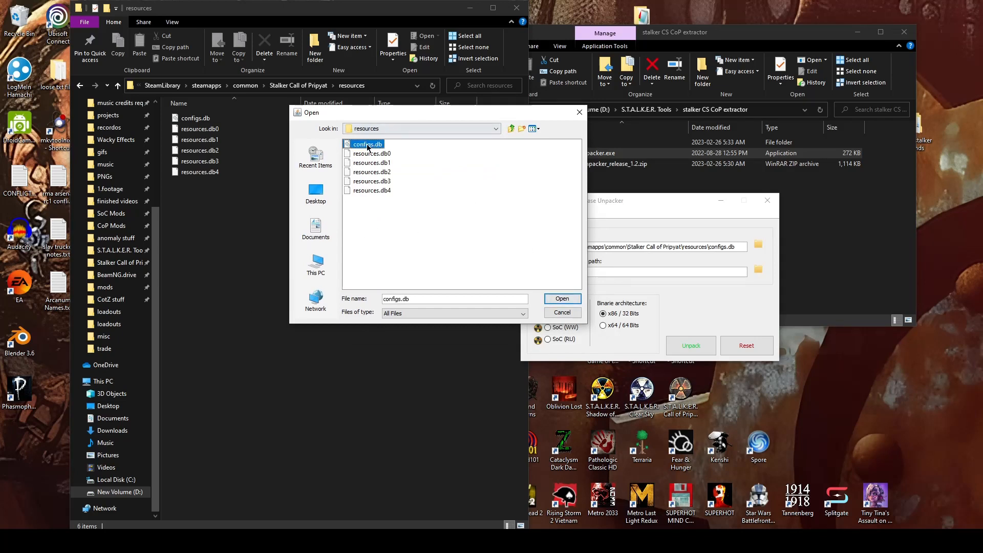
click(562, 298)
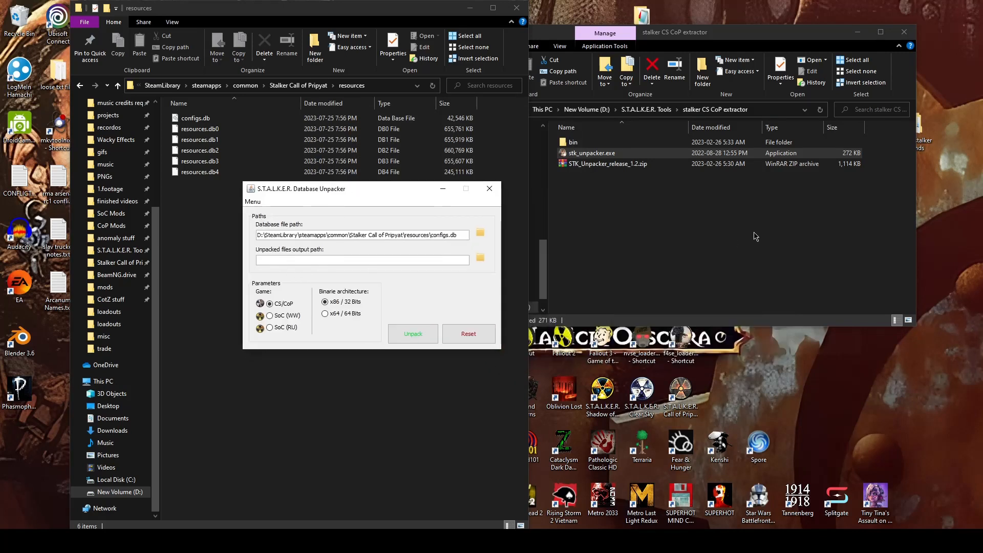
Step: Create a New folder in the extractor directory and set it as output path
right_click(755, 235)
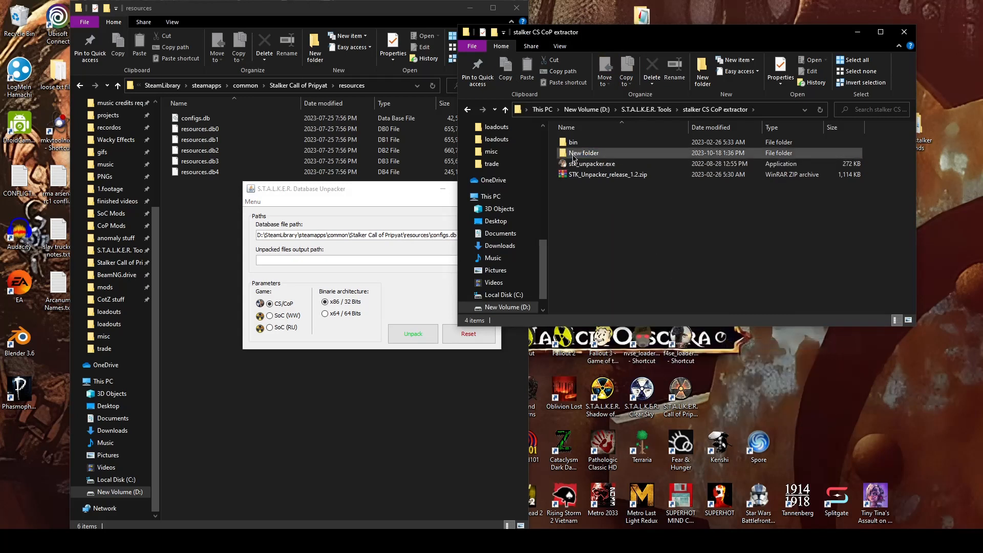
double_click(583, 153)
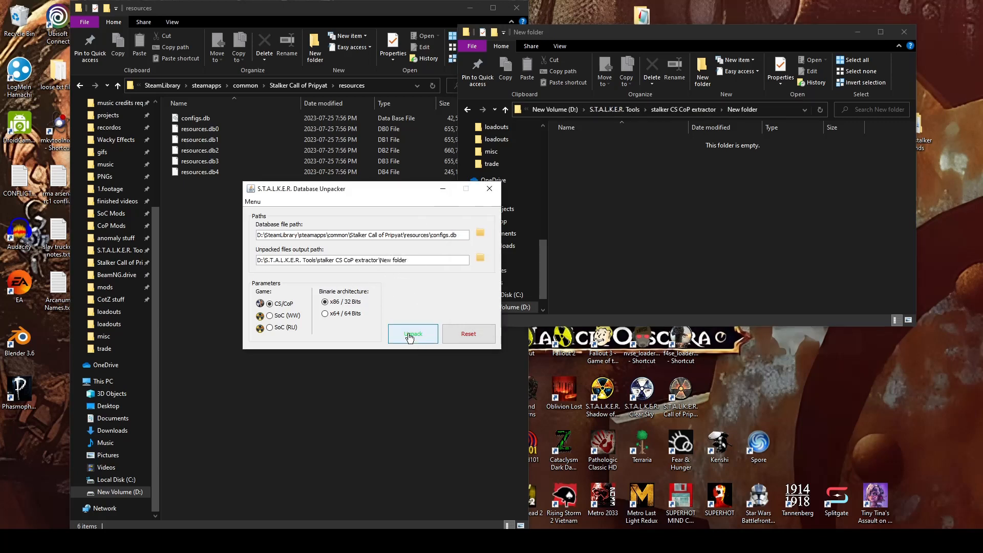
Step: Unpack configs.db into the new folder, check the unpacked configs folder and dismiss the notice
click(413, 334)
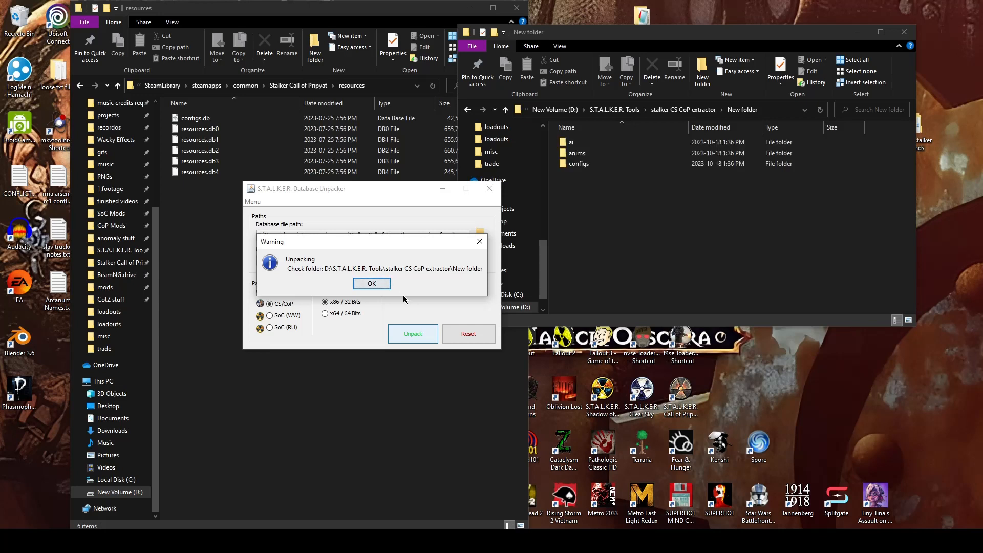
click(579, 163)
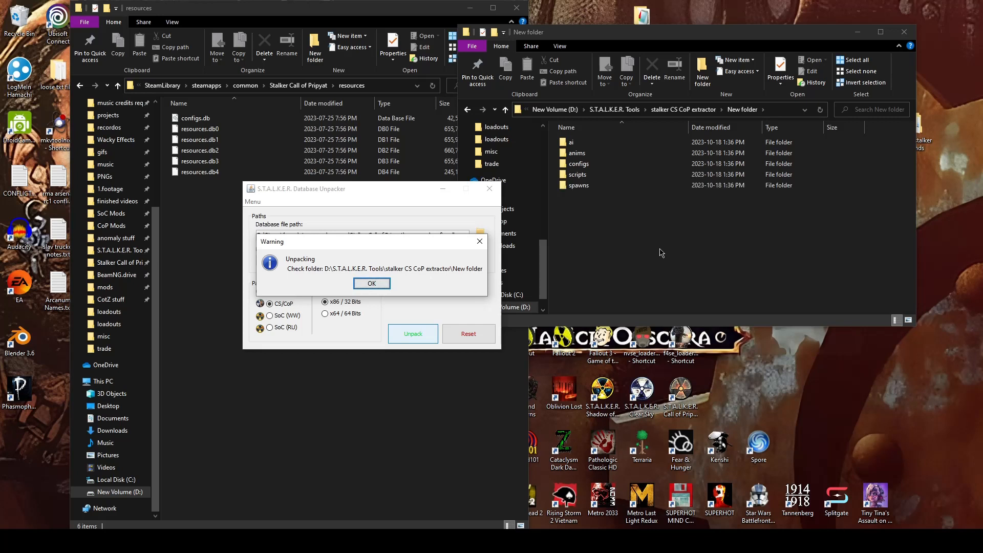
mouse_move(635, 265)
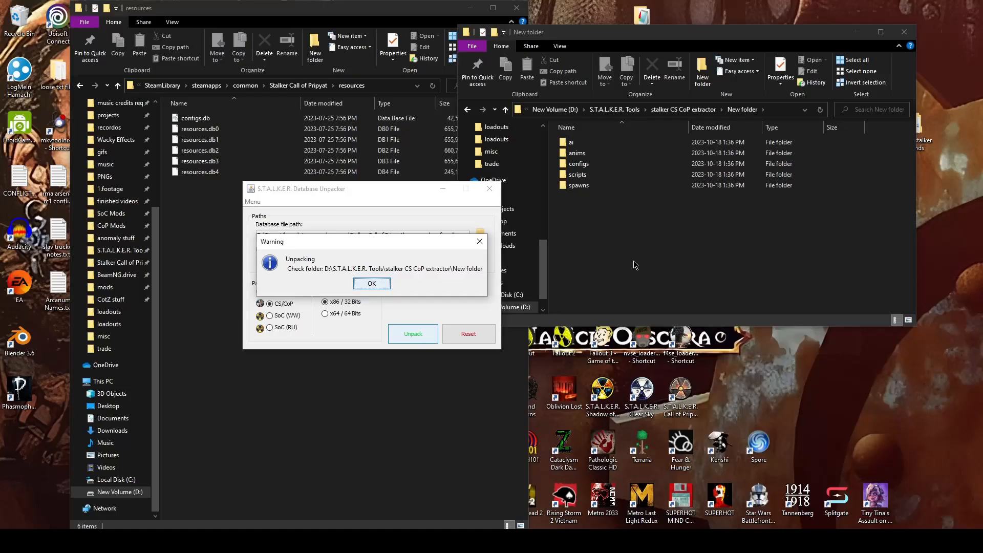
mouse_move(373, 230)
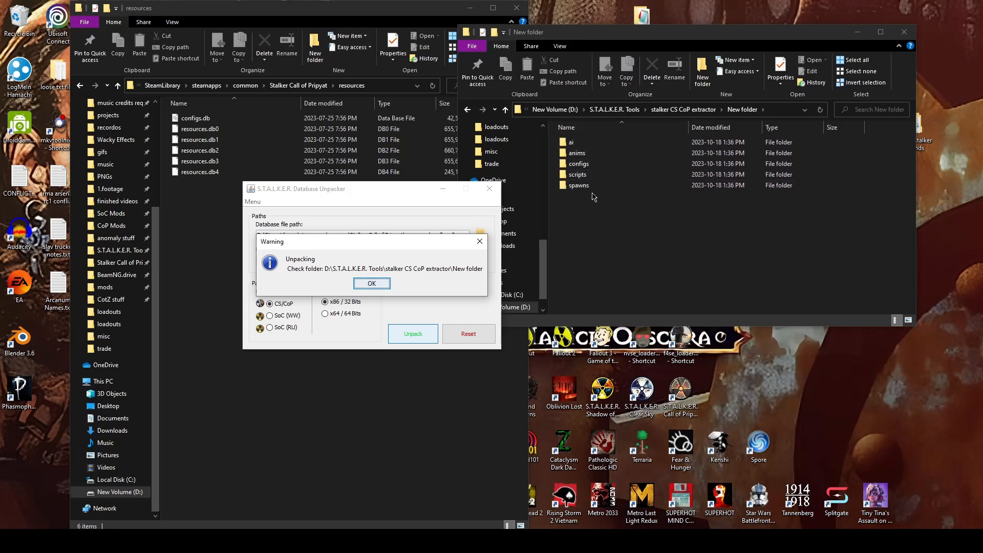
double_click(578, 163)
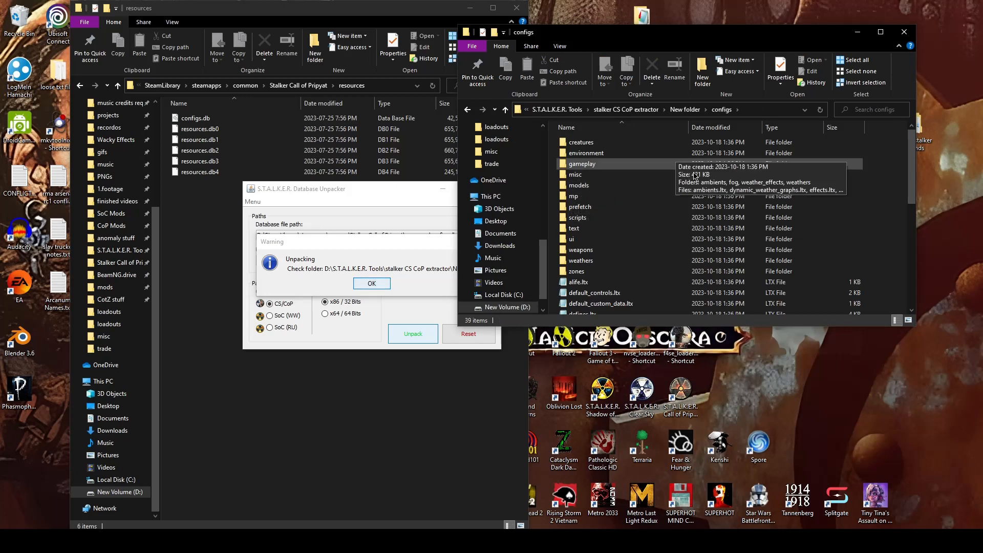
mouse_move(635, 250)
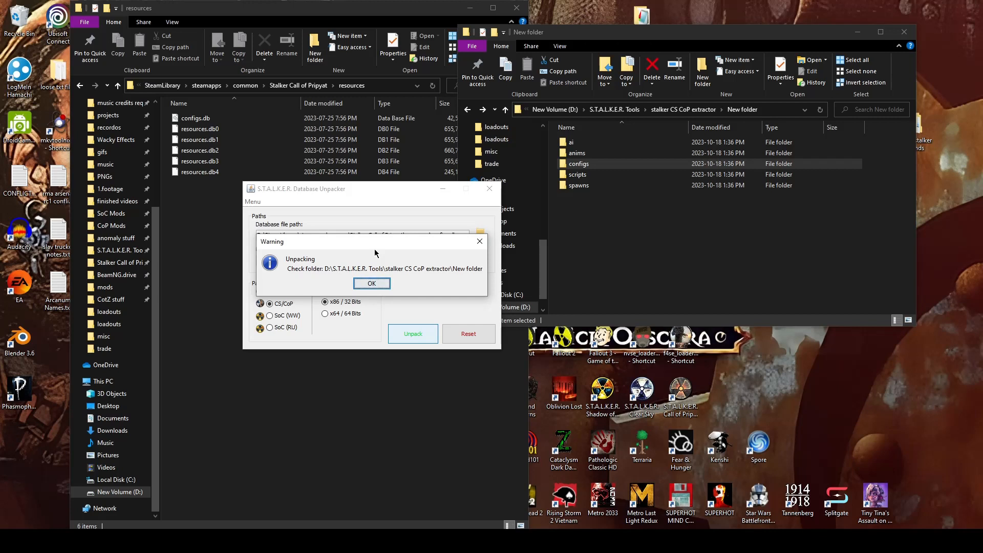
mouse_move(379, 261)
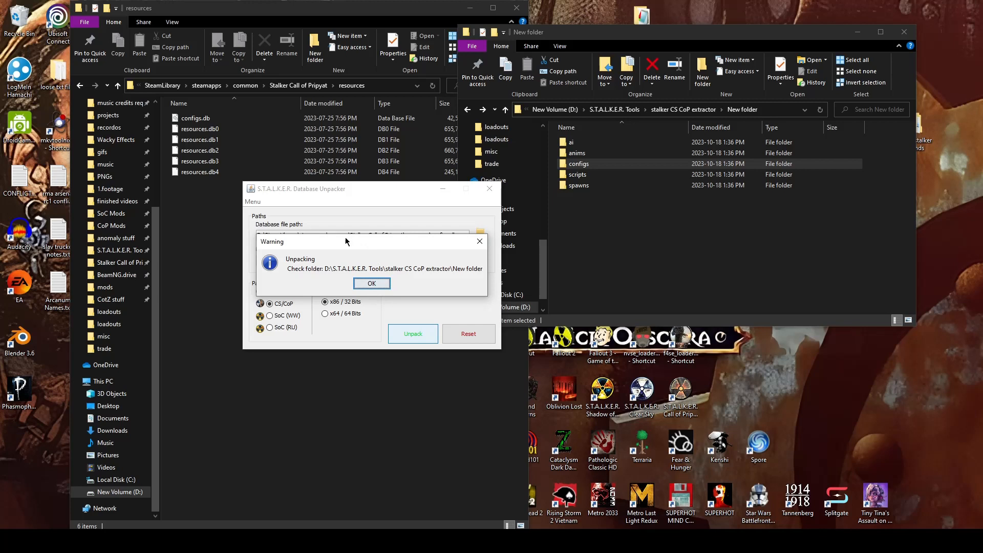
click(372, 283)
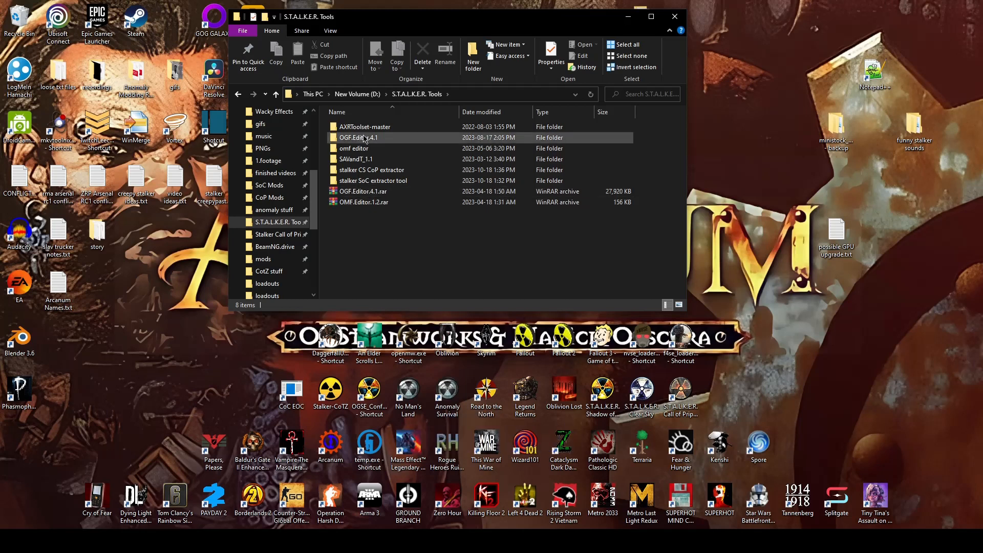
mouse_move(375, 152)
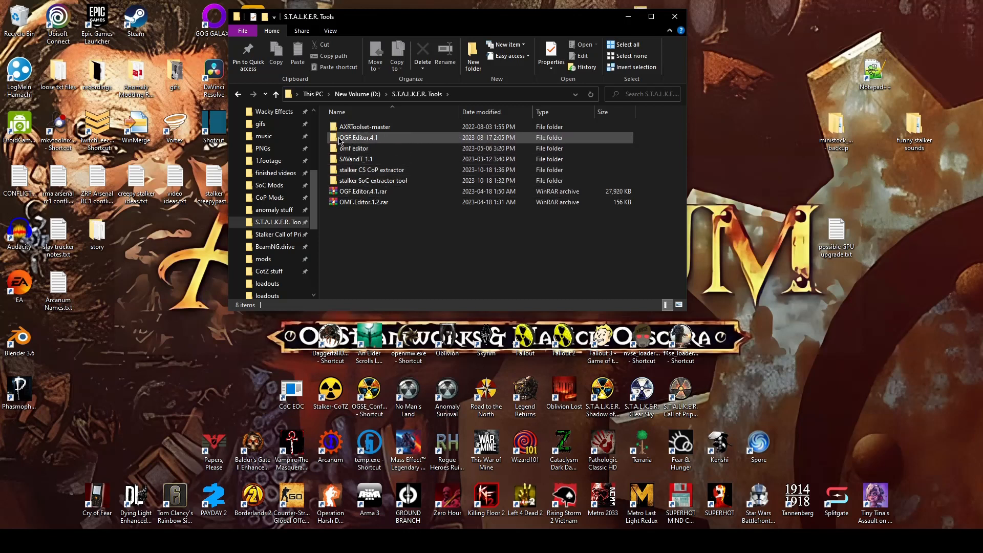
mouse_move(391, 139)
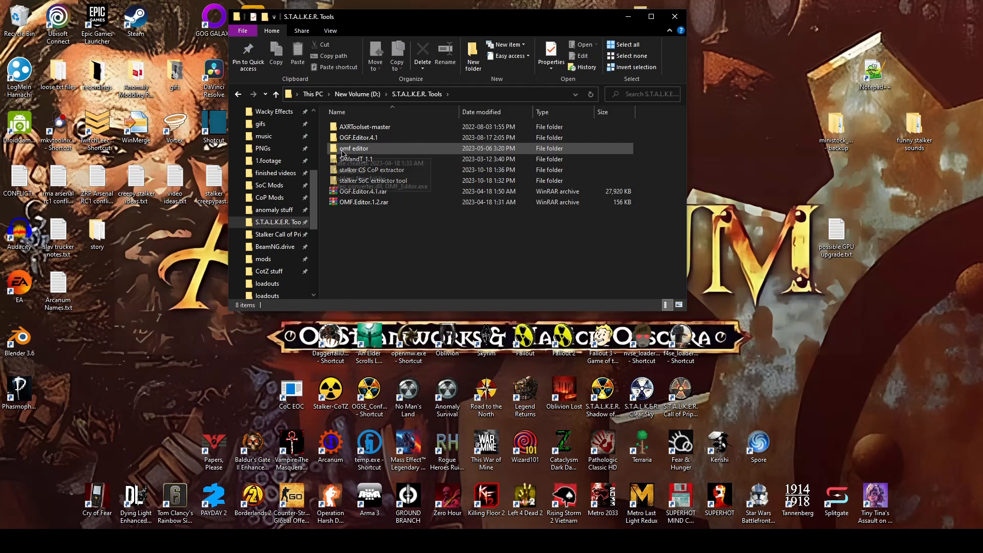
mouse_move(381, 152)
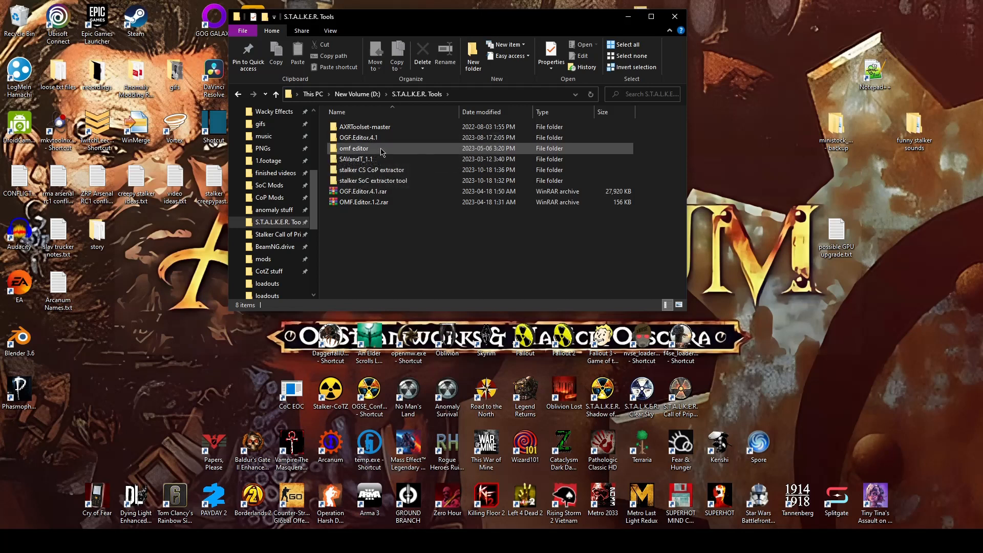
mouse_move(355, 158)
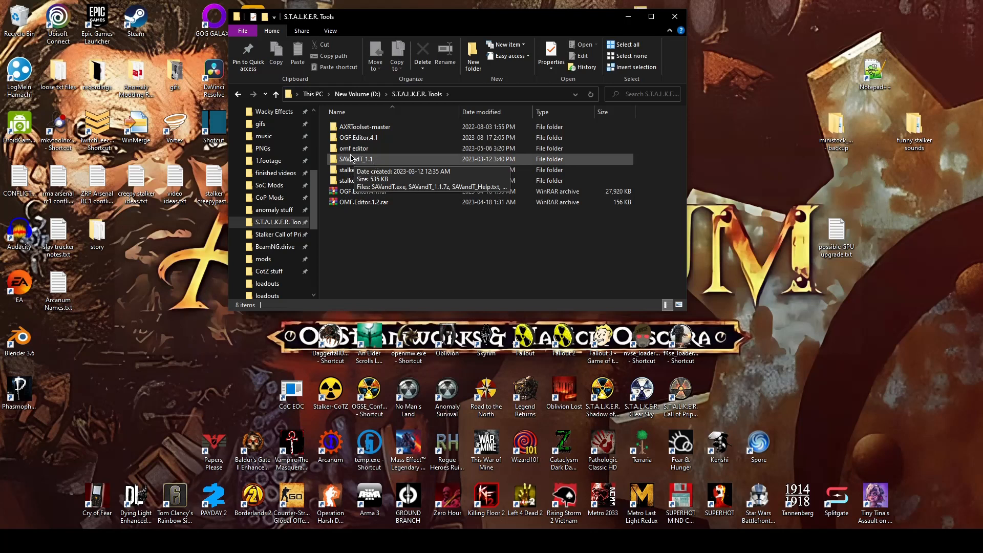
Step: Launch SAVandT.exe from SAVandT_1.1 and open the SoC extractor tool folder
double_click(354, 159)
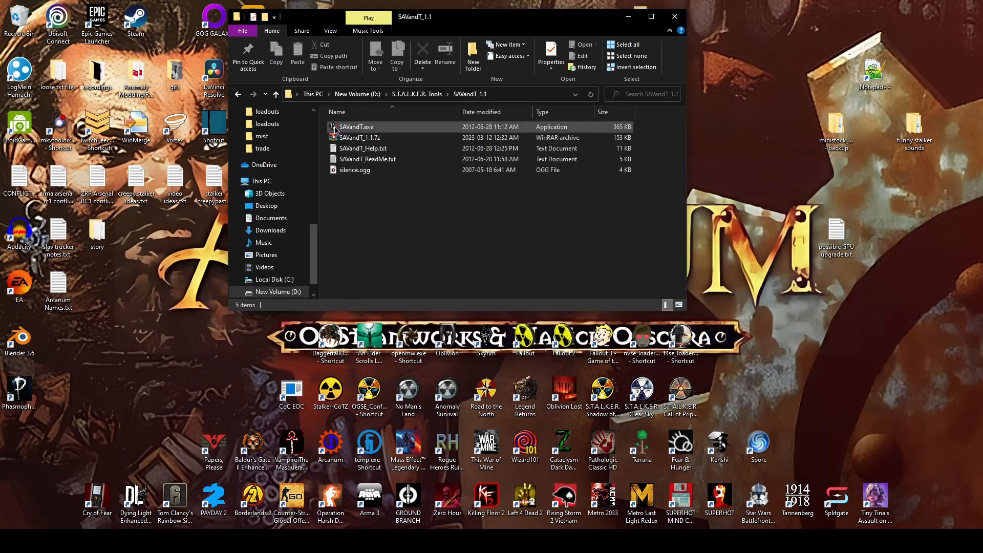
mouse_move(356, 130)
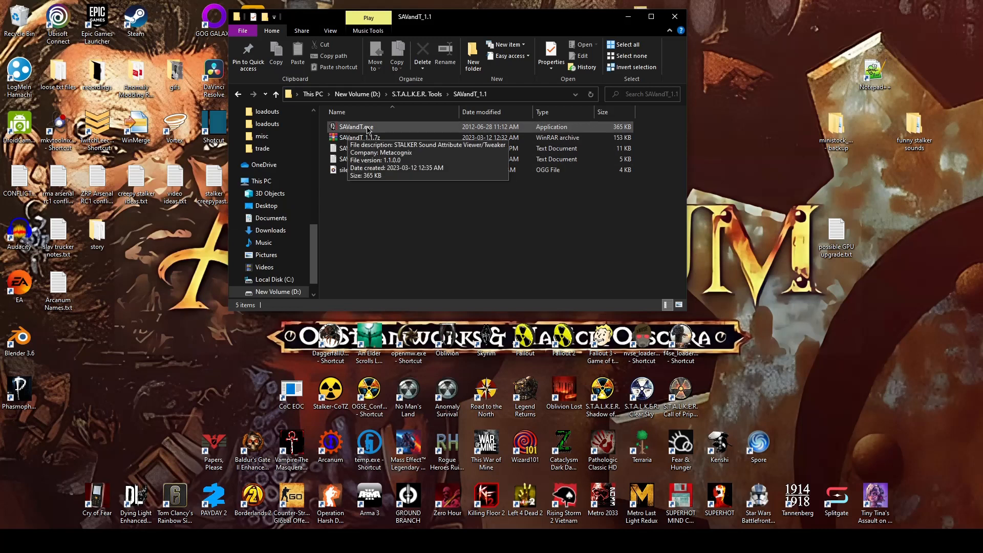
double_click(355, 127)
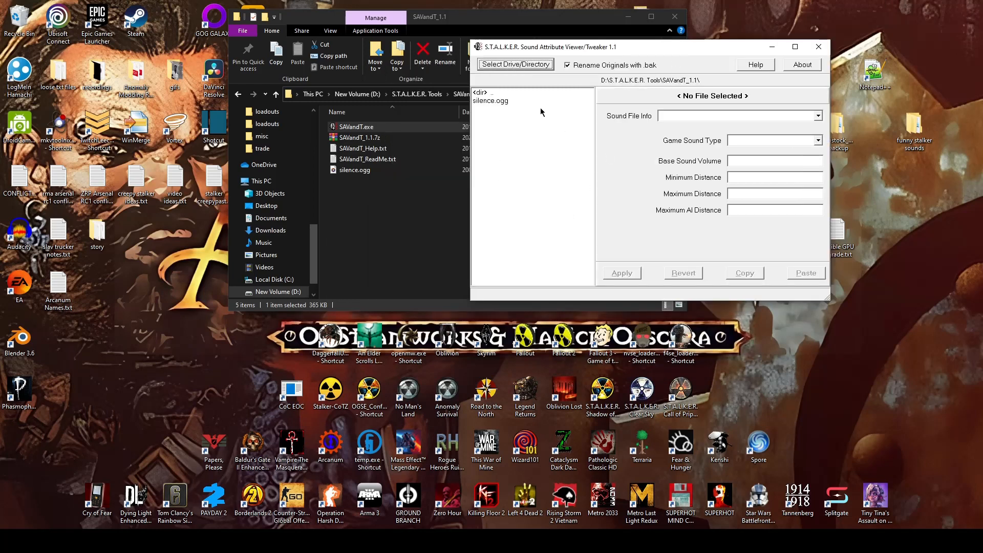
mouse_move(414, 218)
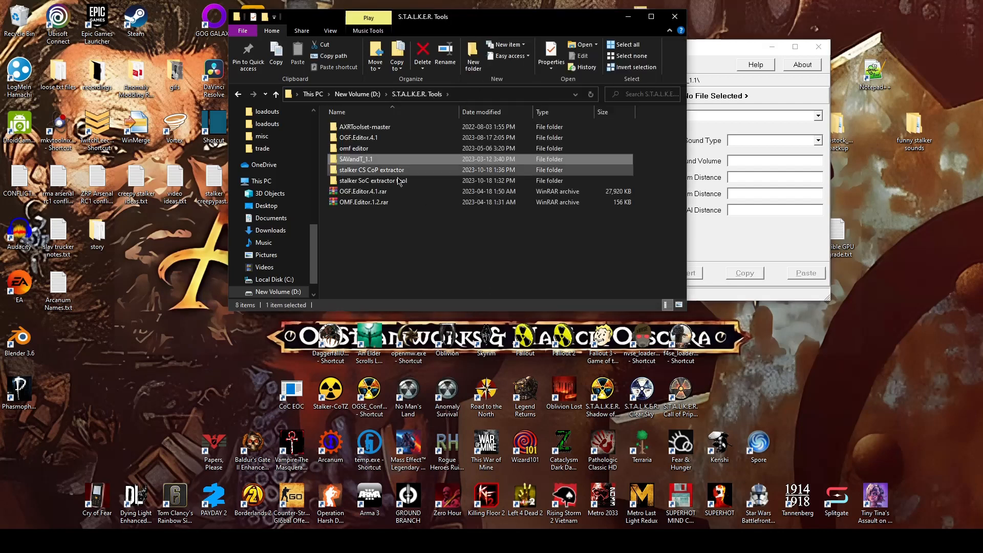
double_click(379, 180)
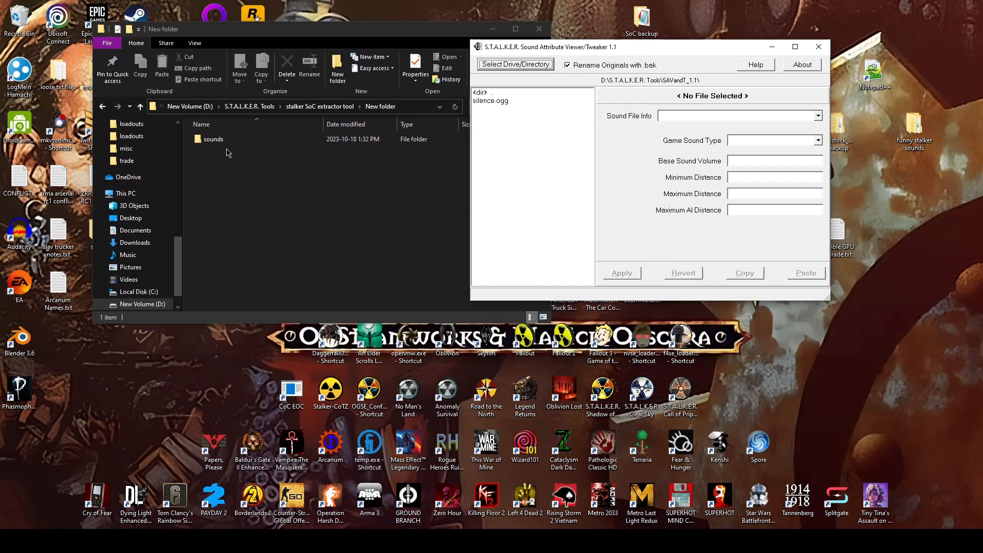
mouse_move(515, 72)
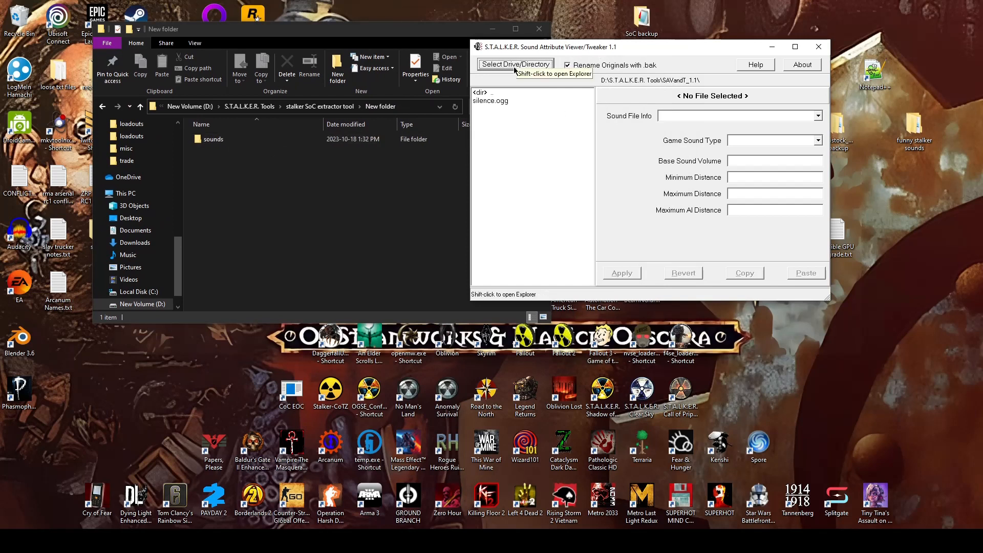
Step: Browse via Select Drive/Directory into the extracted sounds\ambient folder
click(515, 63)
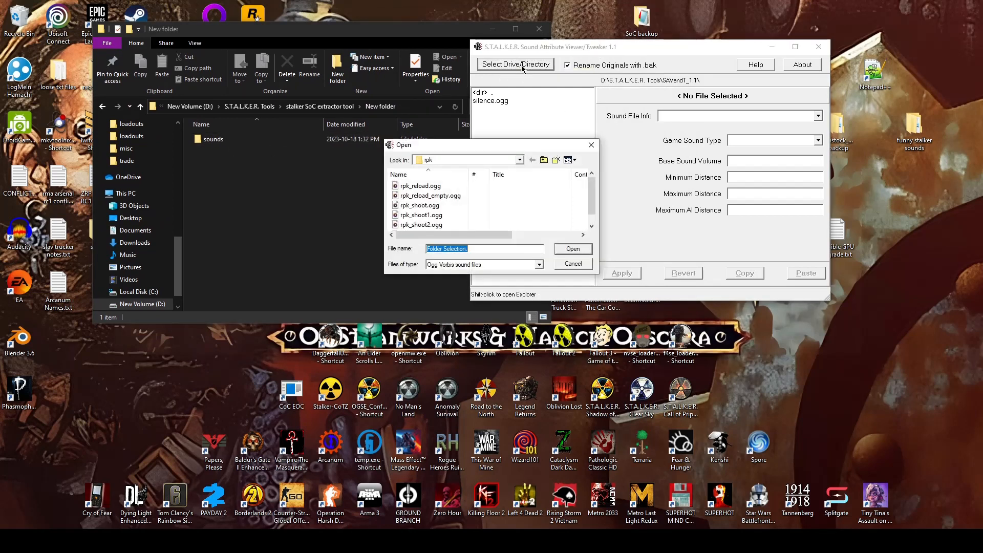
mouse_move(596, 126)
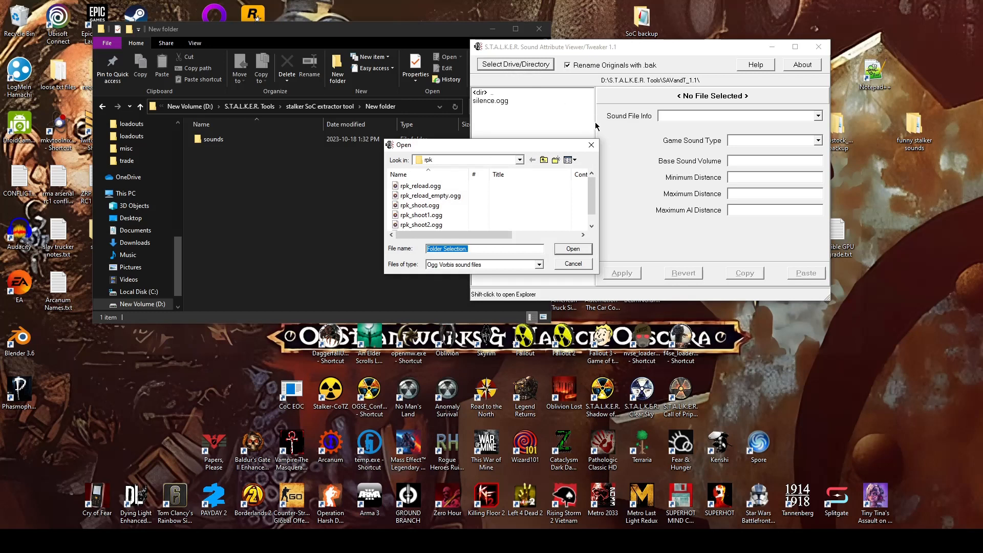
click(519, 159)
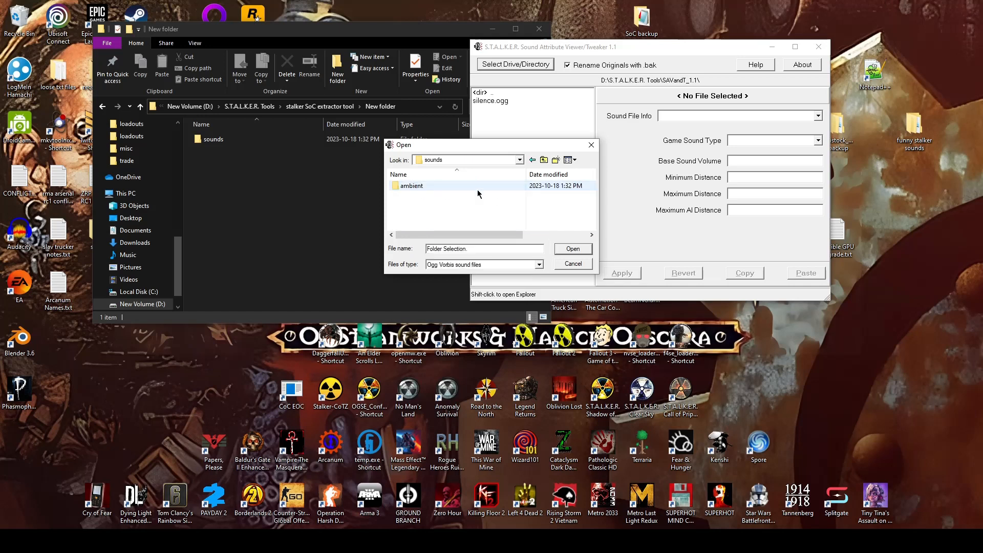
double_click(412, 185)
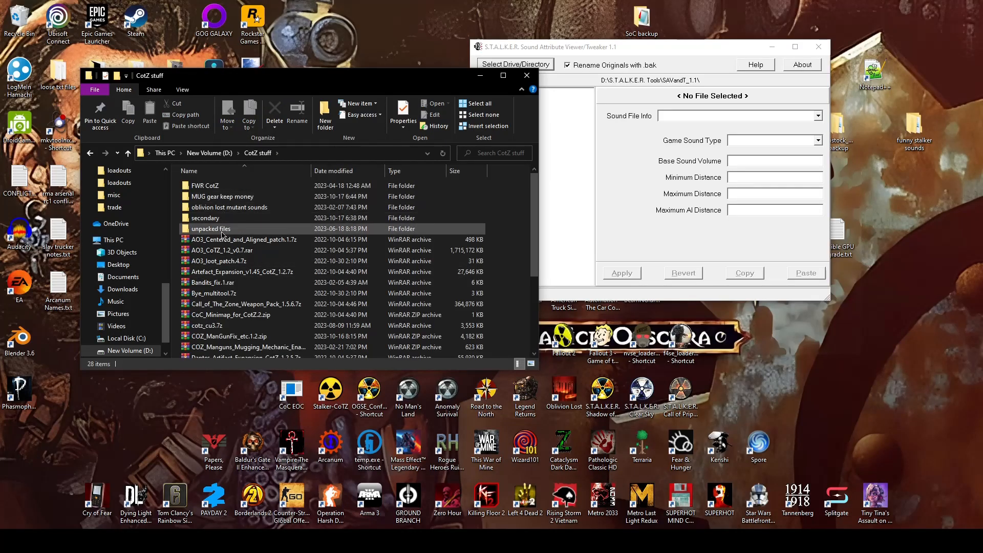
mouse_move(221, 229)
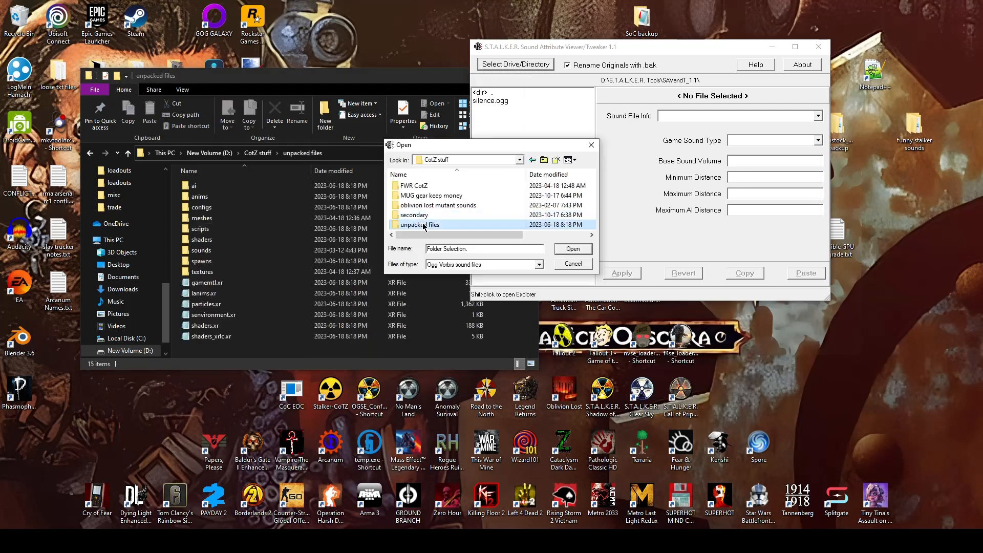
Step: Load CotZ's unpacked sounds\weapons folder so its .ogg files are listed
double_click(420, 225)
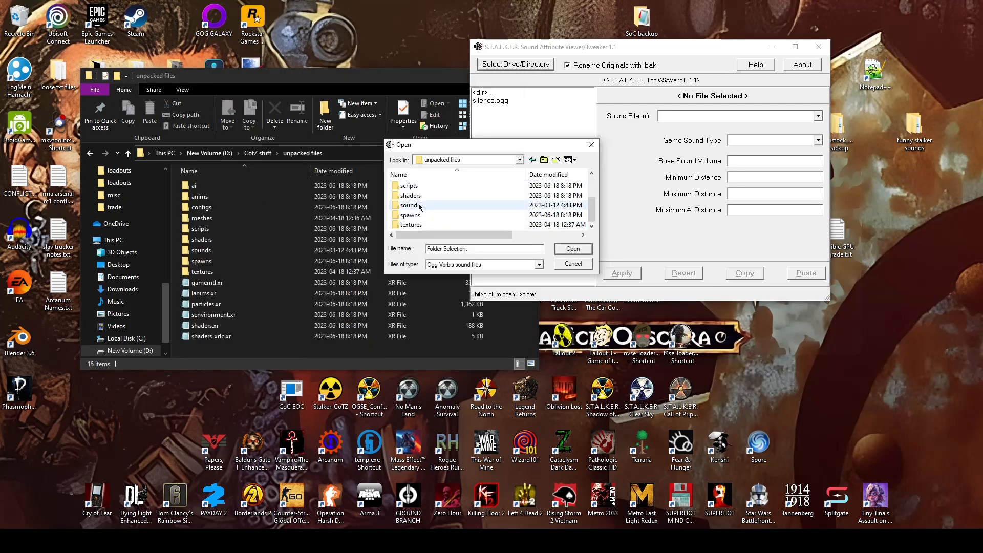
double_click(411, 205)
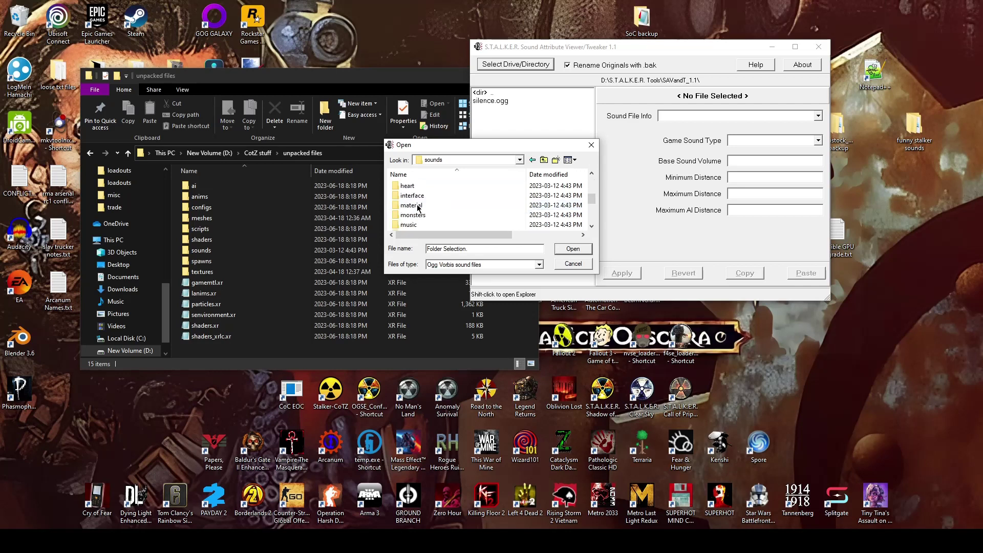
scroll(down, 3)
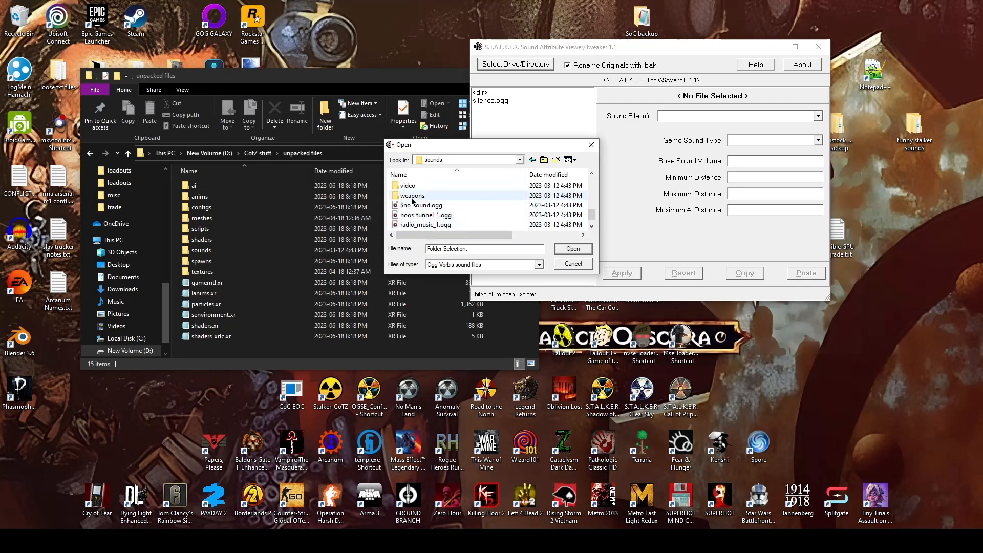
double_click(411, 194)
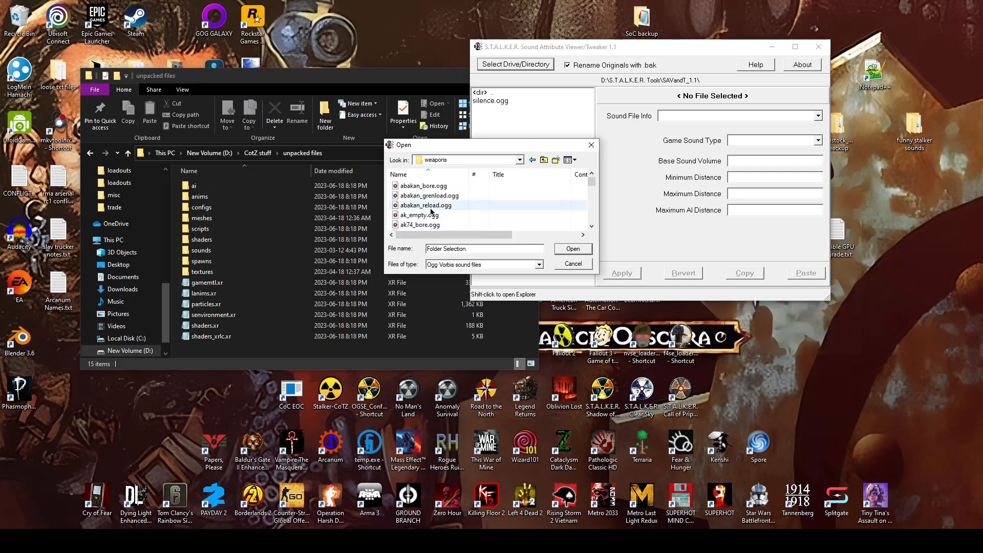
mouse_move(430, 215)
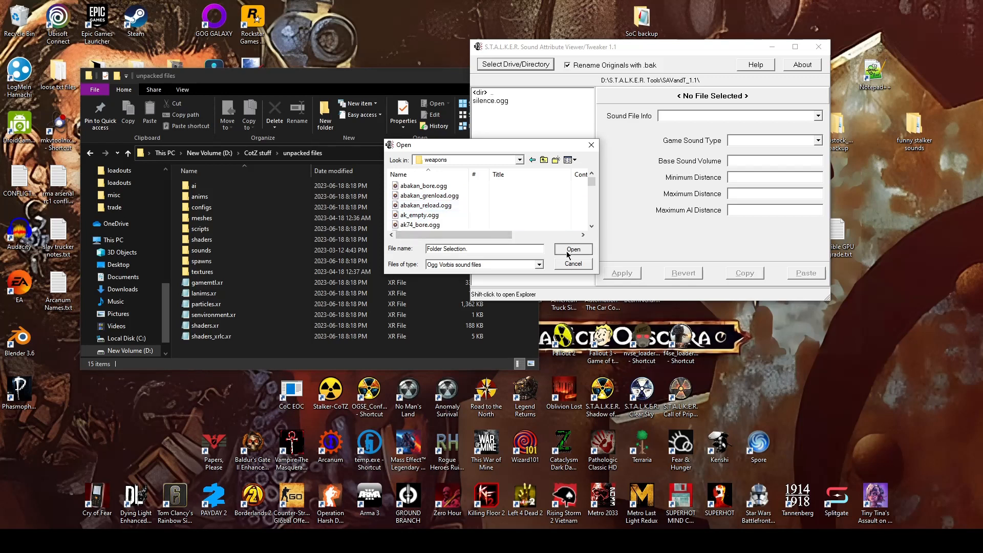
click(574, 249)
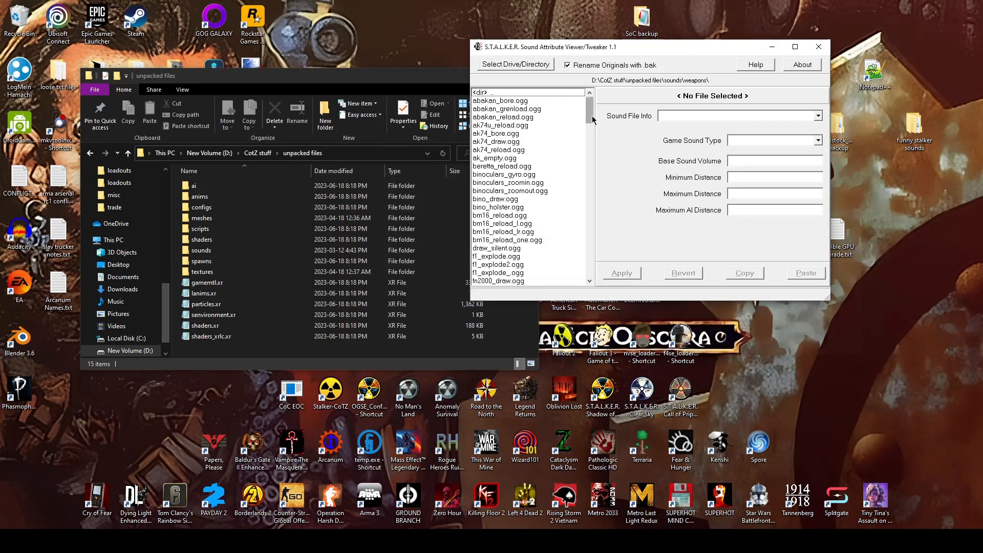
scroll(down, 3)
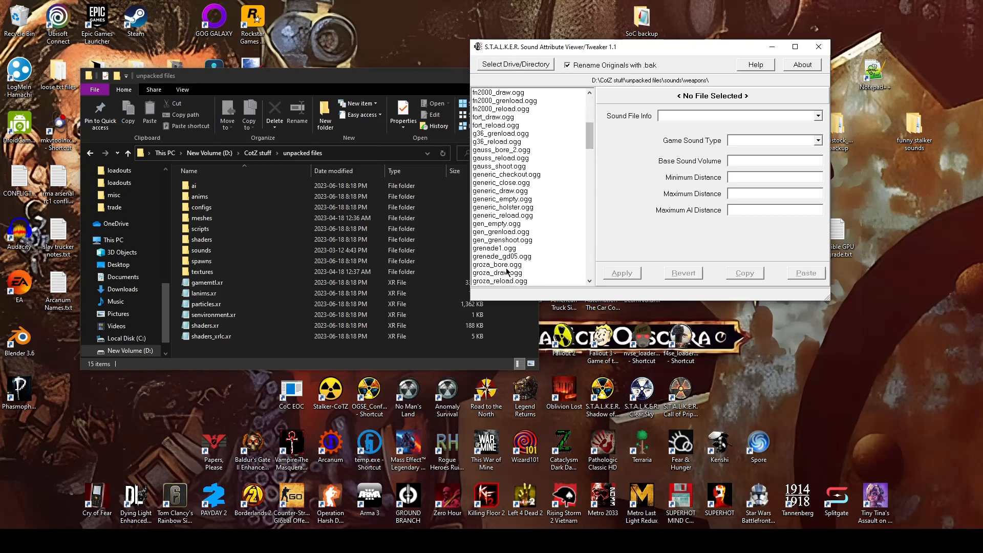
mouse_move(555, 201)
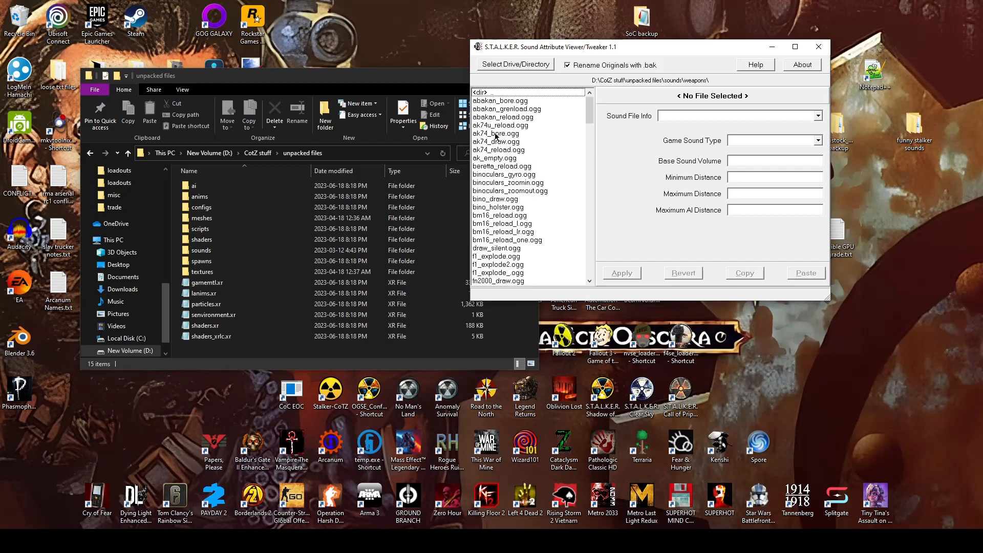
mouse_move(487, 131)
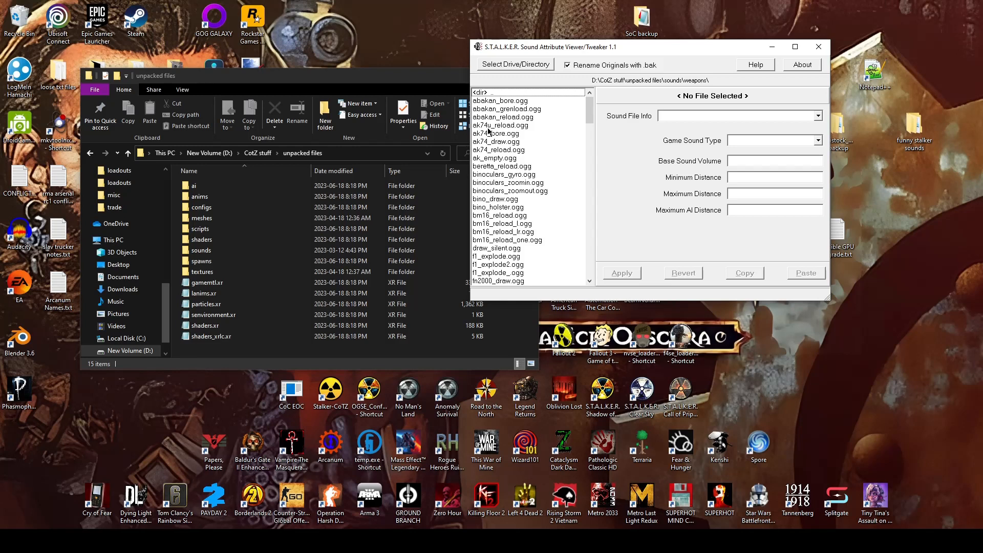
Step: View the attributes of ak74u_reload.ogg, then ak74_bore.ogg (weapon_recharging, volume 1.0)
click(500, 125)
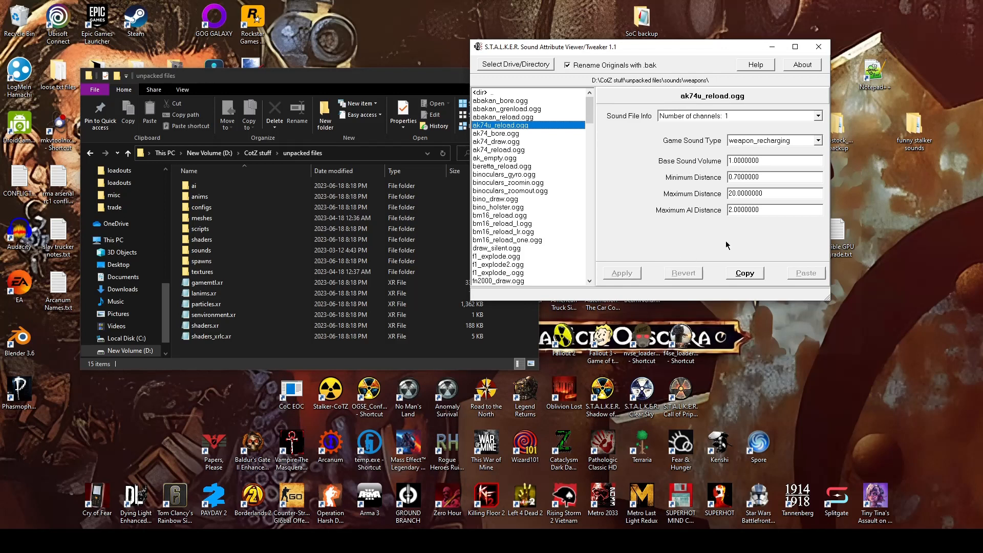
mouse_move(706, 230)
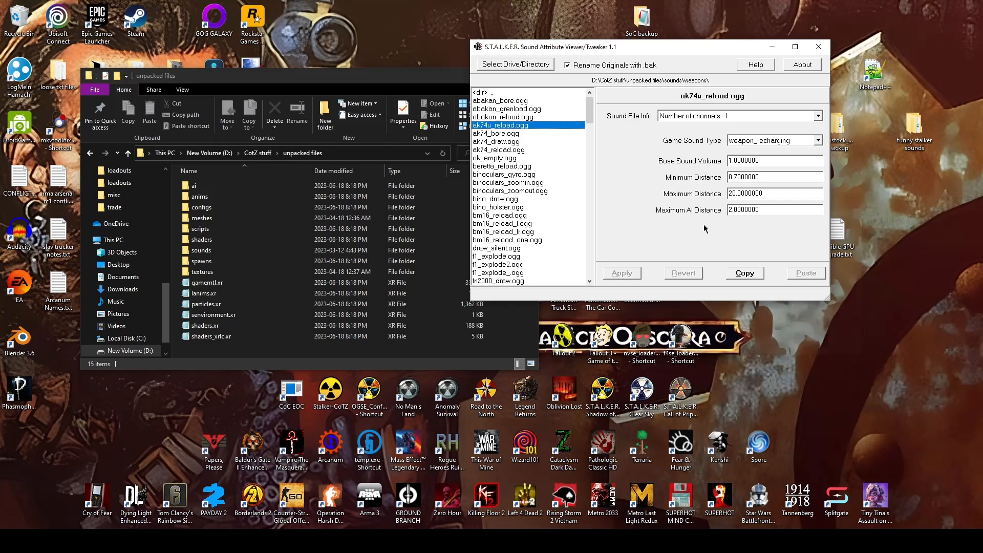
mouse_move(772, 285)
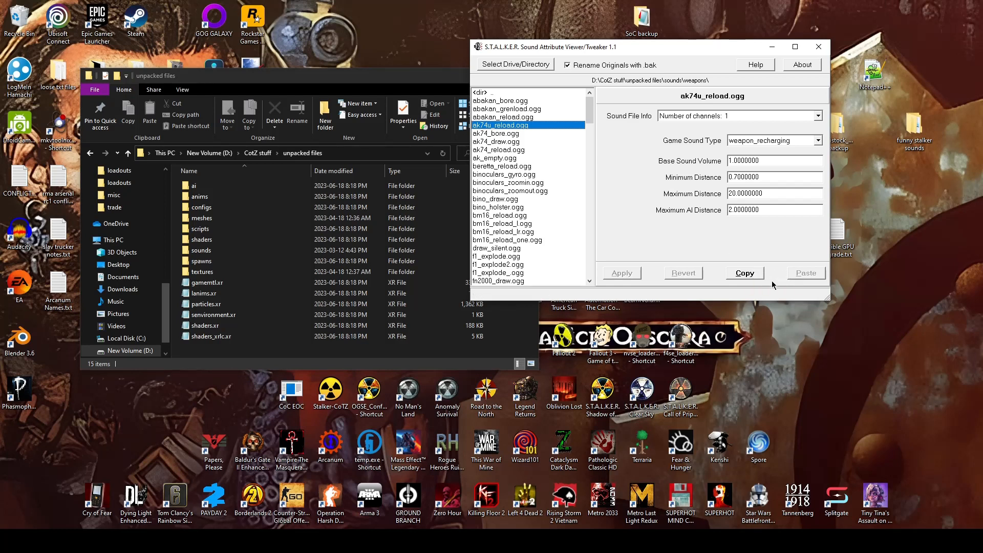
mouse_move(627, 191)
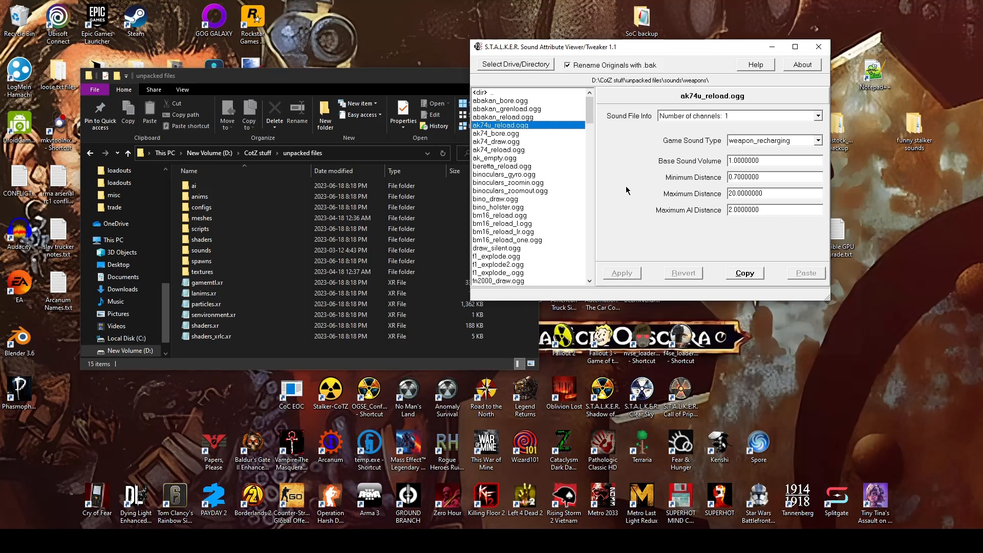
mouse_move(711, 146)
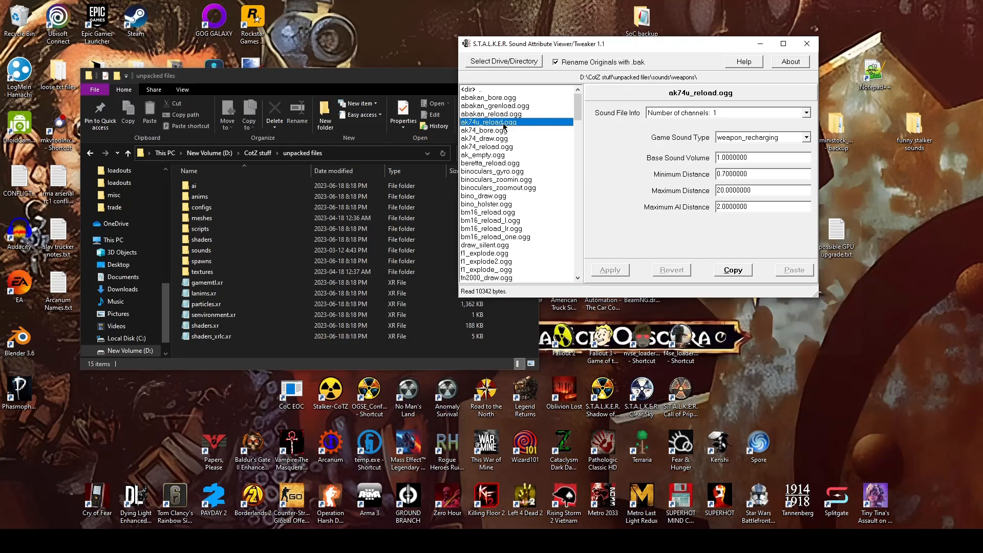
mouse_move(737, 264)
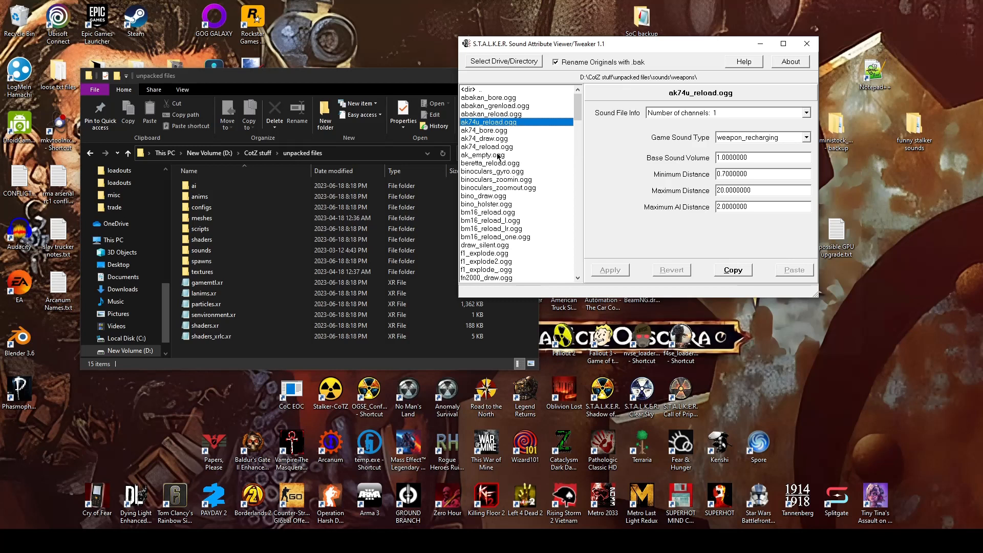
click(483, 130)
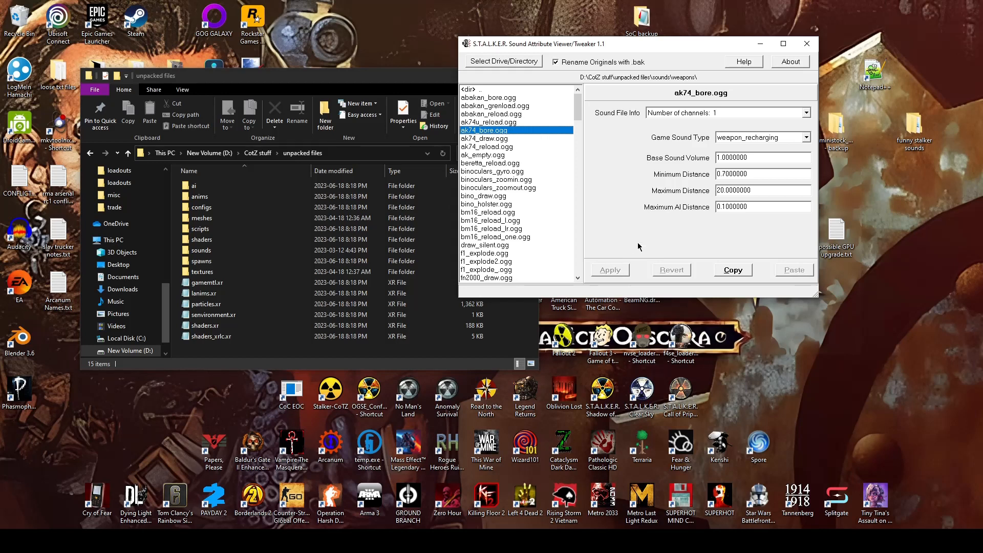
mouse_move(627, 239)
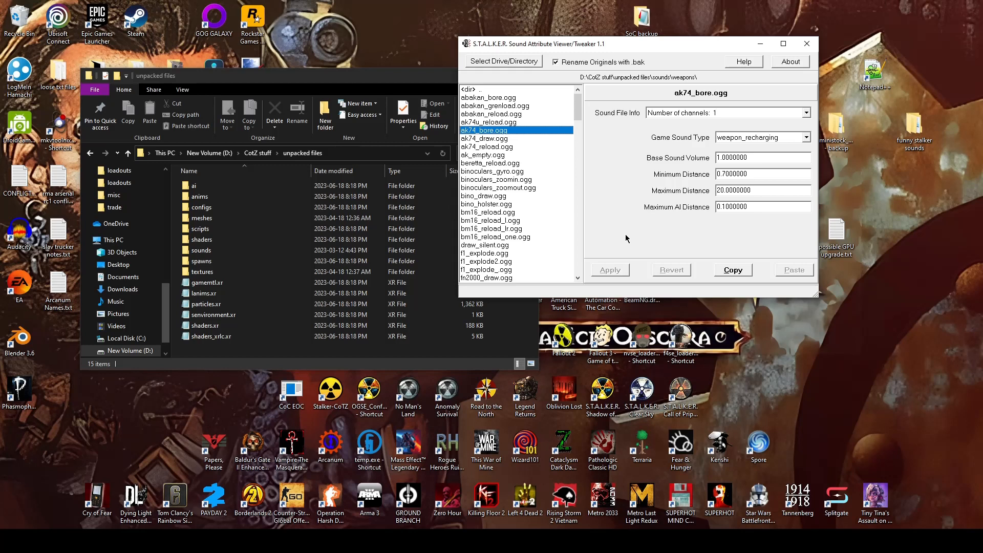
mouse_move(661, 203)
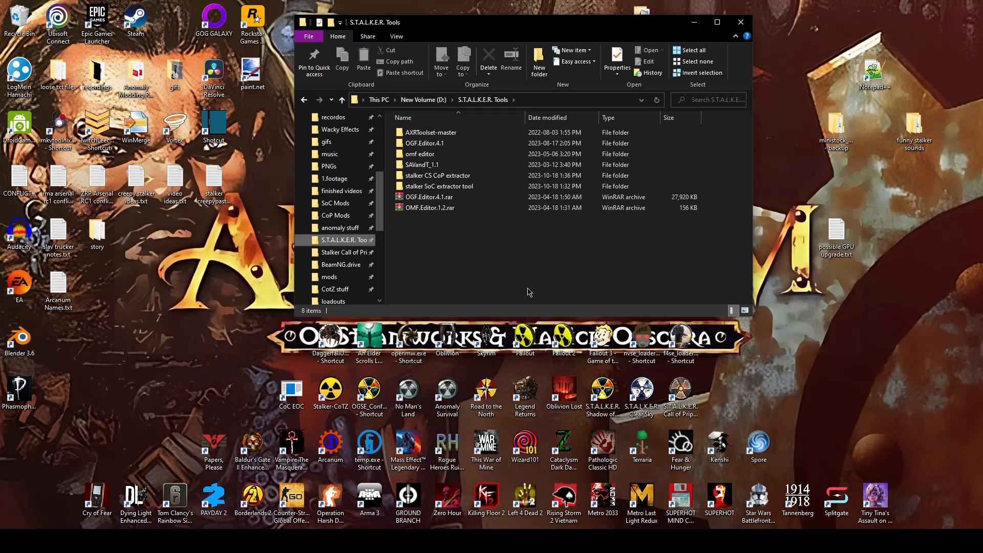
mouse_move(512, 266)
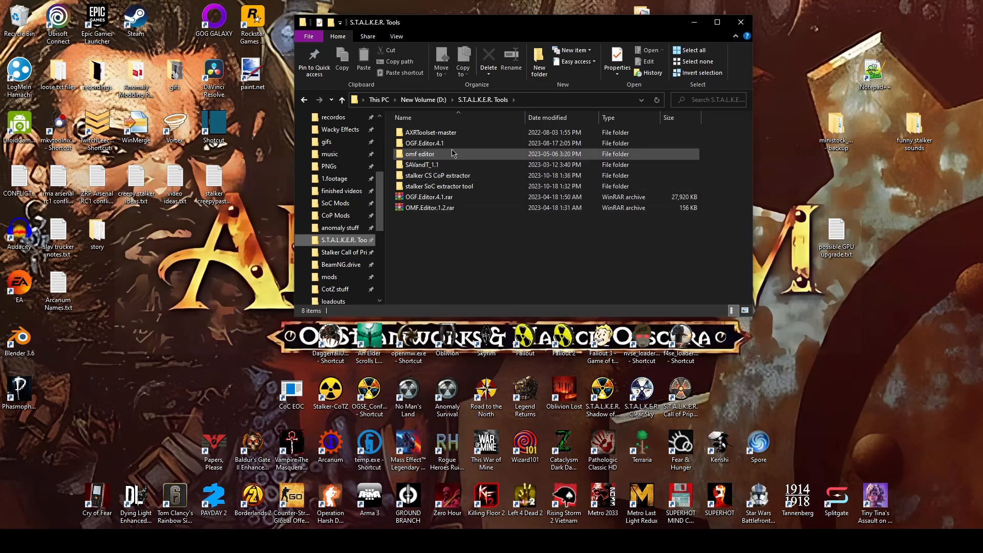
mouse_move(412, 162)
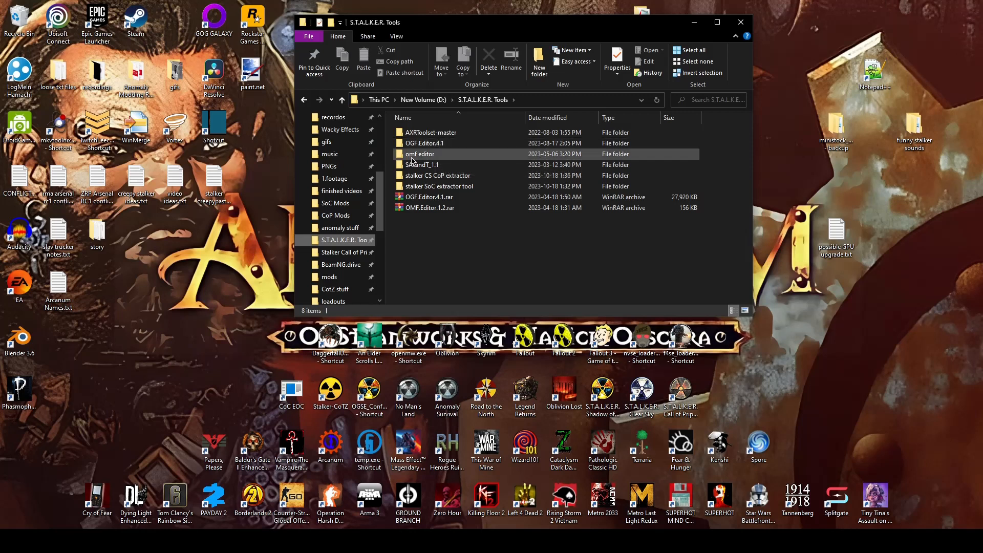
Step: Return to D:\S.T.A.L.K.E.R. Tools and select the OGF.Editor.4.1 folder
click(470, 280)
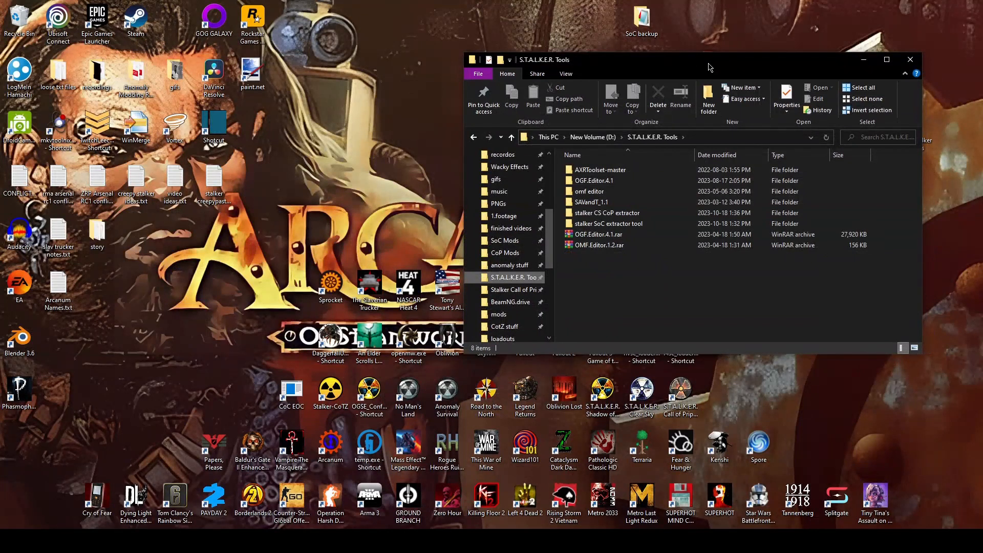
mouse_move(717, 78)
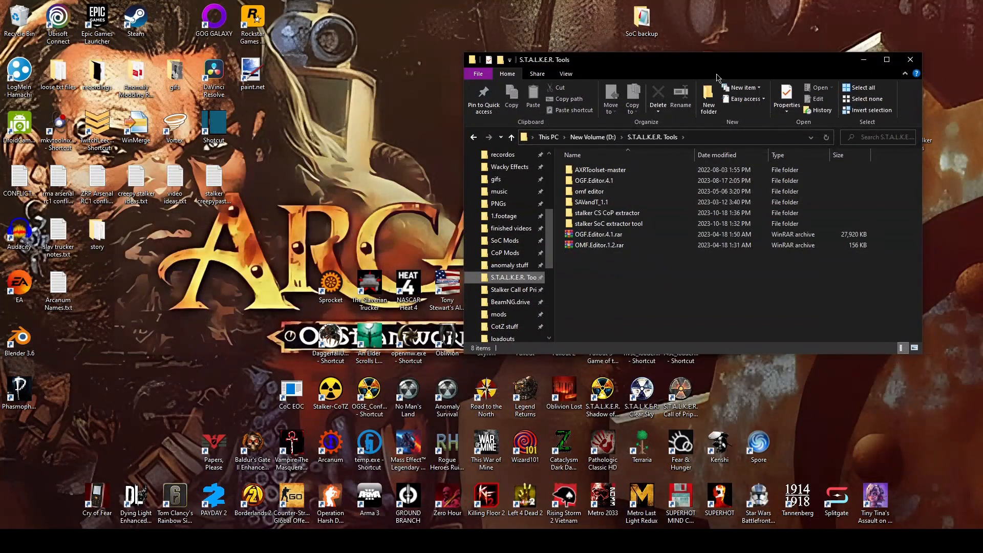
mouse_move(790, 147)
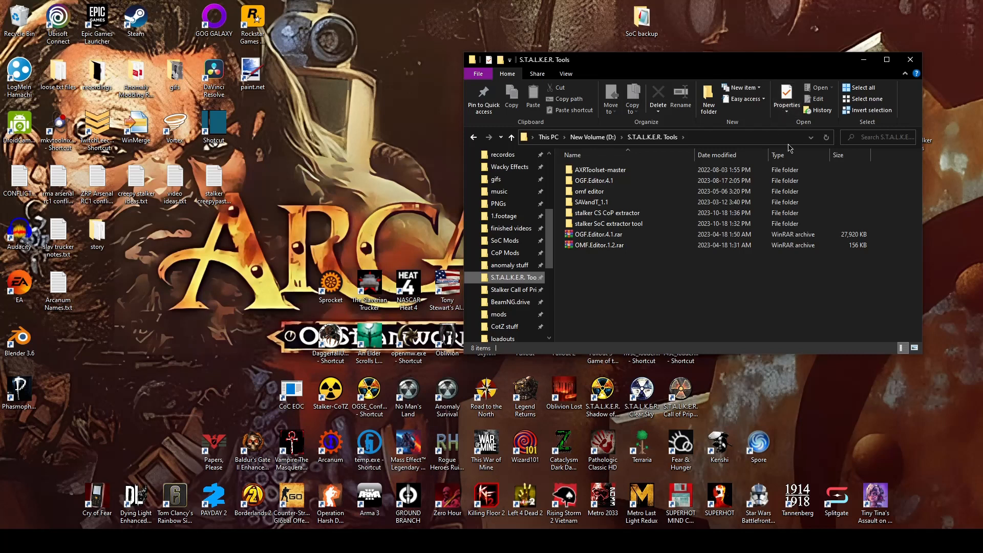
mouse_move(626, 312)
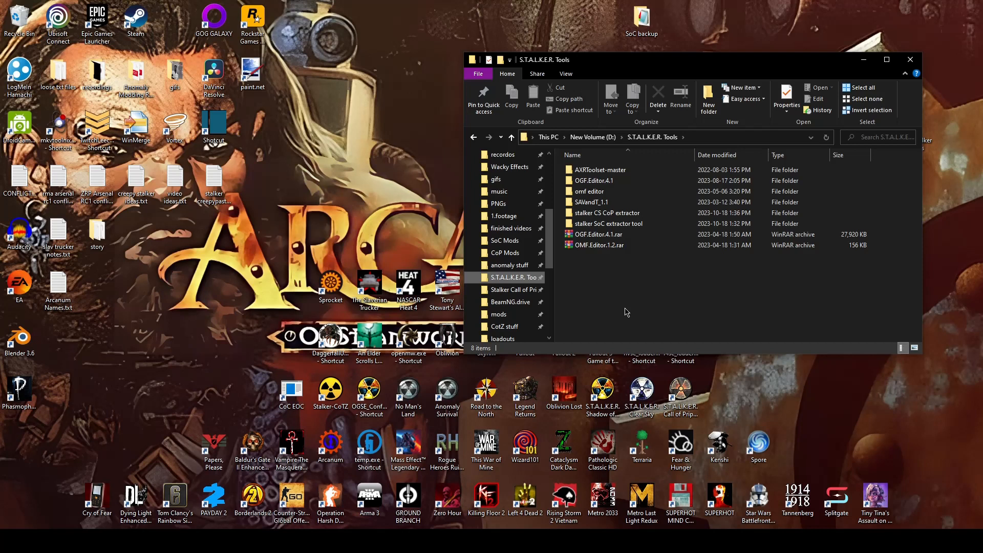
click(593, 180)
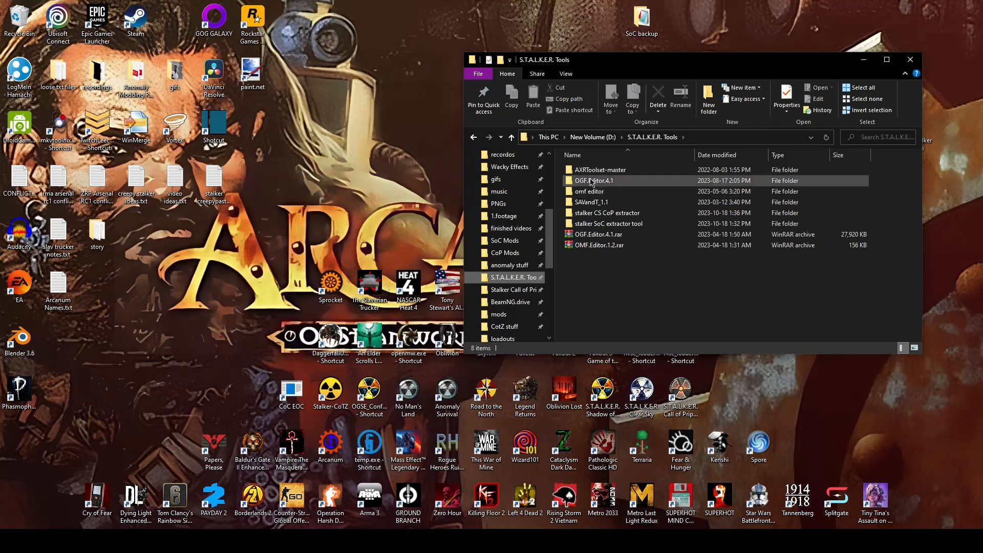
Step: Launch the OGF editor and browse into the unpacked dynamics meshes folder
double_click(593, 180)
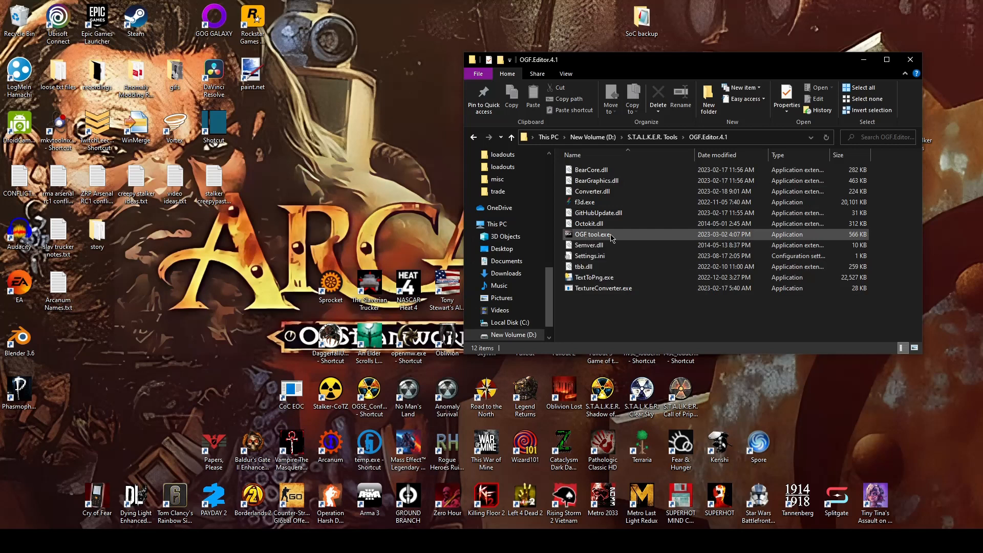
double_click(592, 234)
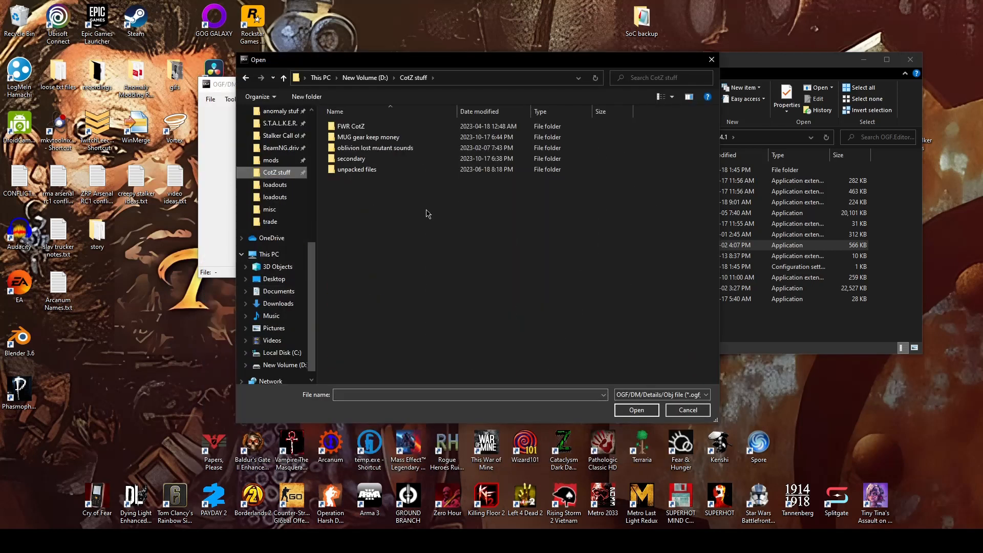
double_click(357, 169)
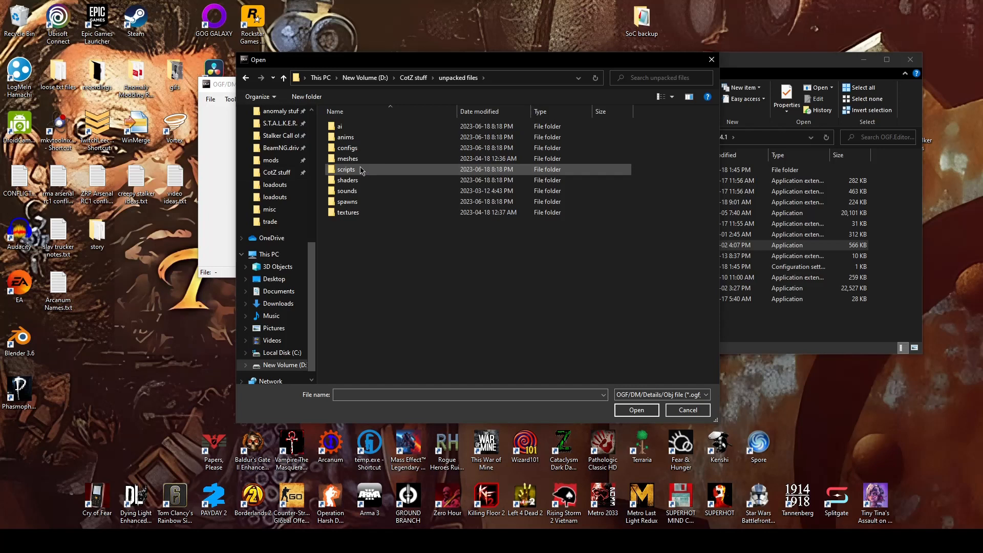
mouse_move(362, 171)
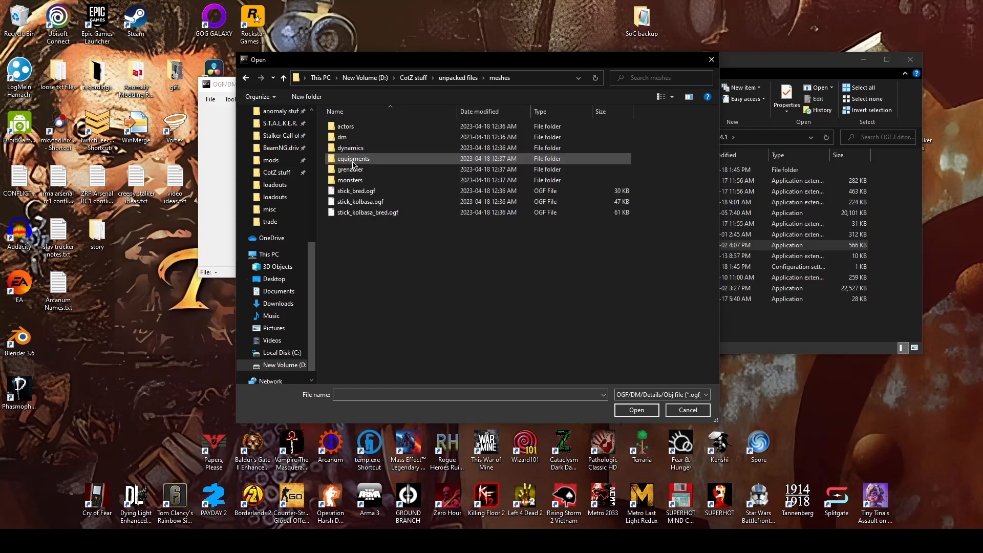
double_click(350, 147)
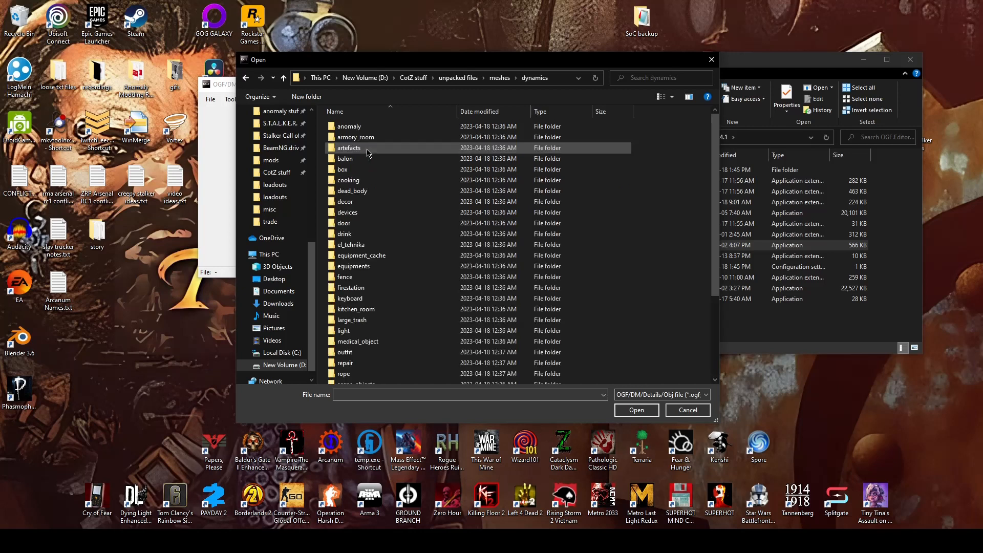
Step: Open wpn_ak74_hud.ogf from the weapons\wpn_ak74 model folder
scroll(down, 3)
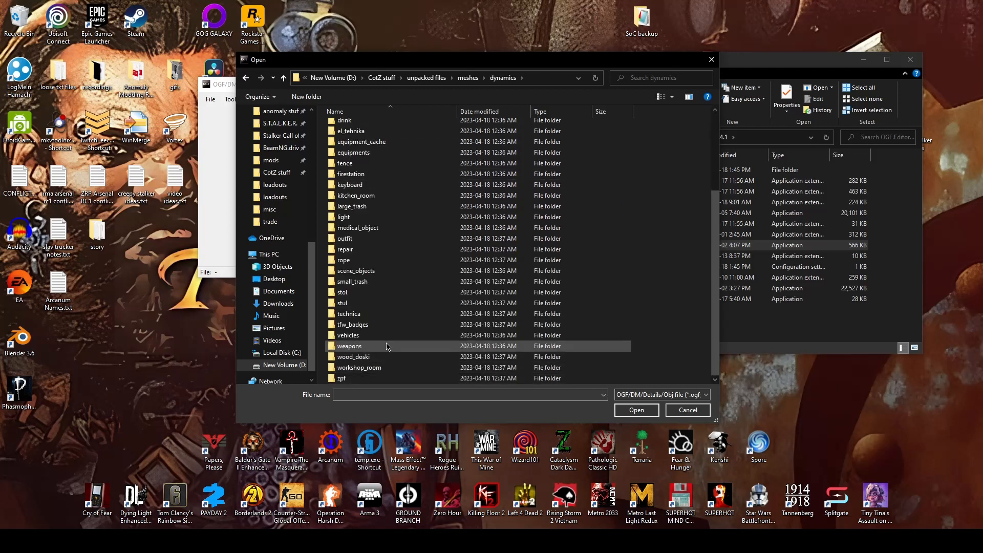
double_click(349, 346)
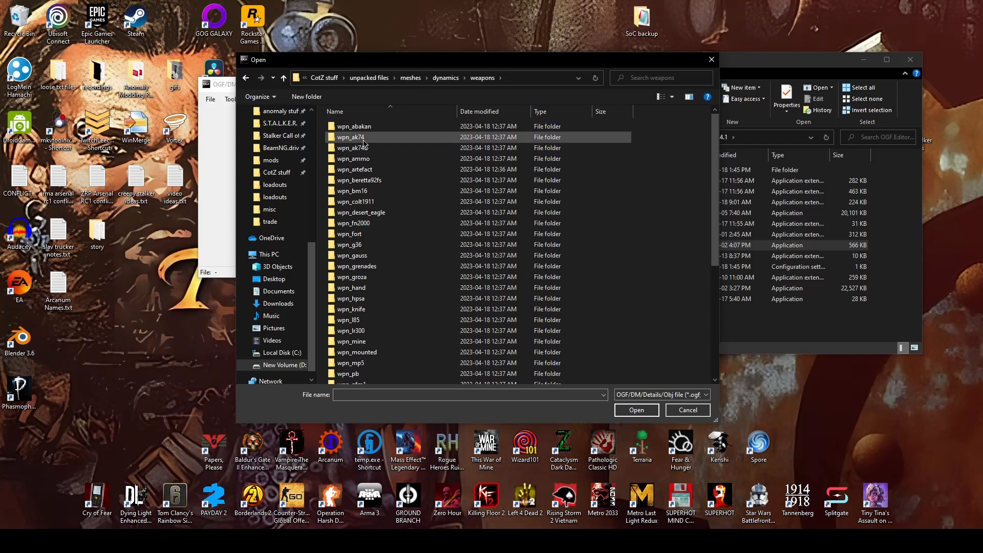
double_click(350, 138)
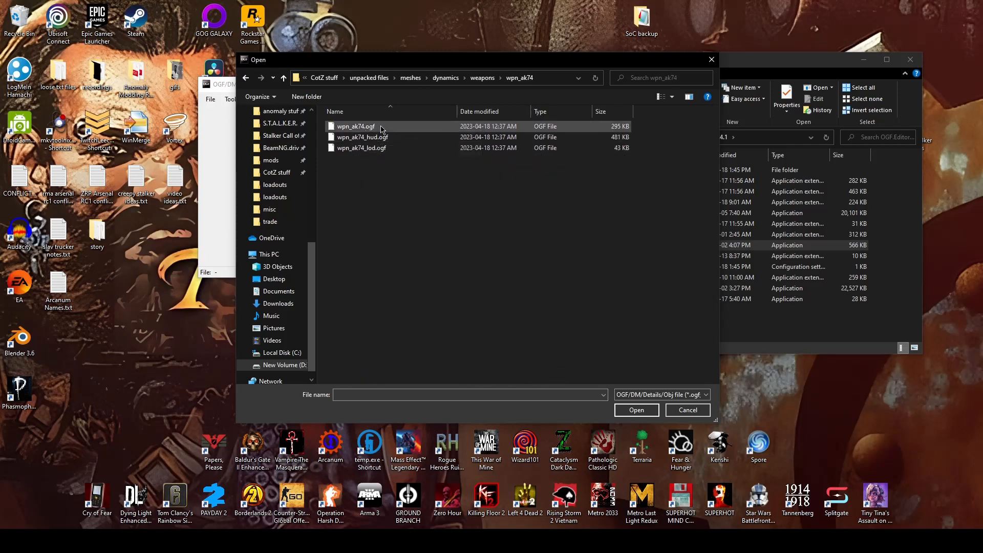
mouse_move(381, 142)
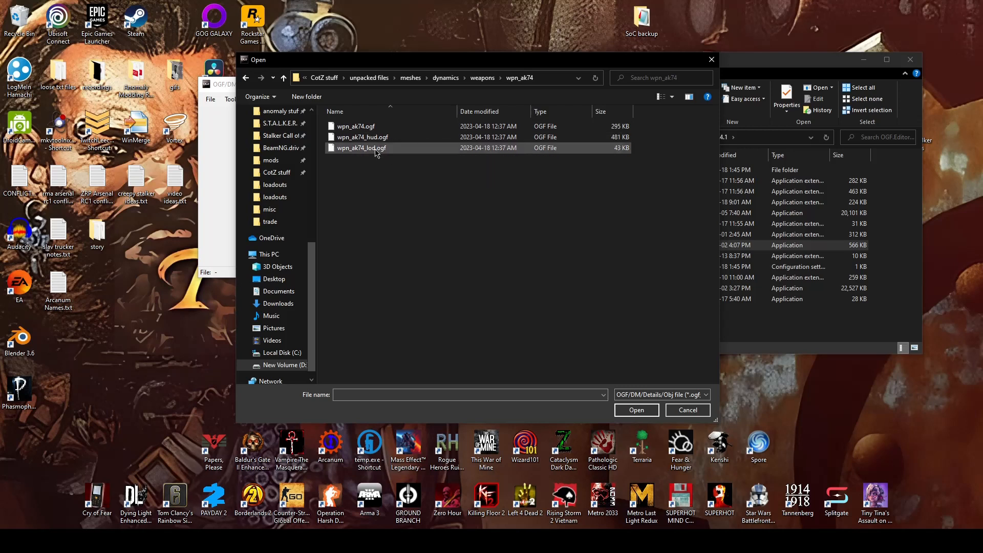
mouse_move(375, 152)
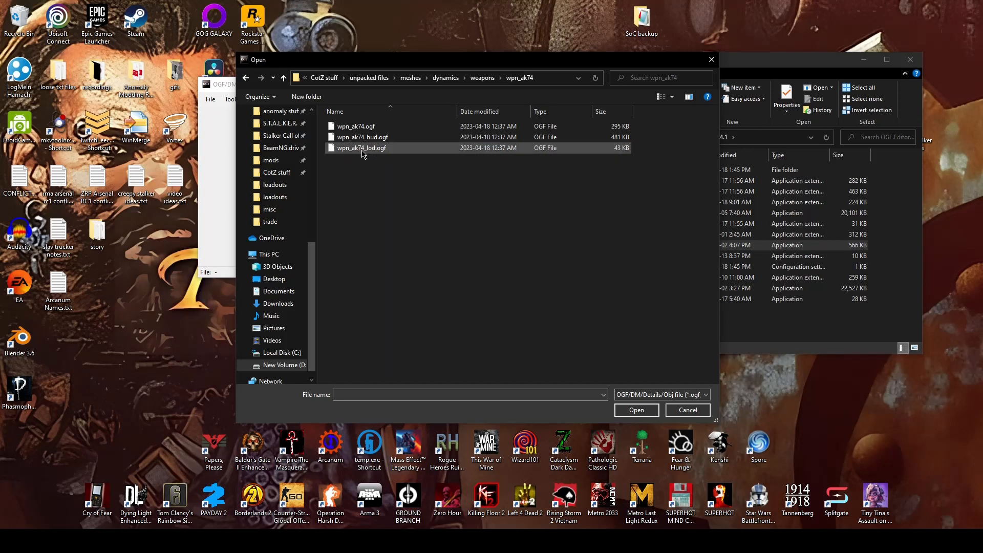
mouse_move(379, 137)
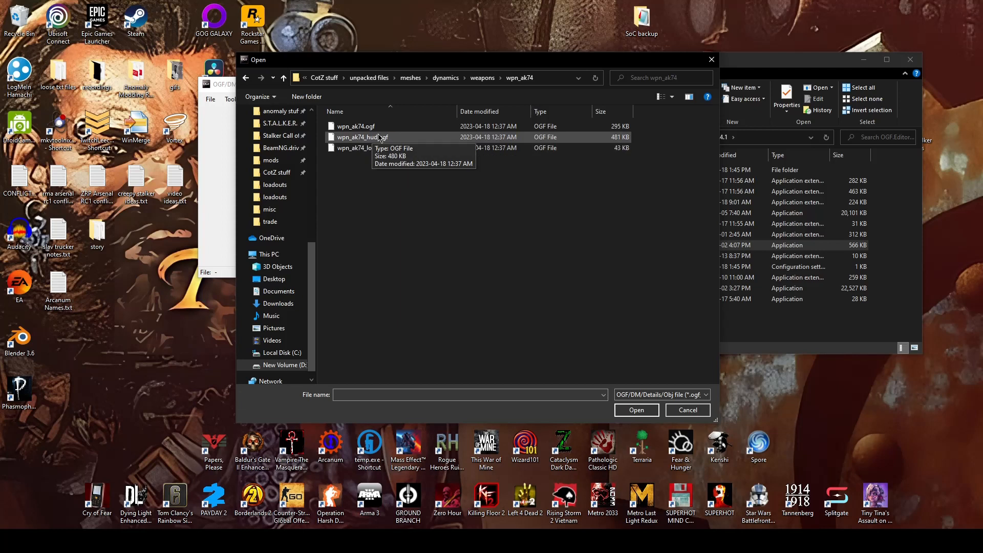
mouse_move(403, 139)
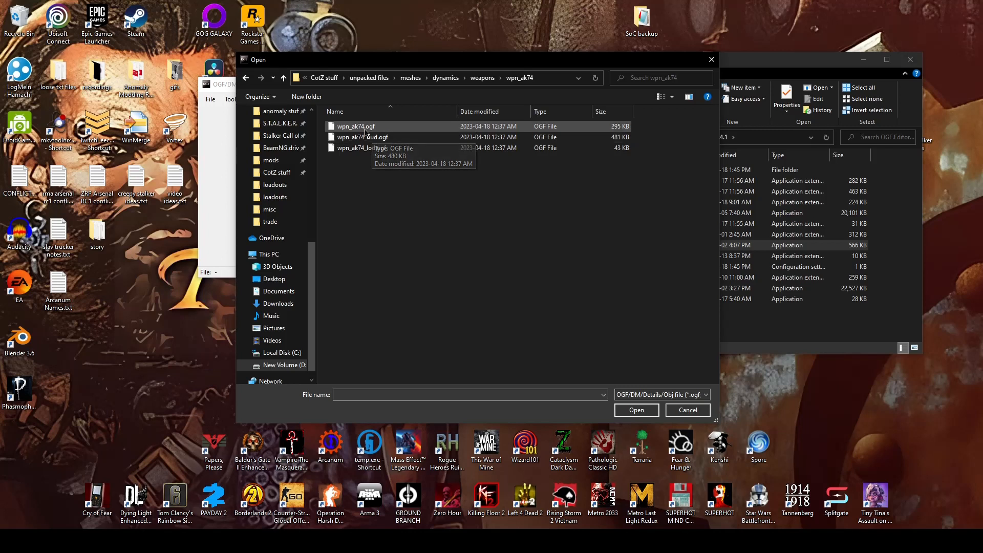
mouse_move(384, 129)
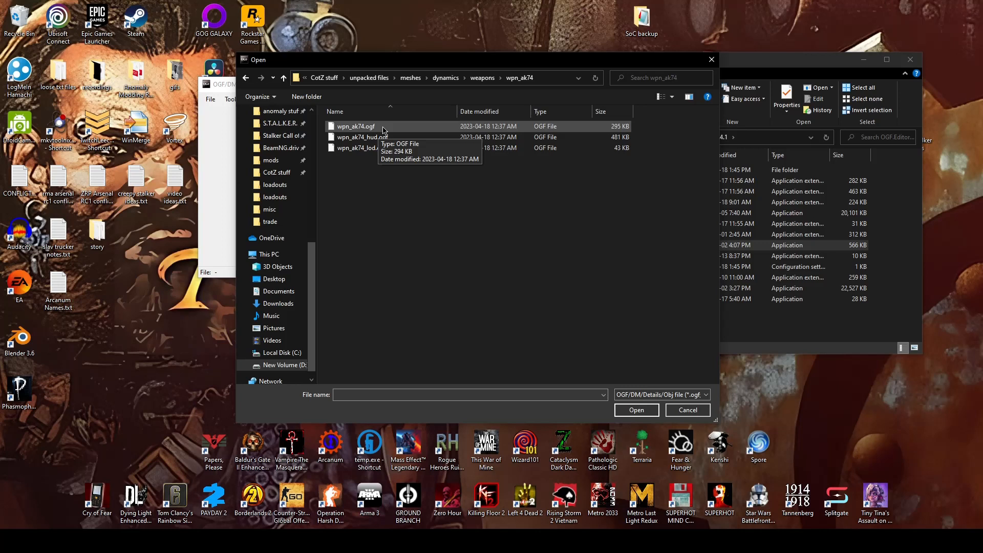
mouse_move(379, 141)
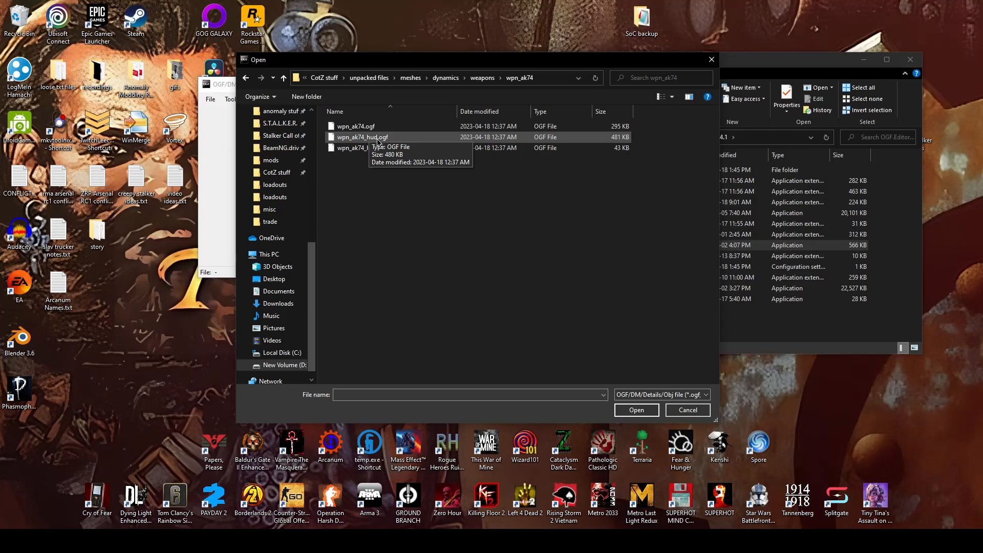
click(361, 137)
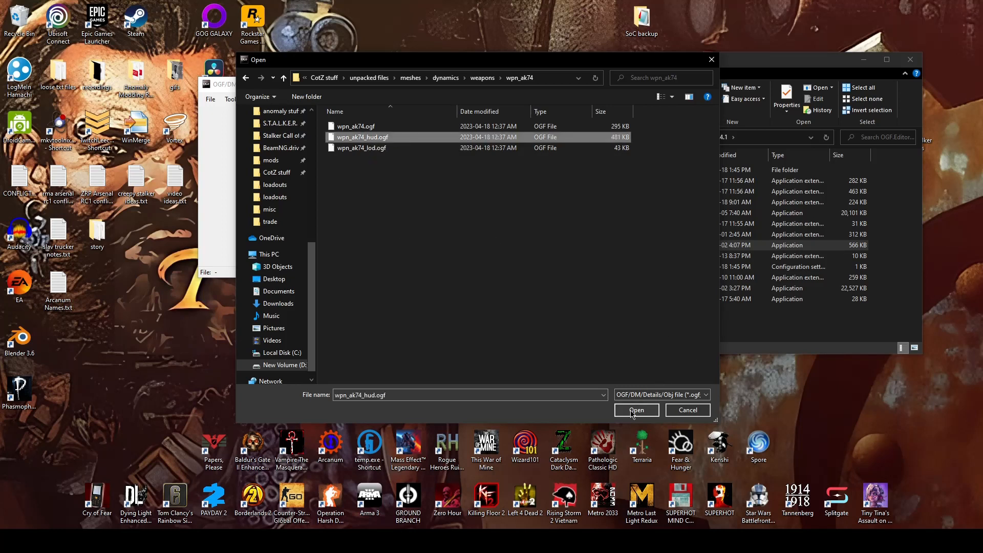
click(637, 409)
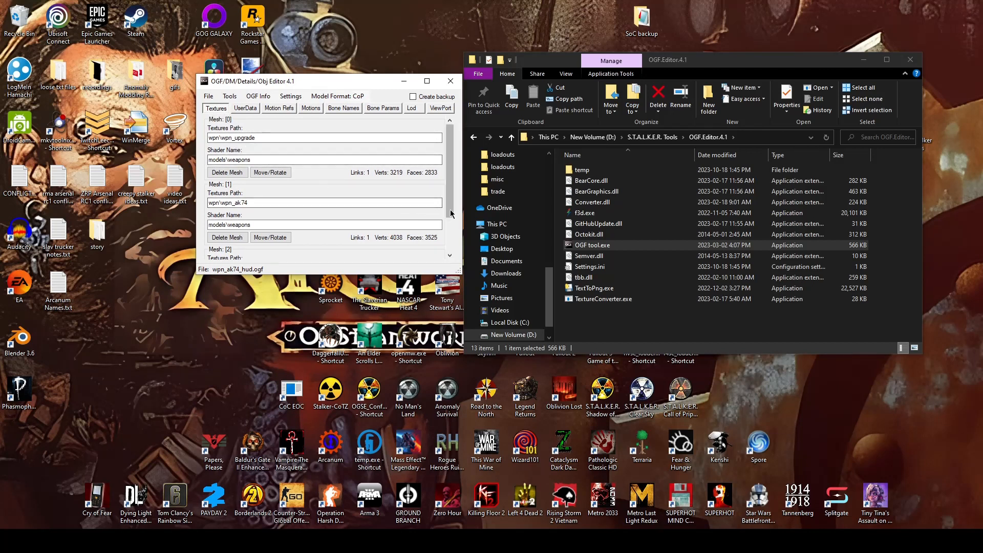
scroll(down, 3)
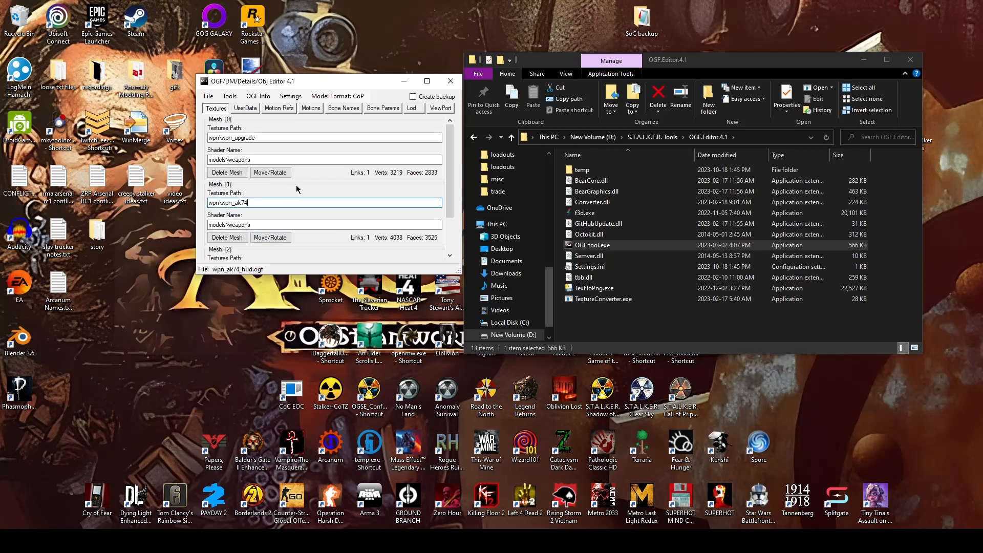
click(278, 109)
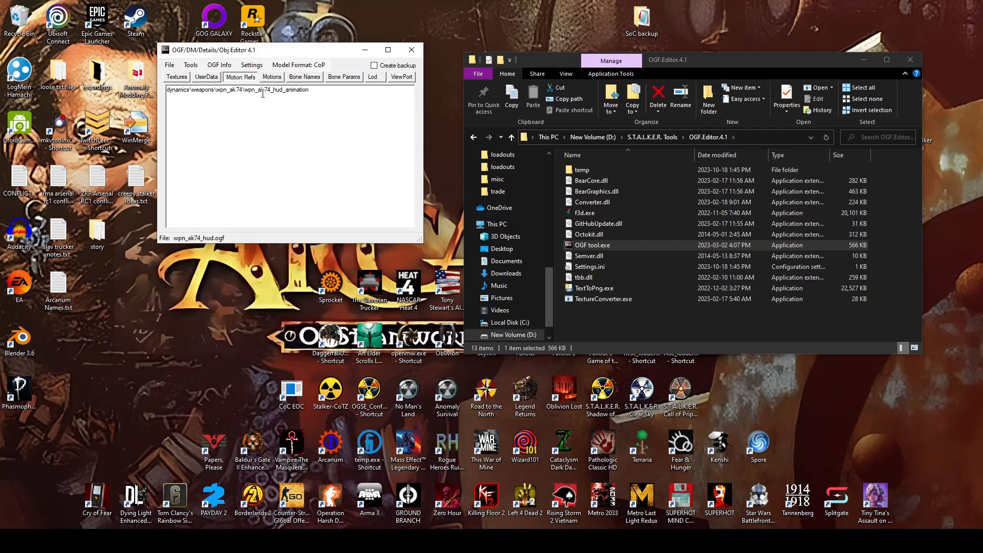
mouse_move(322, 108)
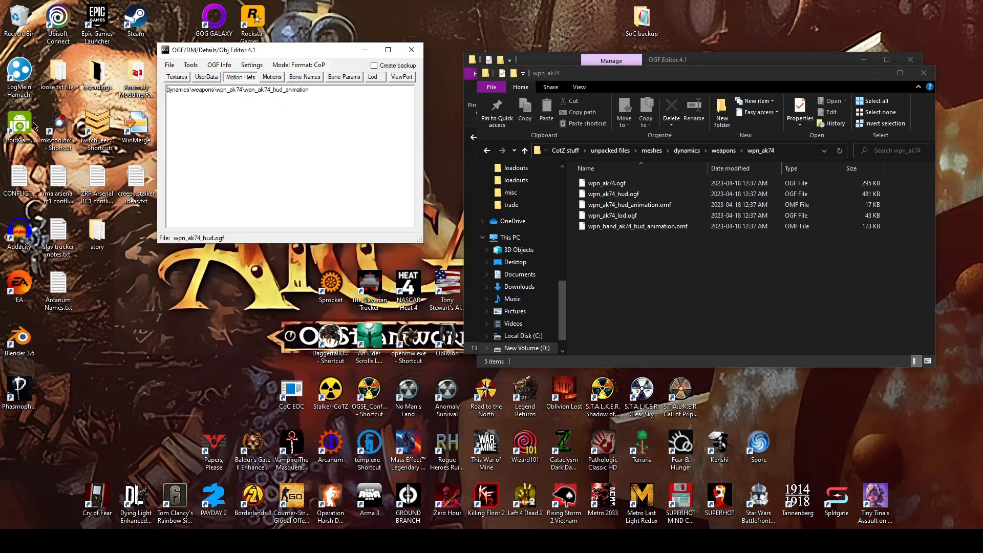
Step: Show the wpn_ak74 folder holding the HUD animation .omf files in File Explorer
click(607, 183)
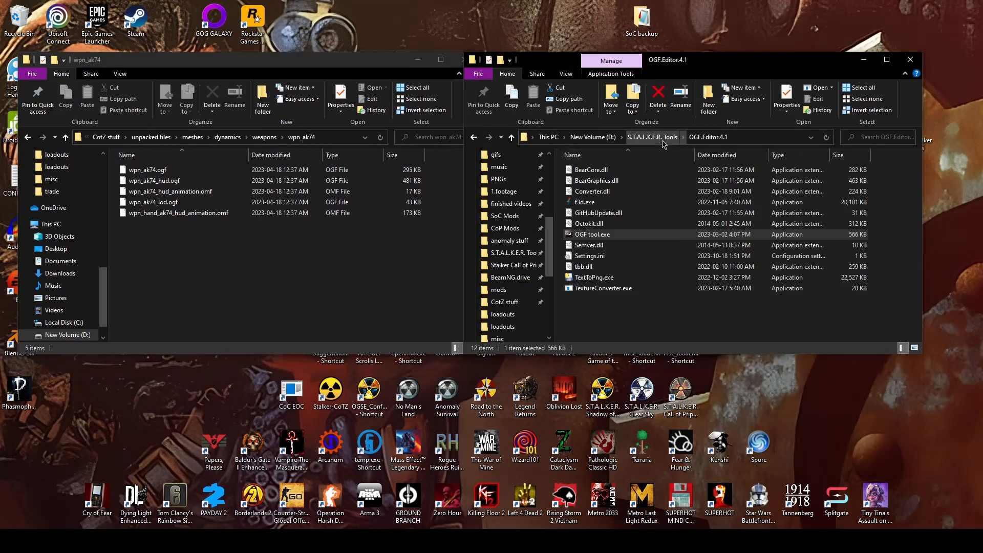
Step: Launch OMF_Editor.exe from the S.T.A.L.K.E.R. Tools omf editor folder
click(652, 138)
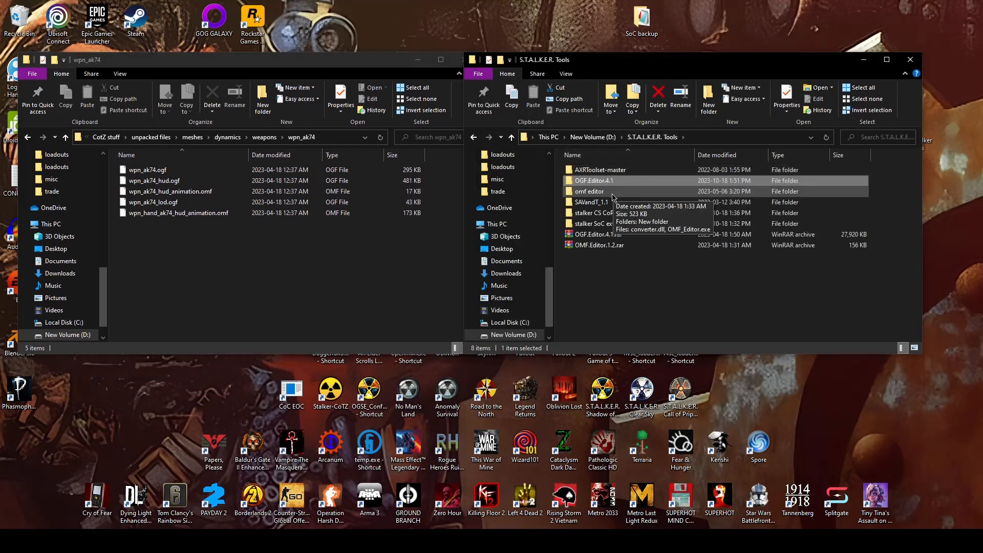
double_click(589, 190)
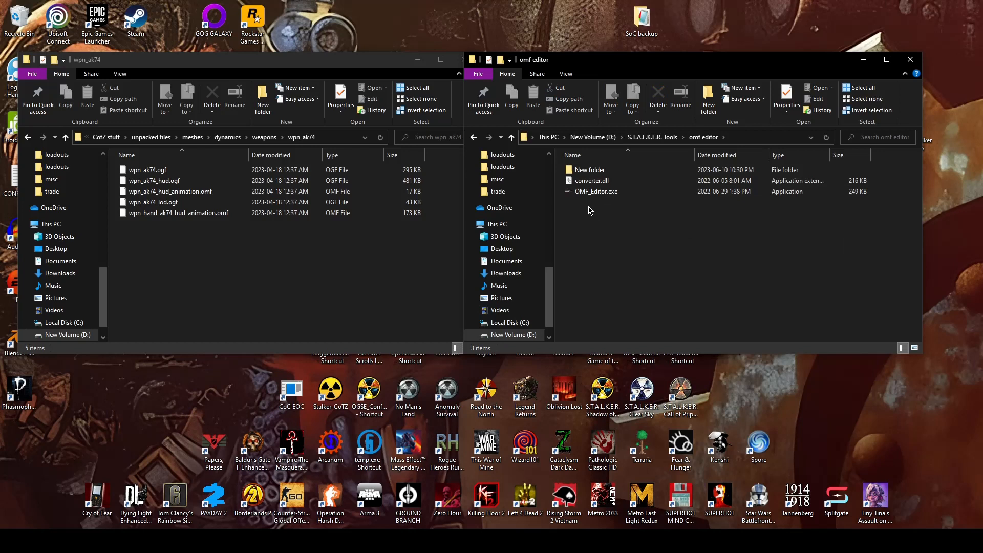
click(596, 191)
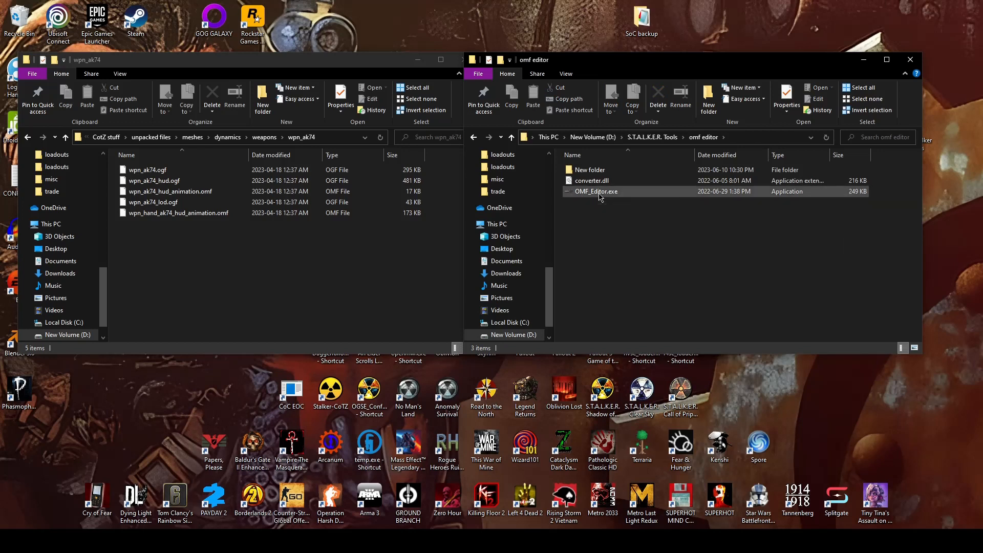
double_click(596, 192)
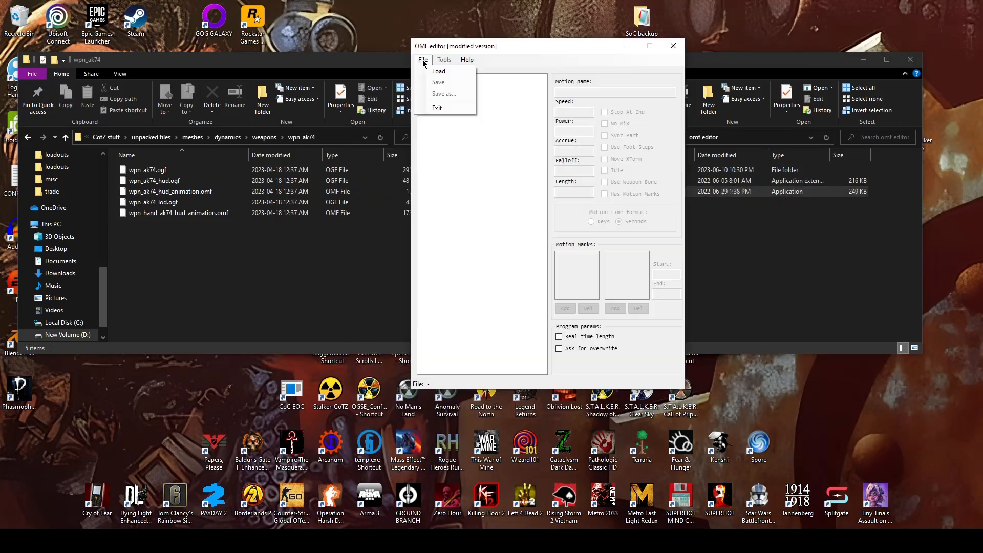
Step: Load wpn_hand_ak74_hud_animation.omf from the wpn_ak74 folder
click(439, 71)
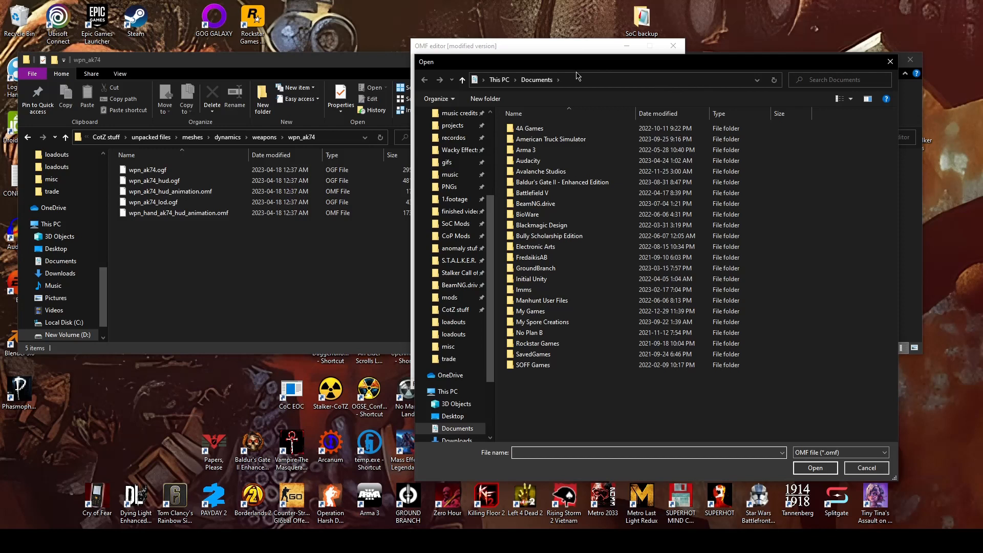
click(682, 80)
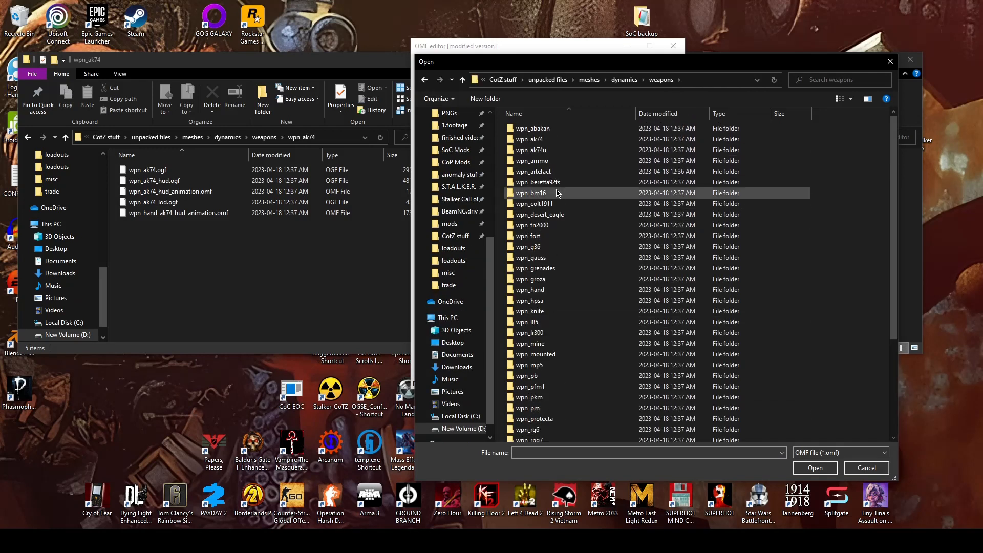
double_click(529, 139)
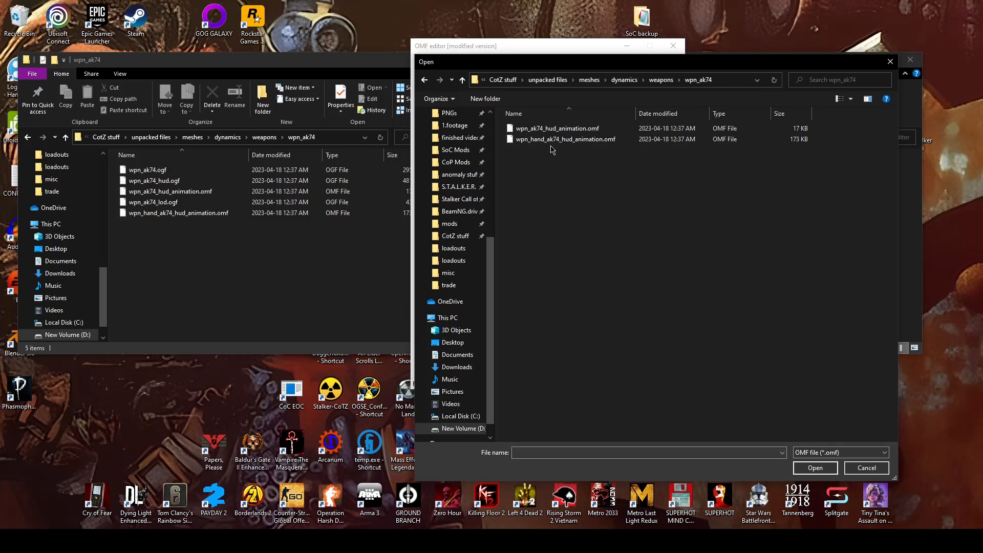
click(566, 139)
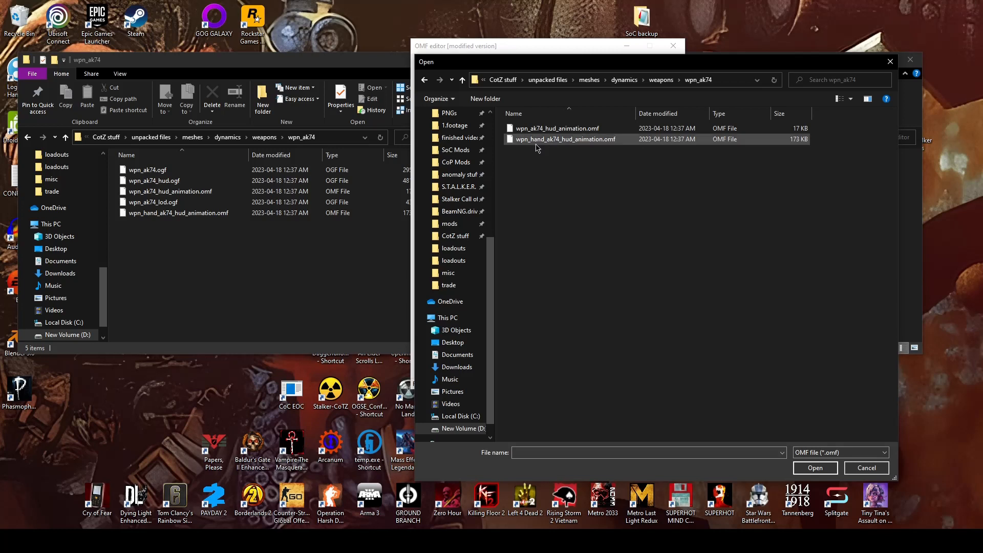
mouse_move(543, 139)
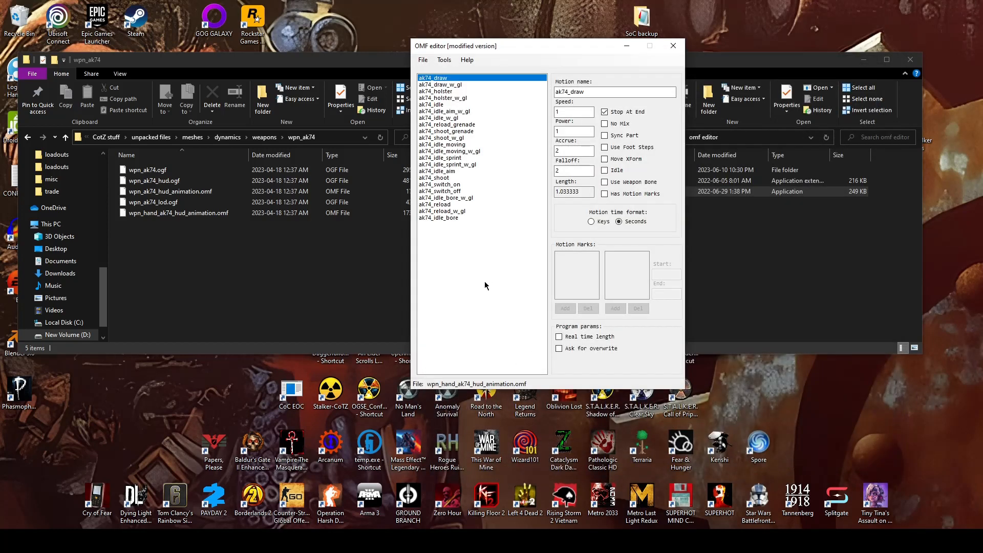
mouse_move(494, 298)
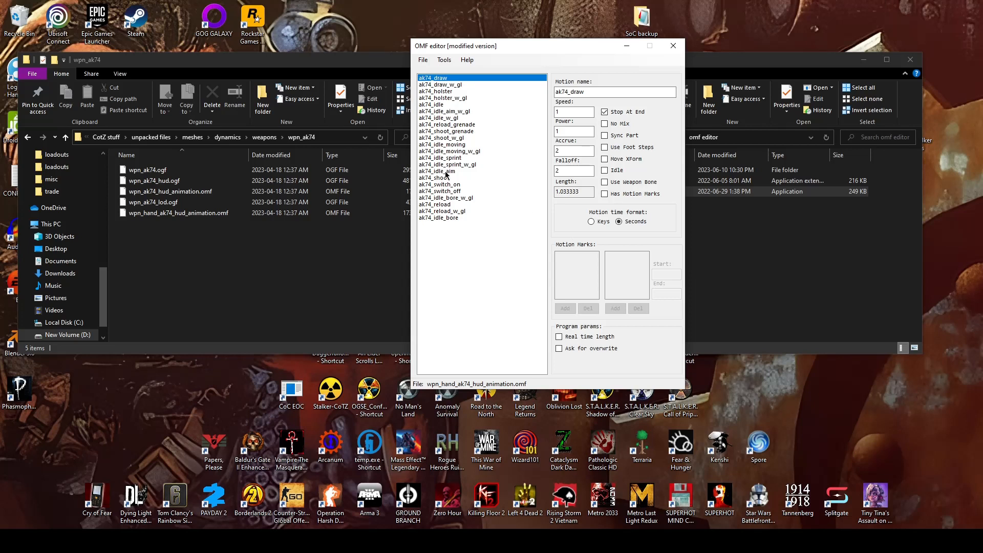
mouse_move(516, 173)
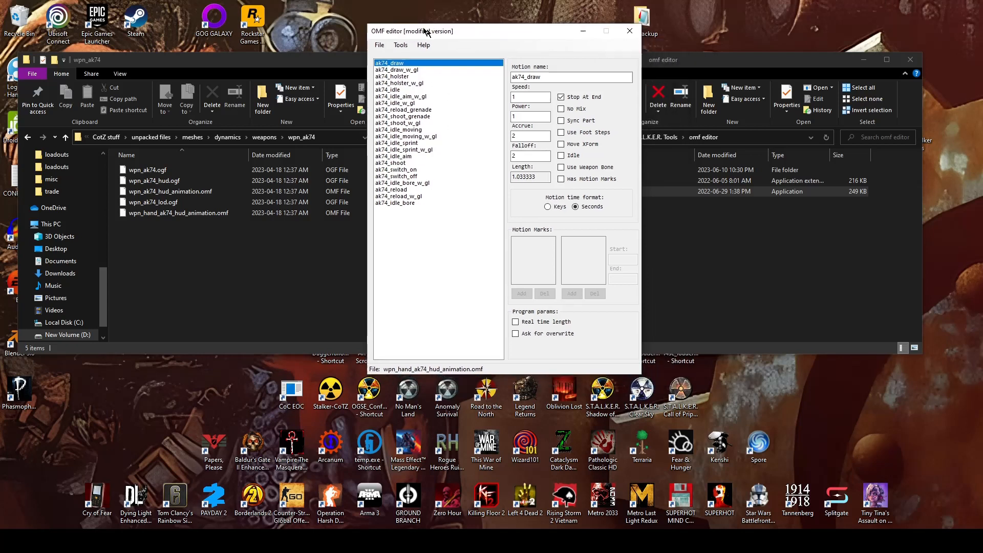
Step: Review the AK-74 hand motions like ak74_draw and ak74_reload, then close the OMF editor
drag(426, 31, 419, 28)
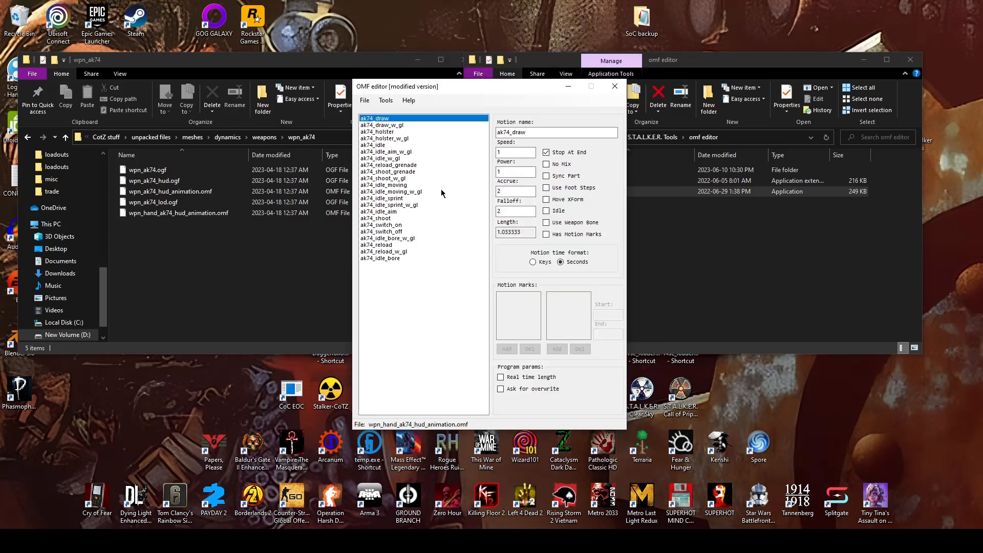
mouse_move(466, 190)
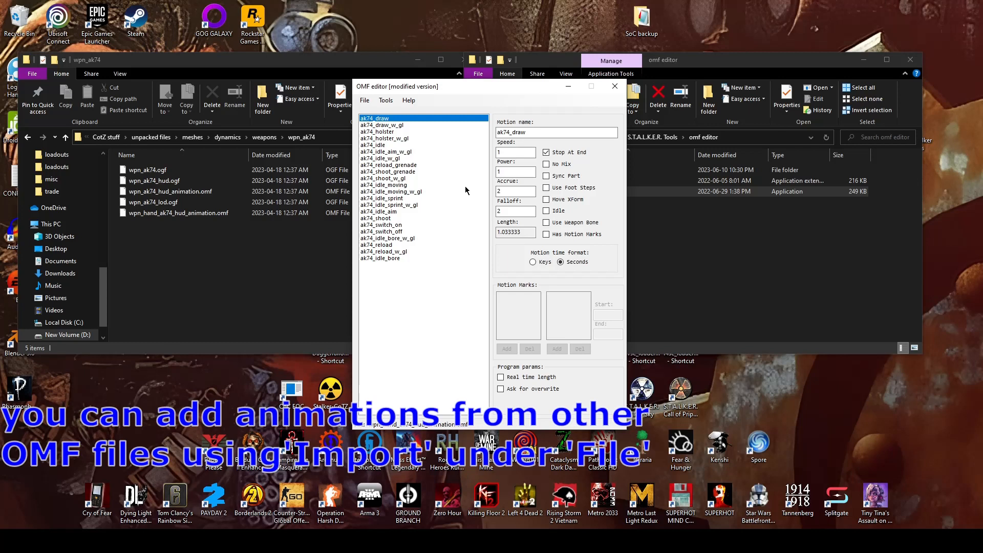
click(615, 86)
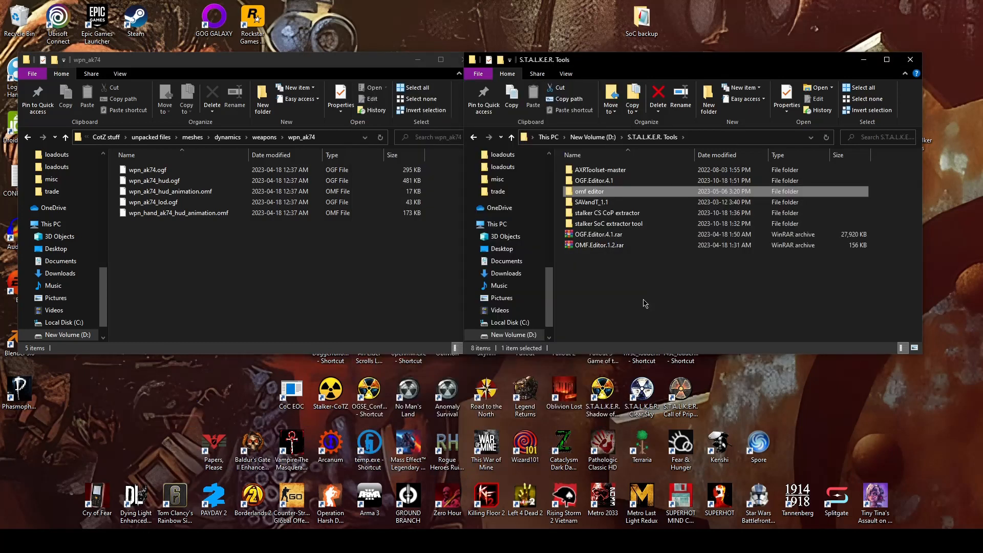
mouse_move(689, 295)
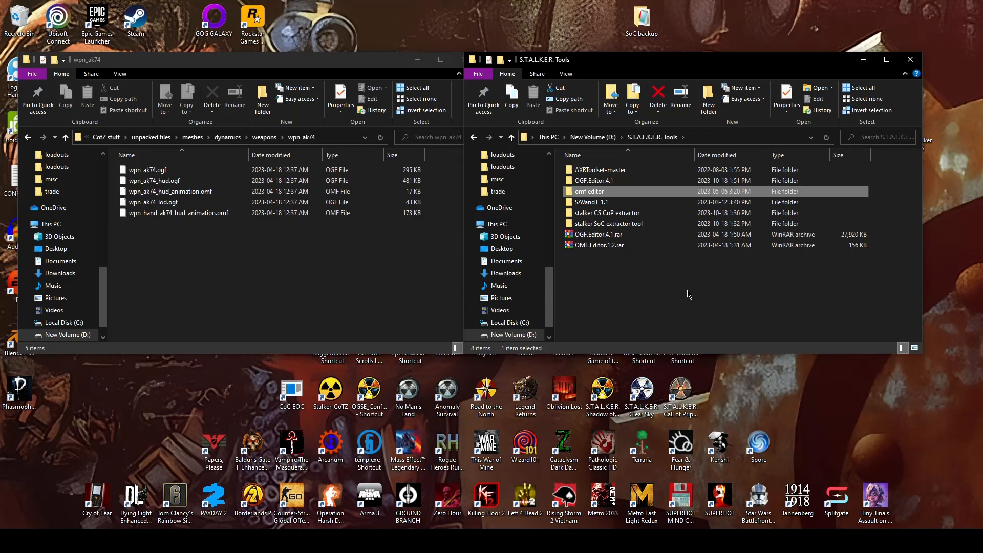